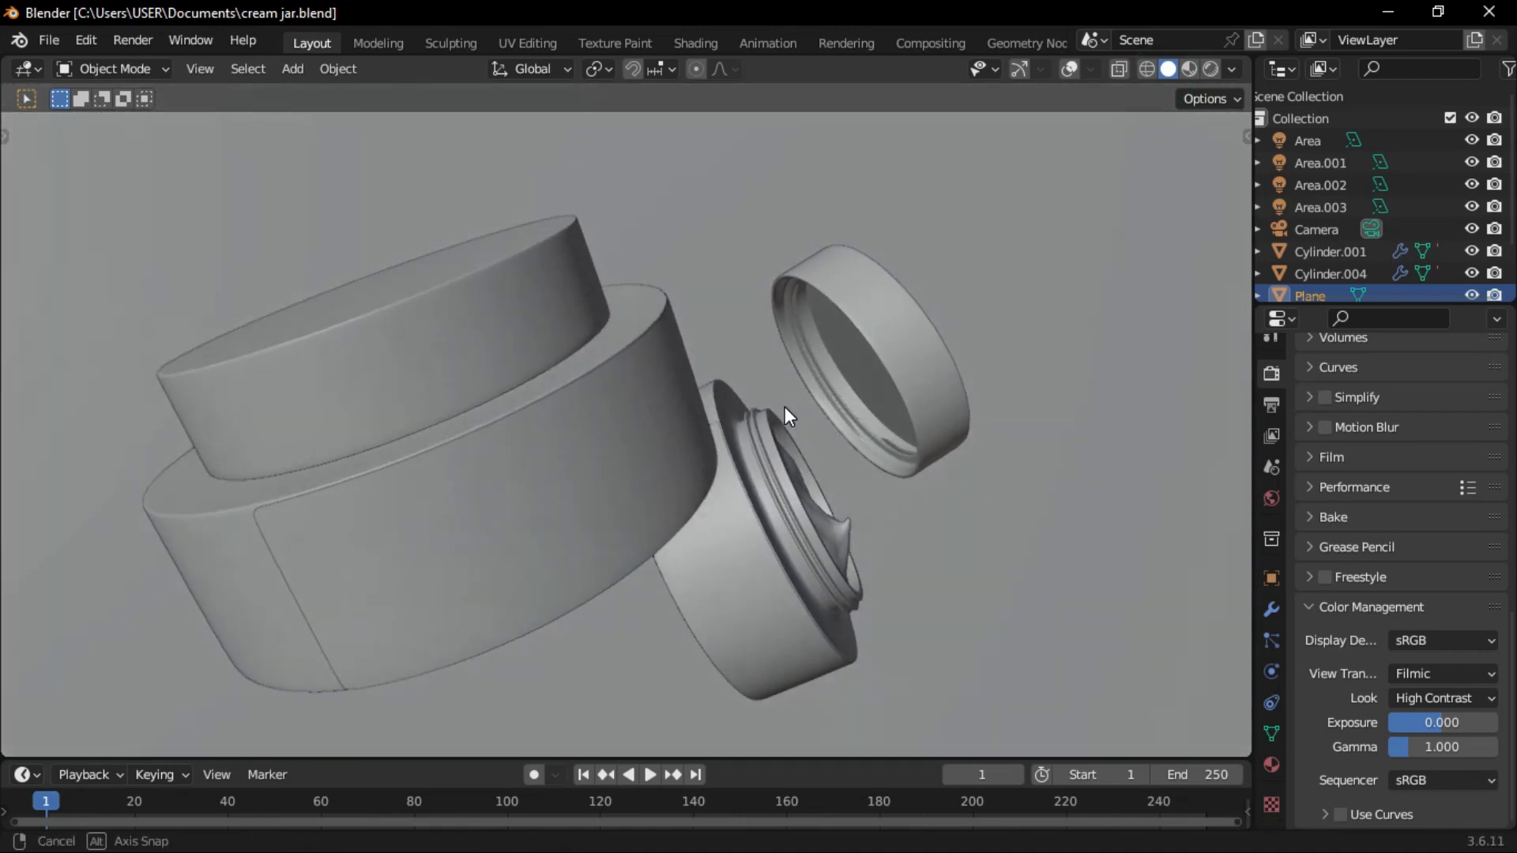
- Start a new General scene and clear out the default objects
click(1188, 68)
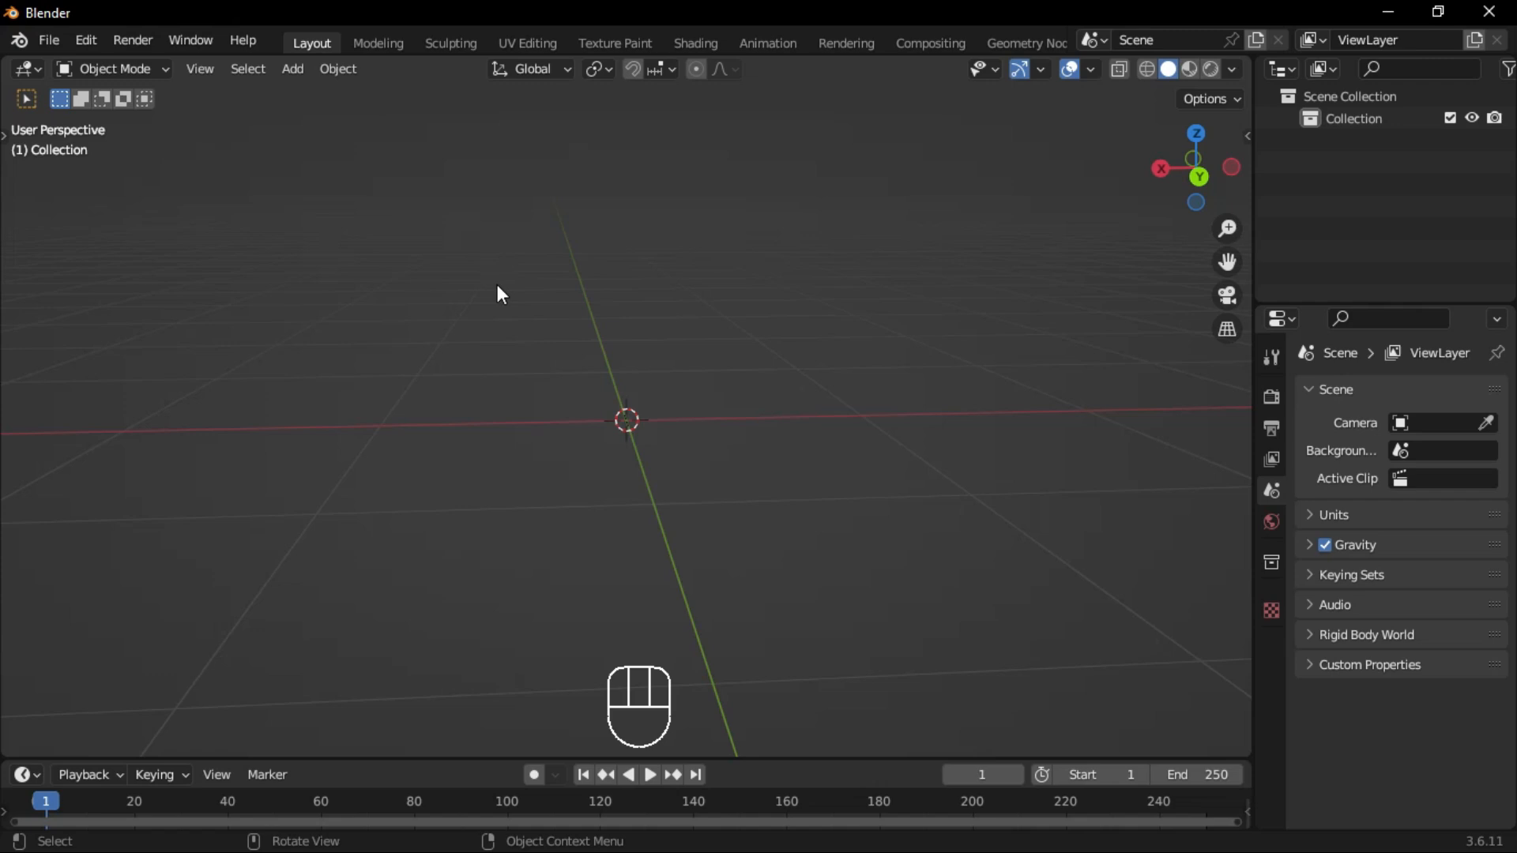
- Add a 12-vertex cylinder and separate a thin vertical edge from it as its own object
click(290, 68)
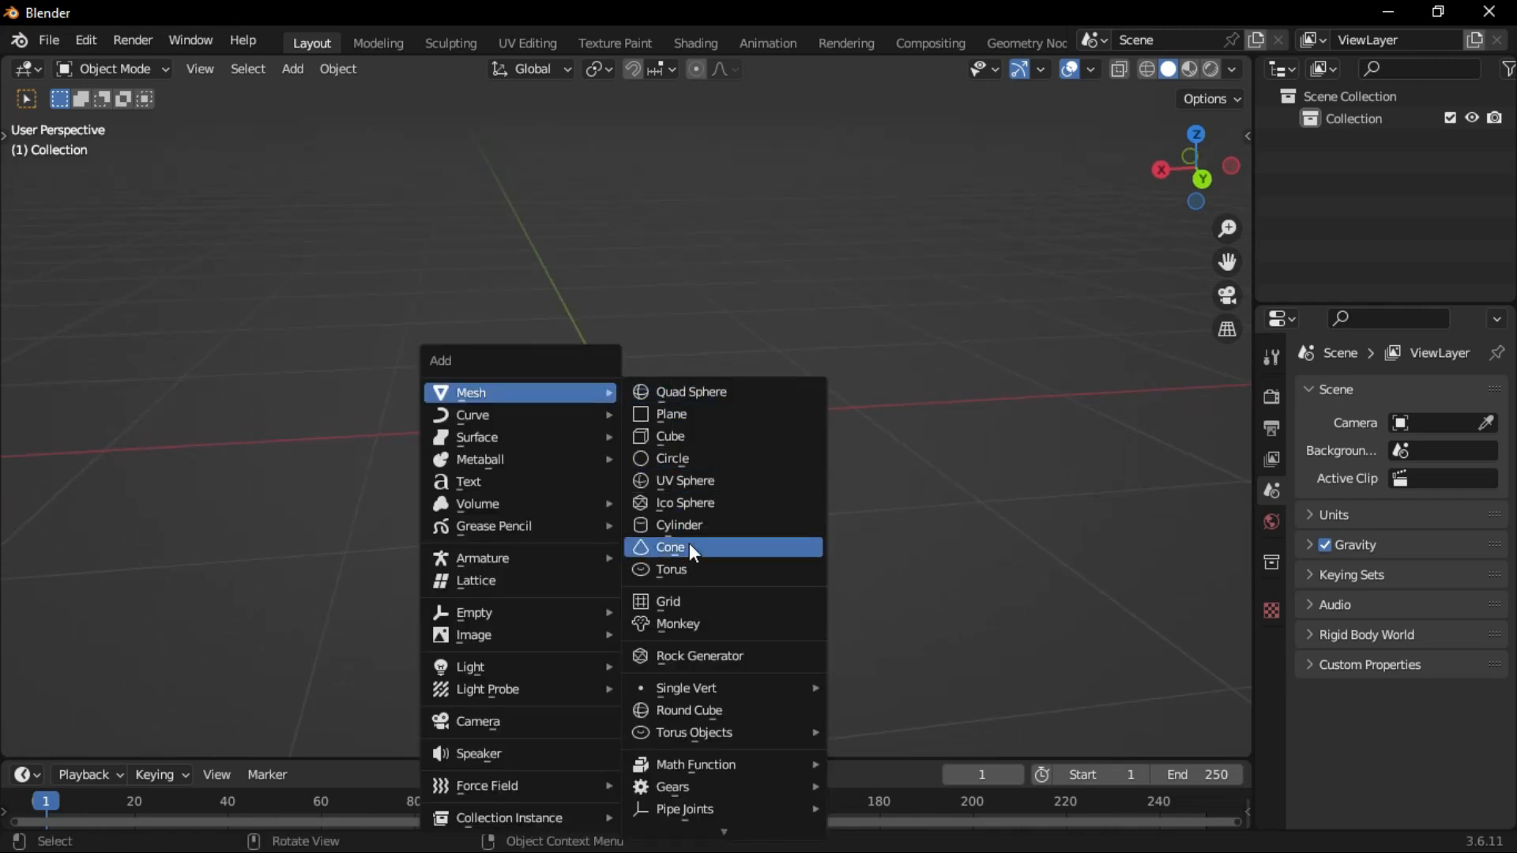
click(679, 524)
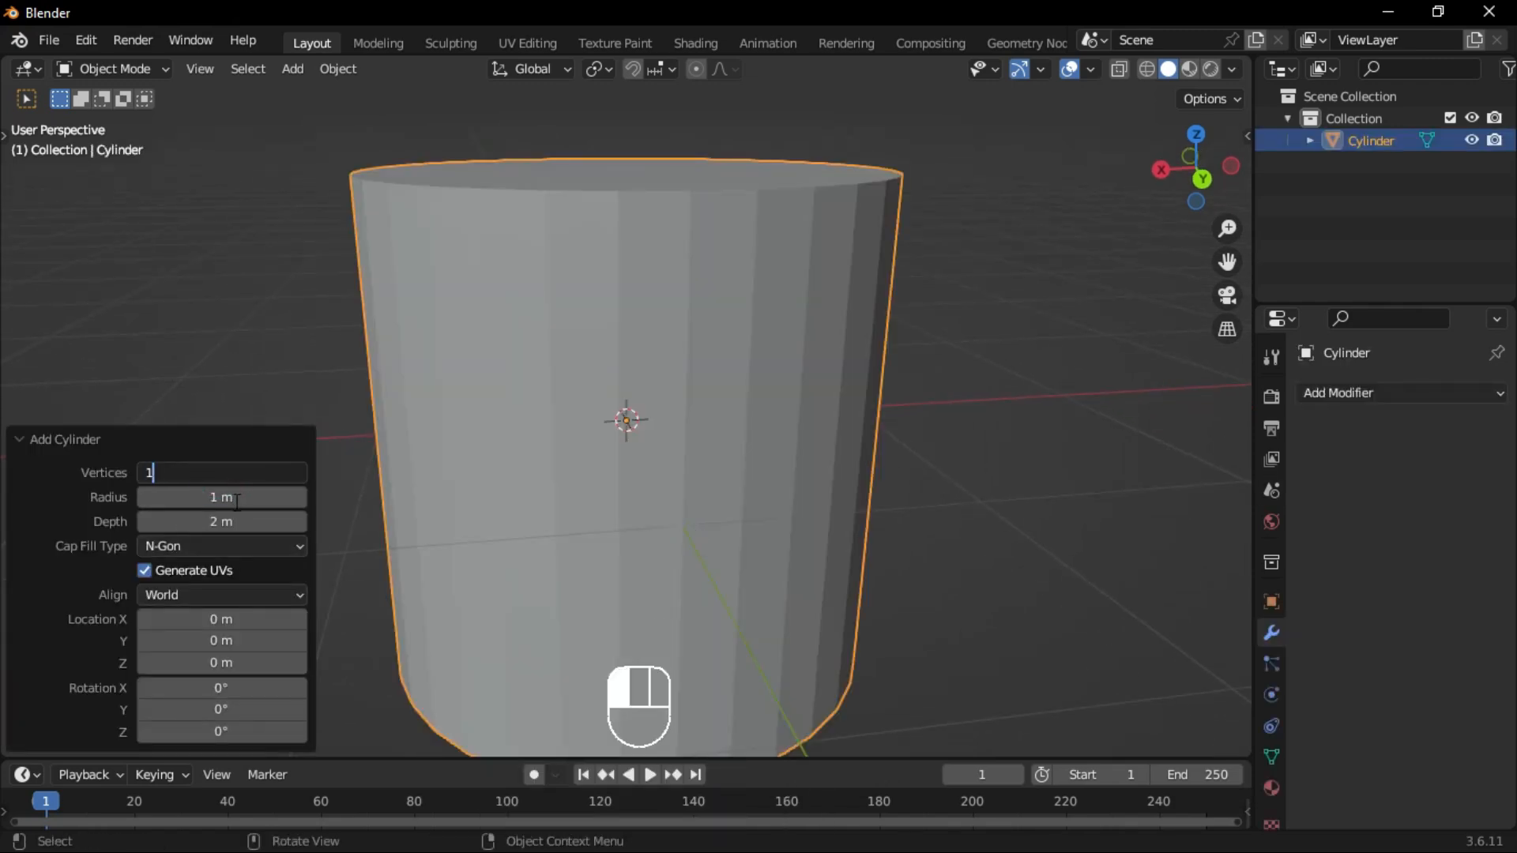
text(12)
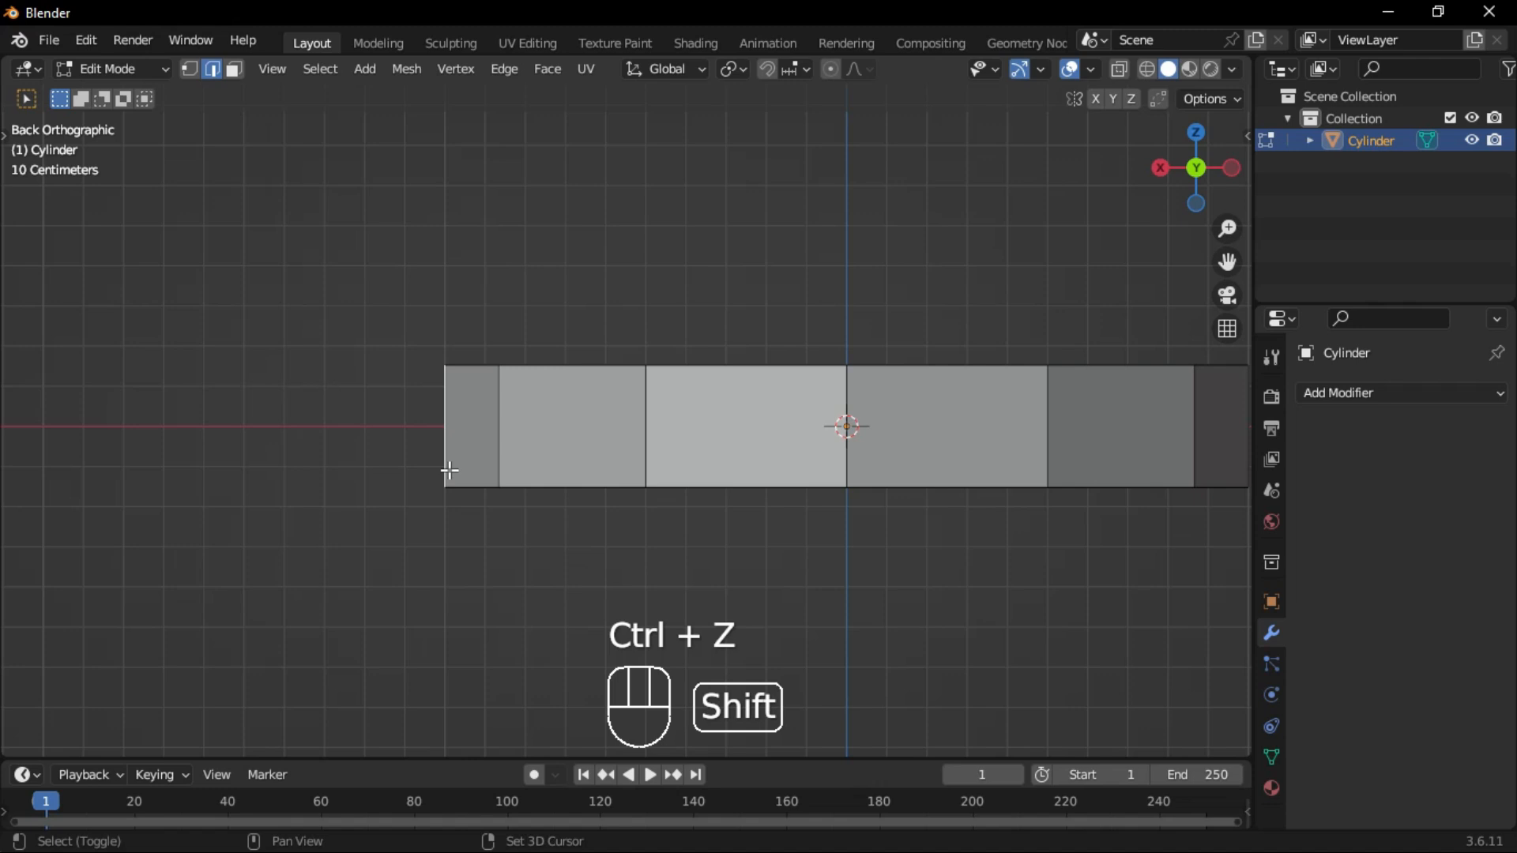
key(Tab)
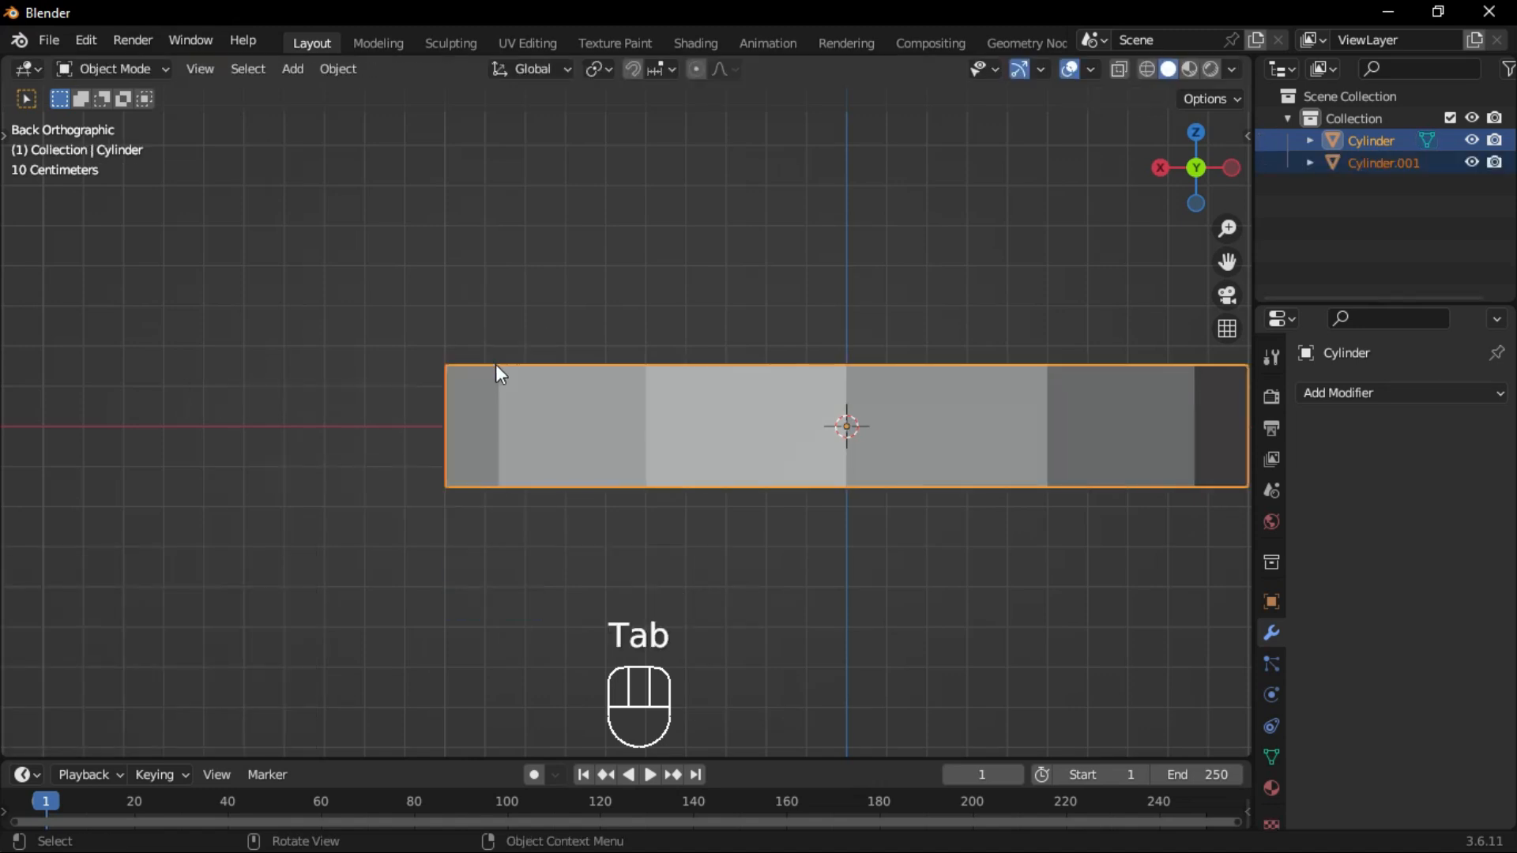
- Bevel the profile edge's corner vertices with 2 segments and return to Object Mode
key(Tab)
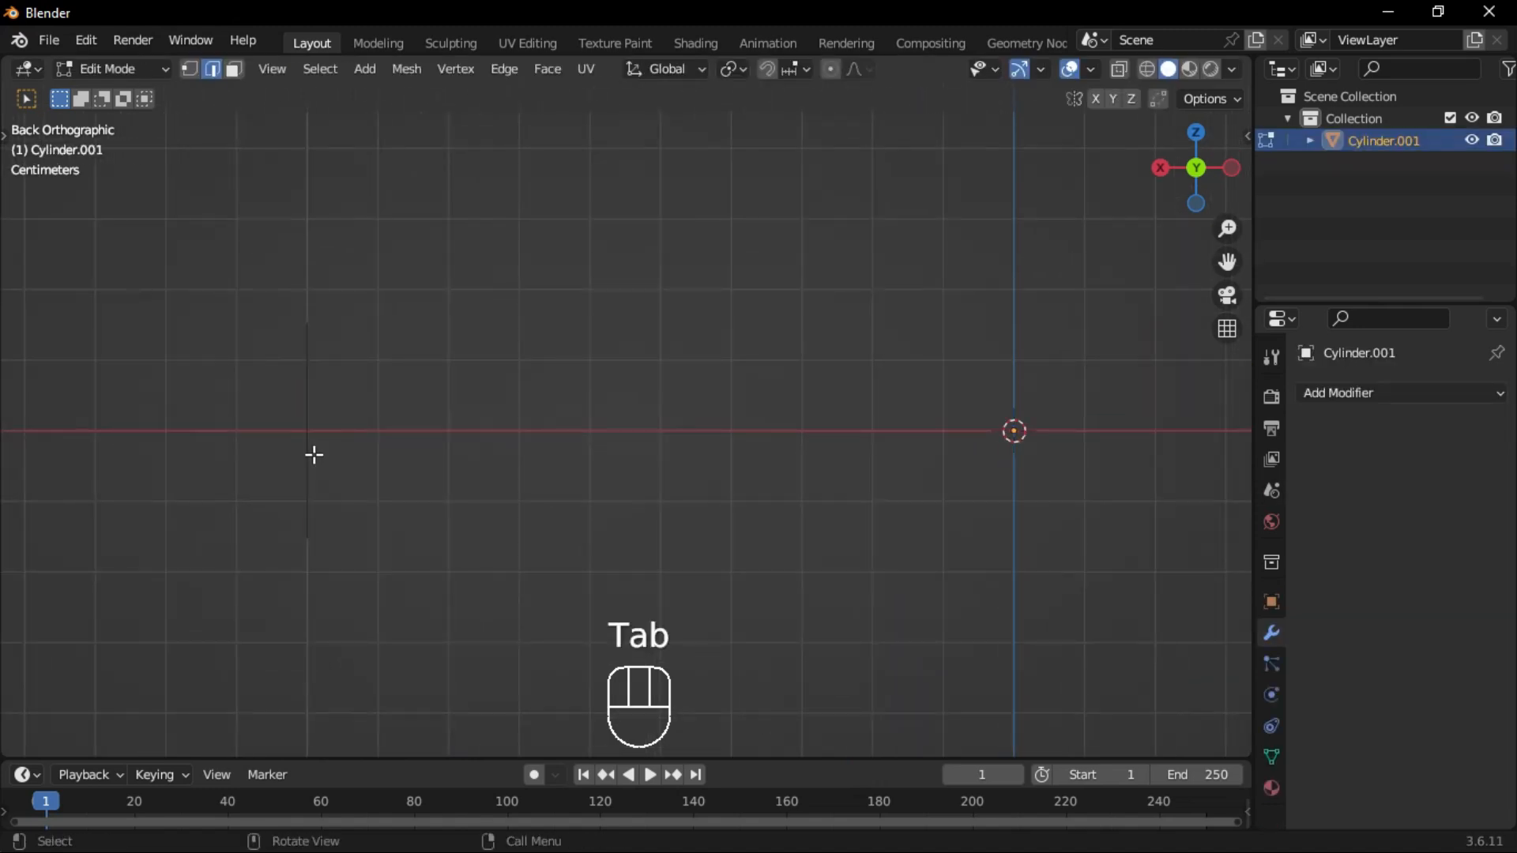
key(ctrl+r)
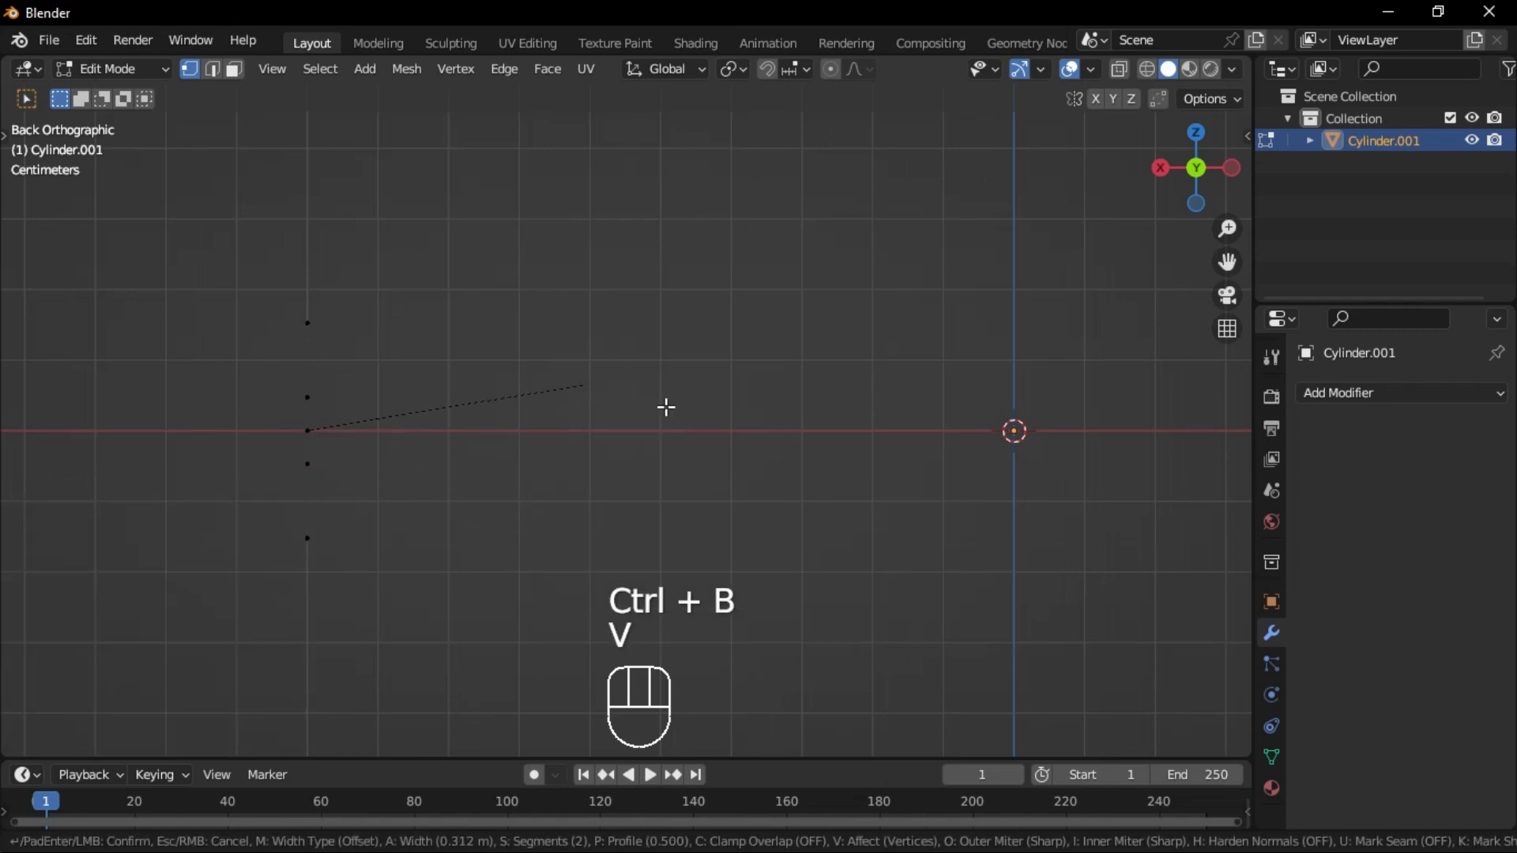
click(665, 406)
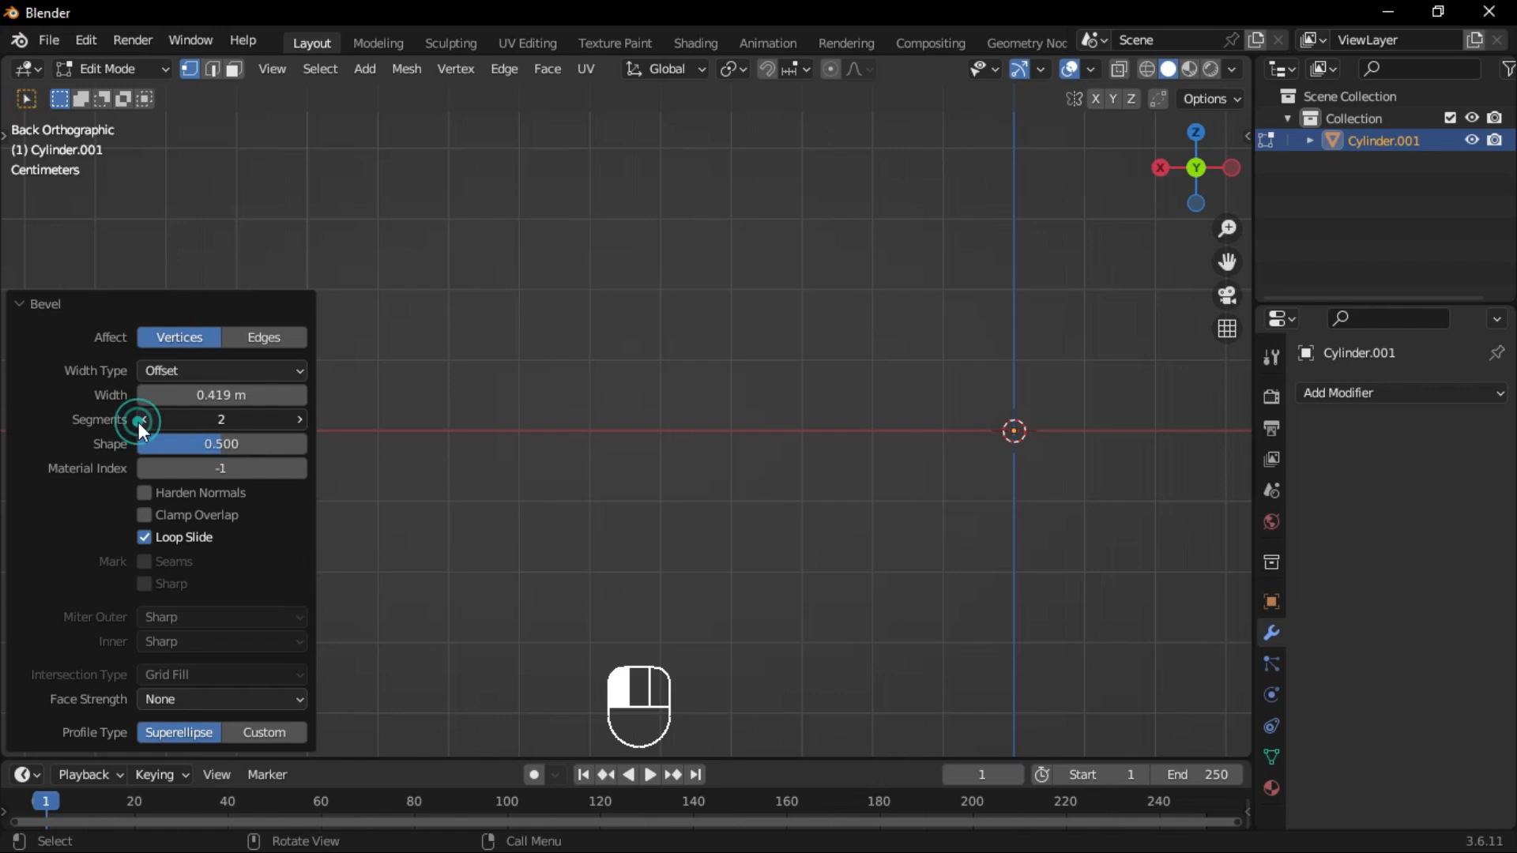
key(Tab)
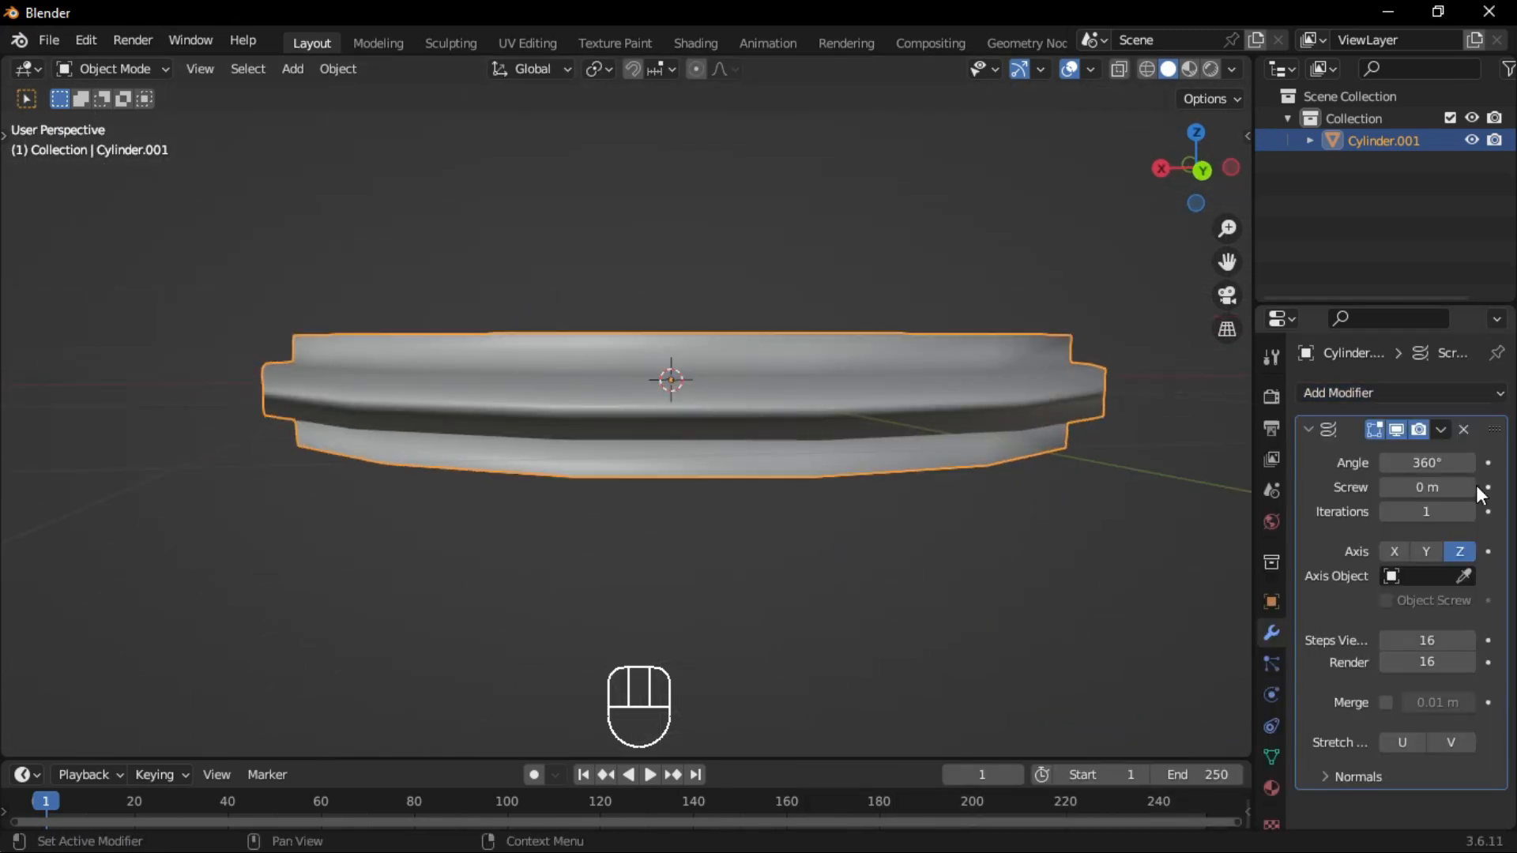
- Revolve the profile with a Screw modifier (Screw 1.3 m, 2 iterations), flatten the band on Z and apply it
drag(1451, 487, 1471, 487)
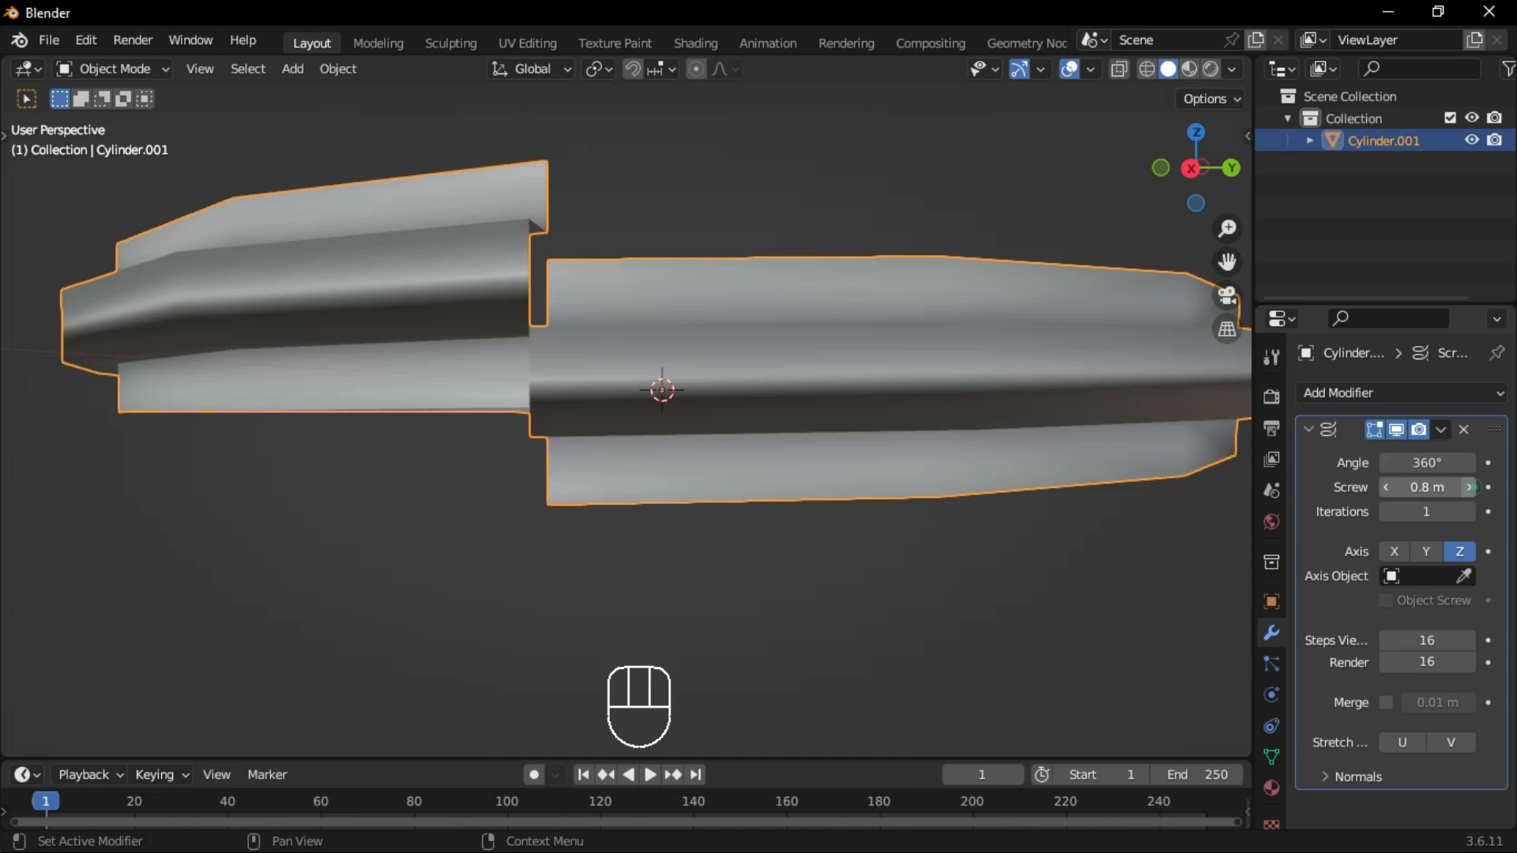
drag(1384, 486, 1441, 487)
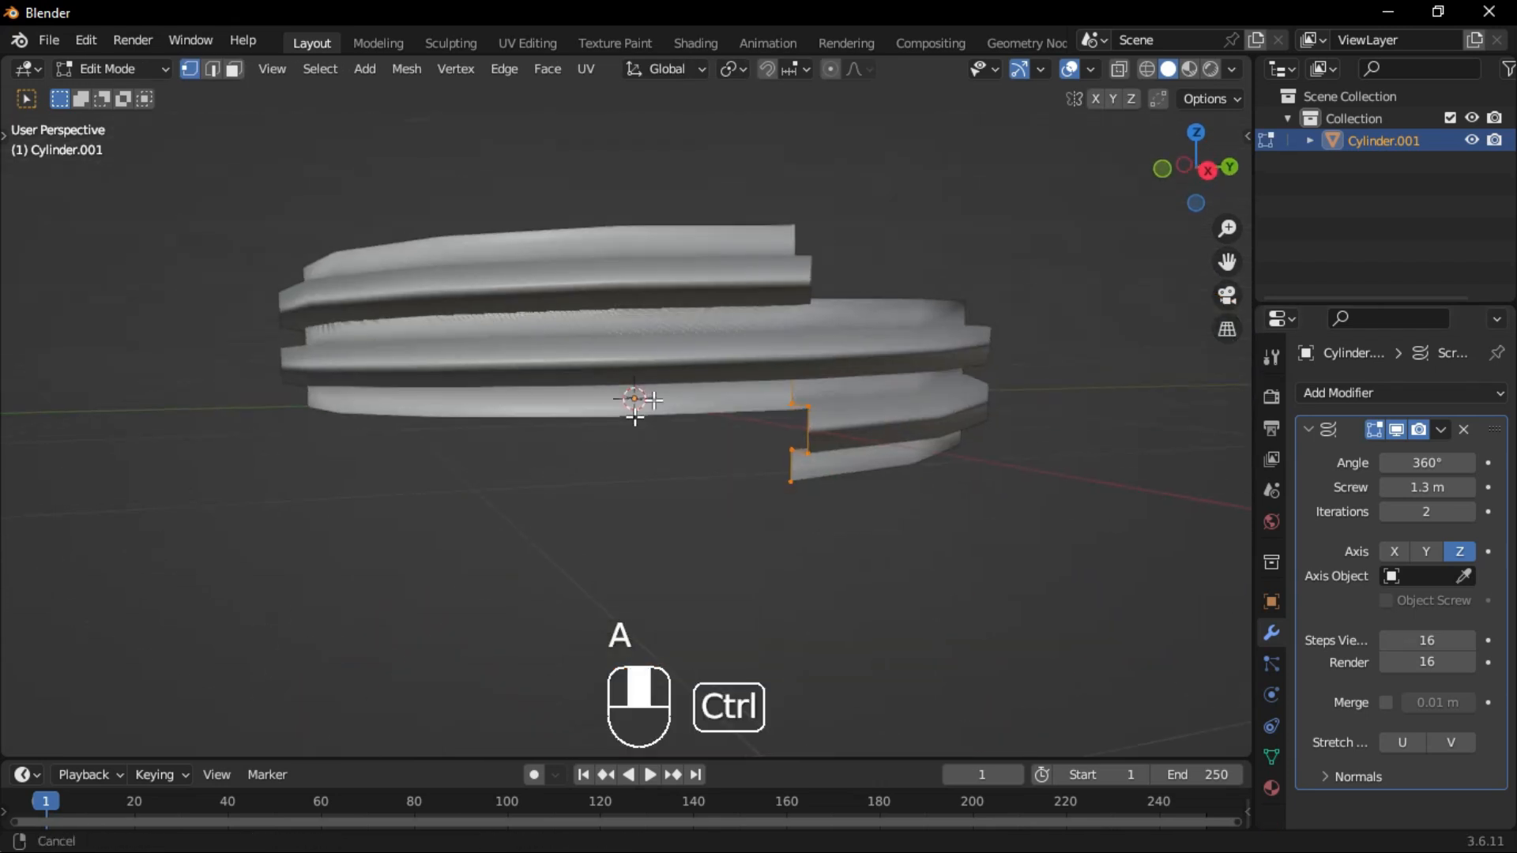
key(s)
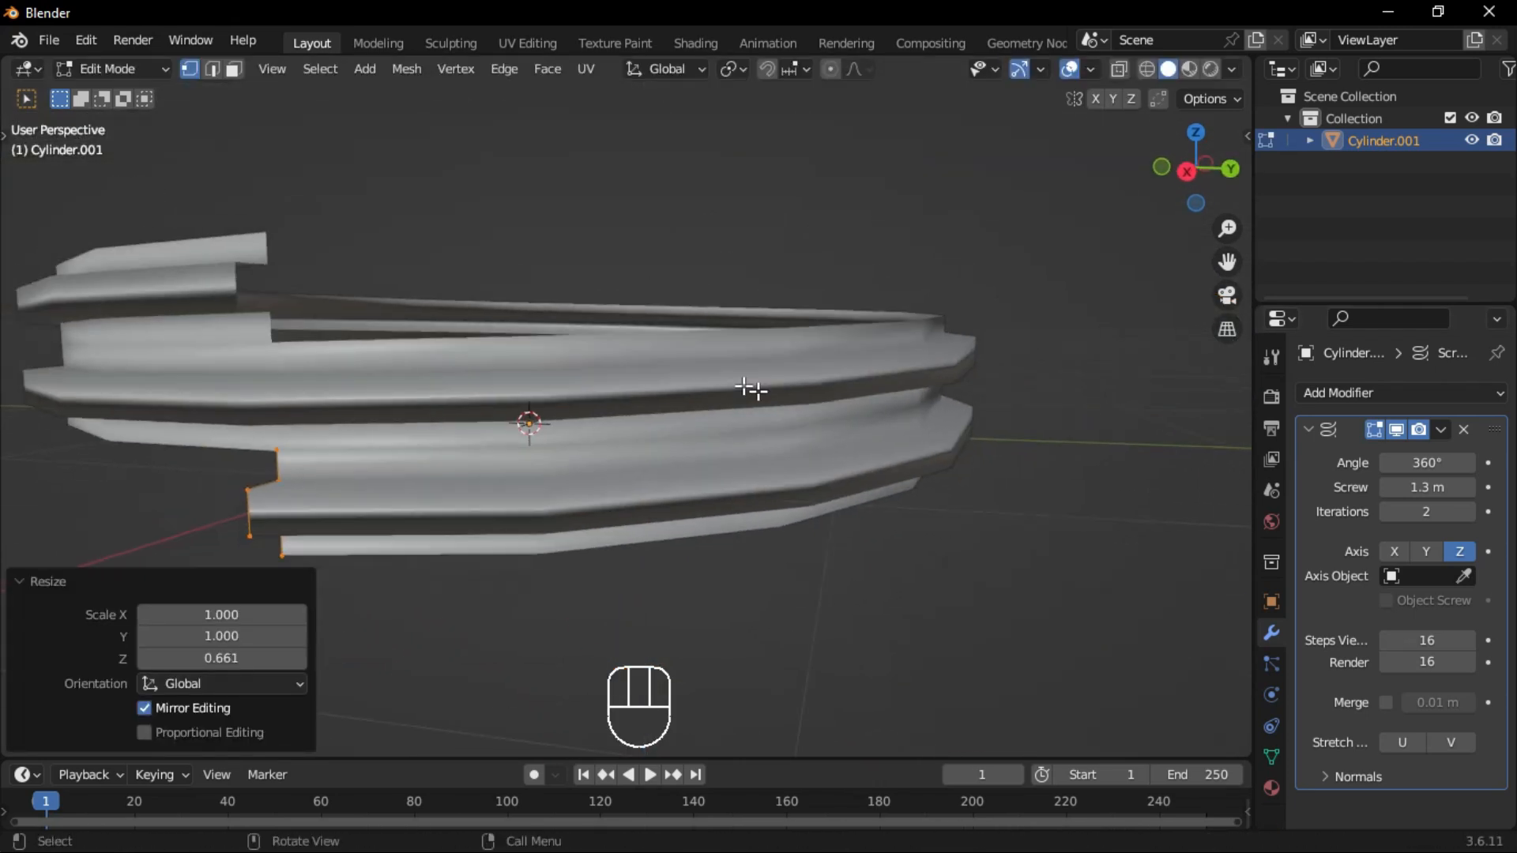
key(Tab)
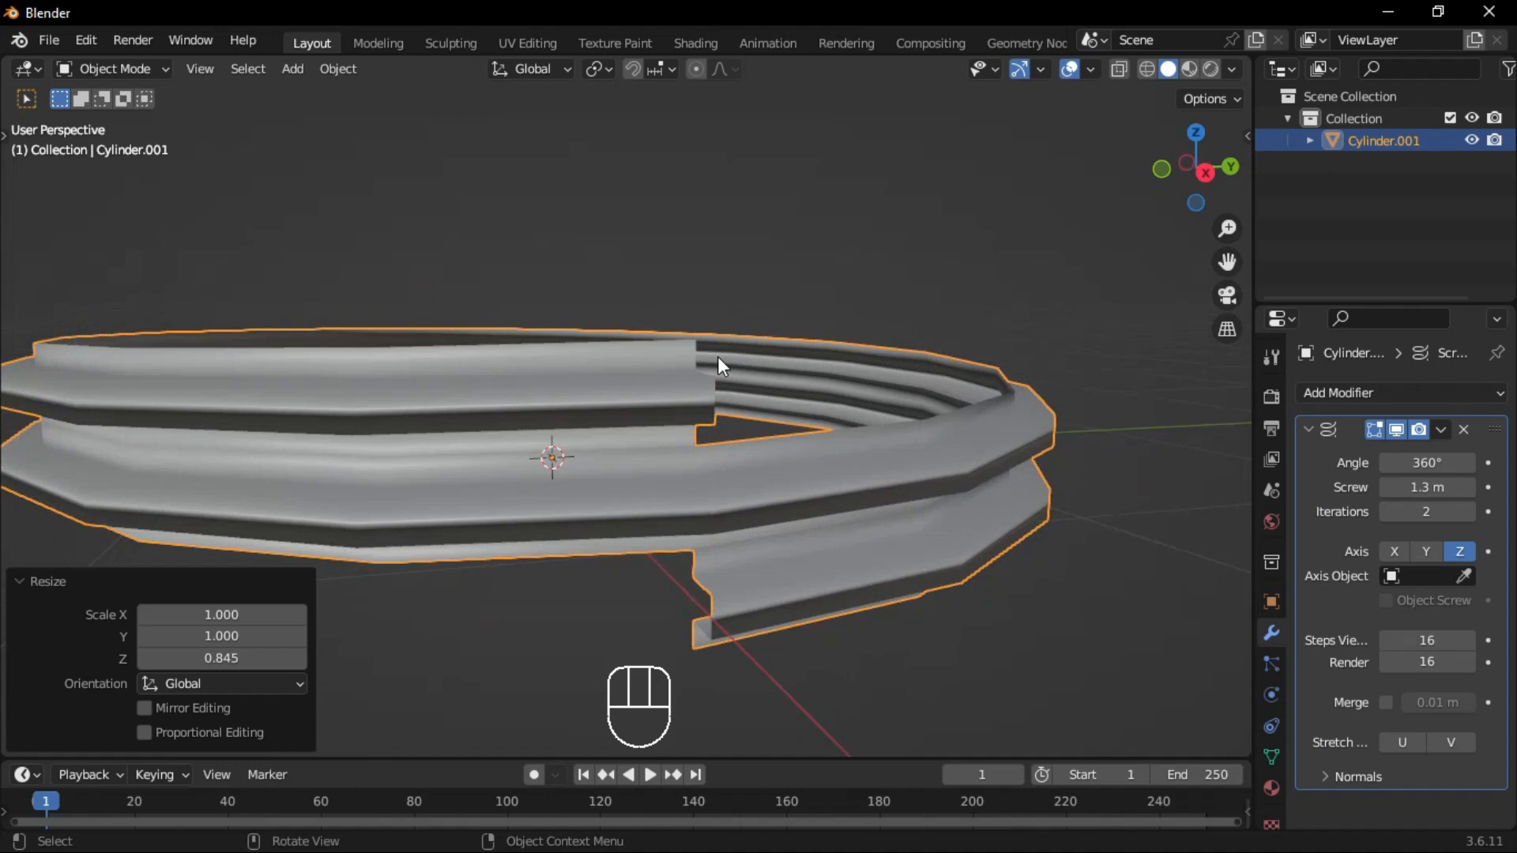
click(1441, 430)
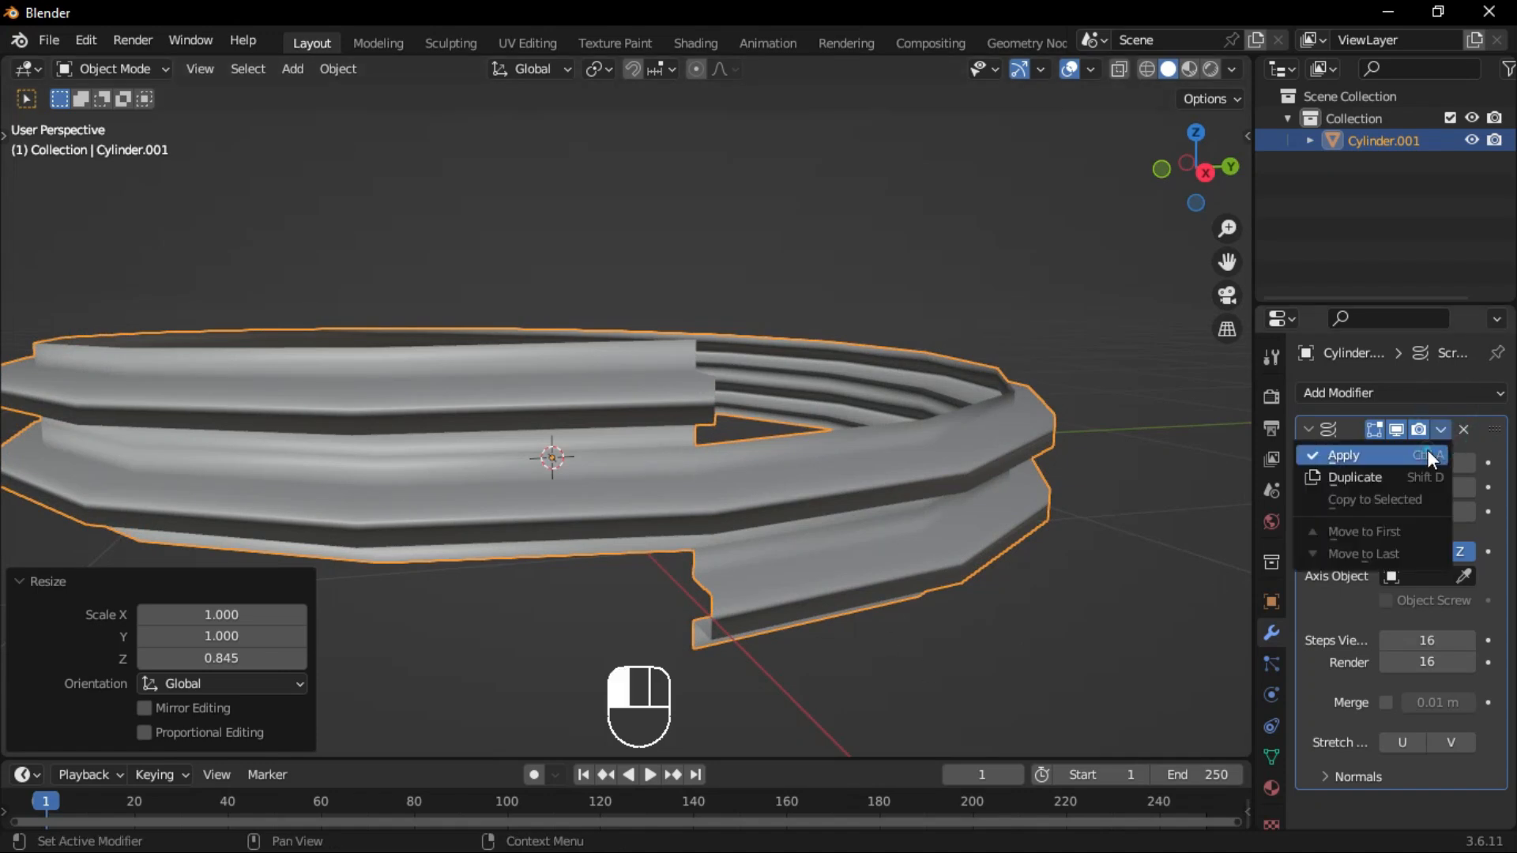
key(Tab)
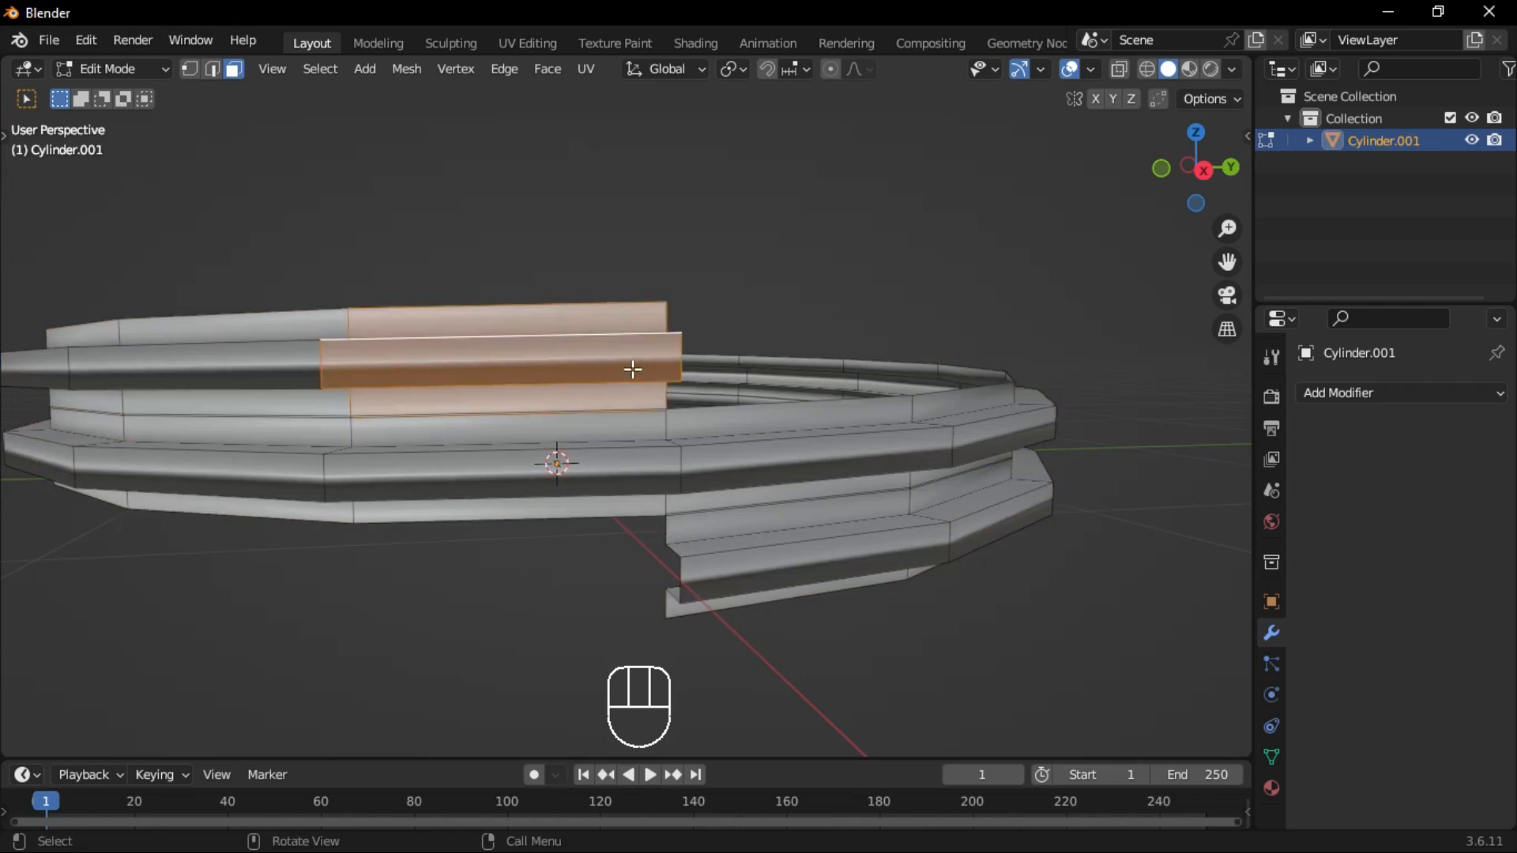
- Recalculate the thread band's normals outward and delete the overlapping faces at its seam
key(x)
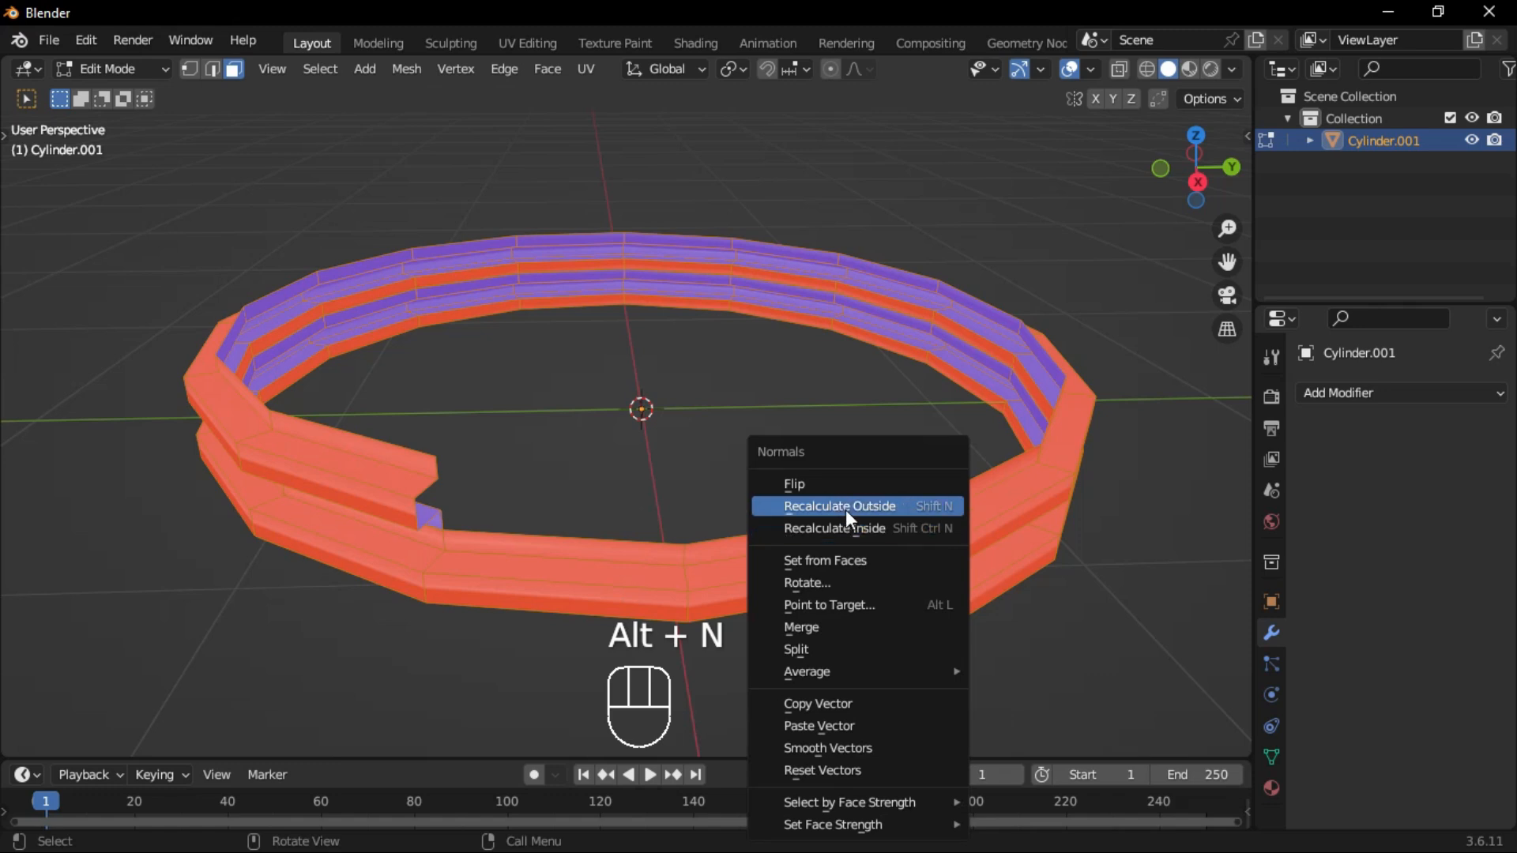
click(839, 505)
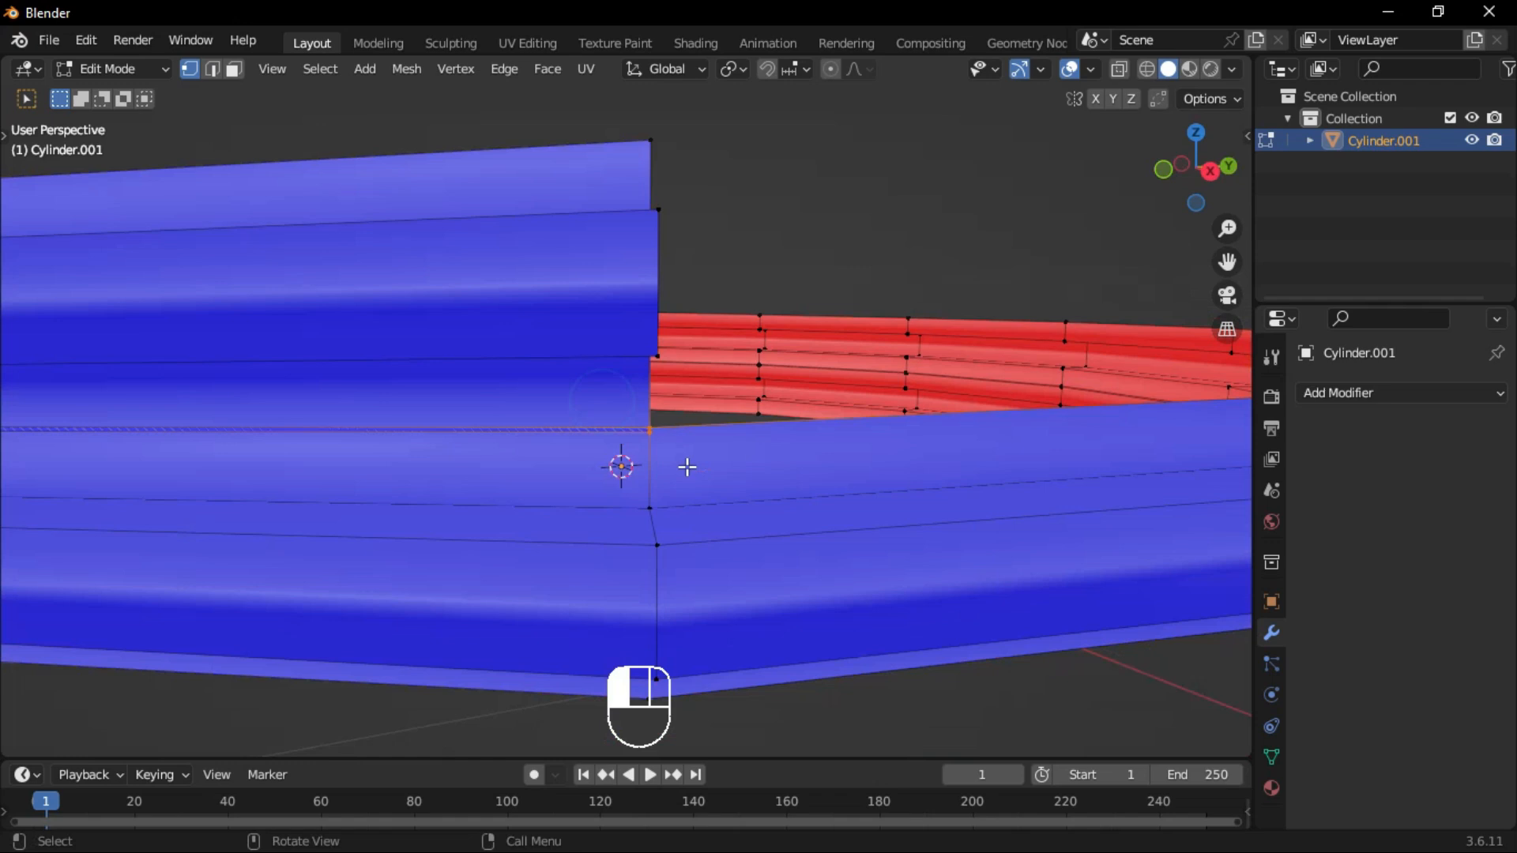
key(shift+r)
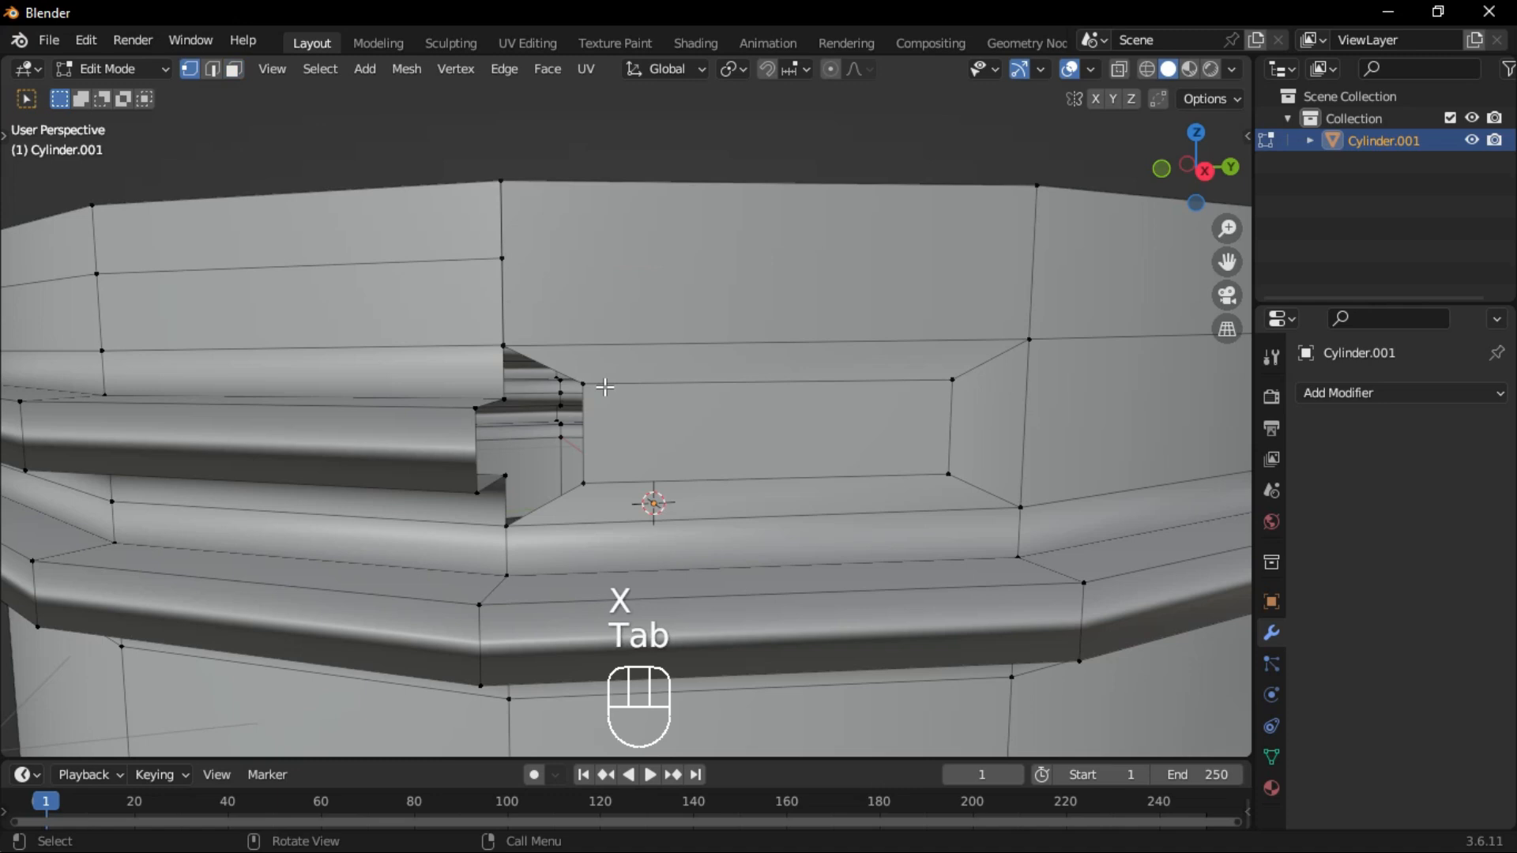
- Weld the loose seam vertices onto neighbouring wall vertices using Merge At First and At Last
key(m)
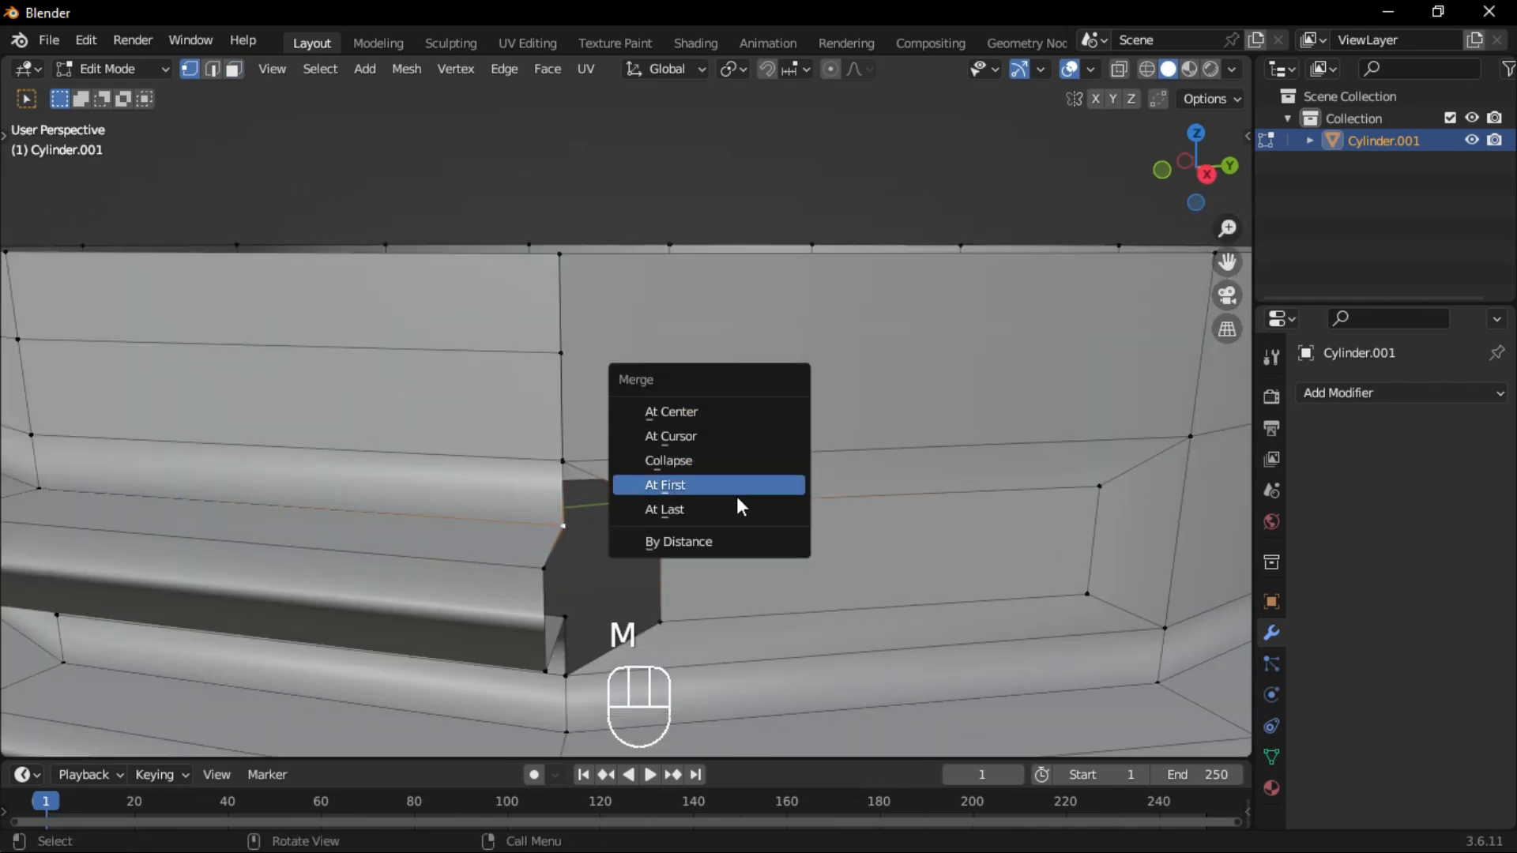
click(665, 485)
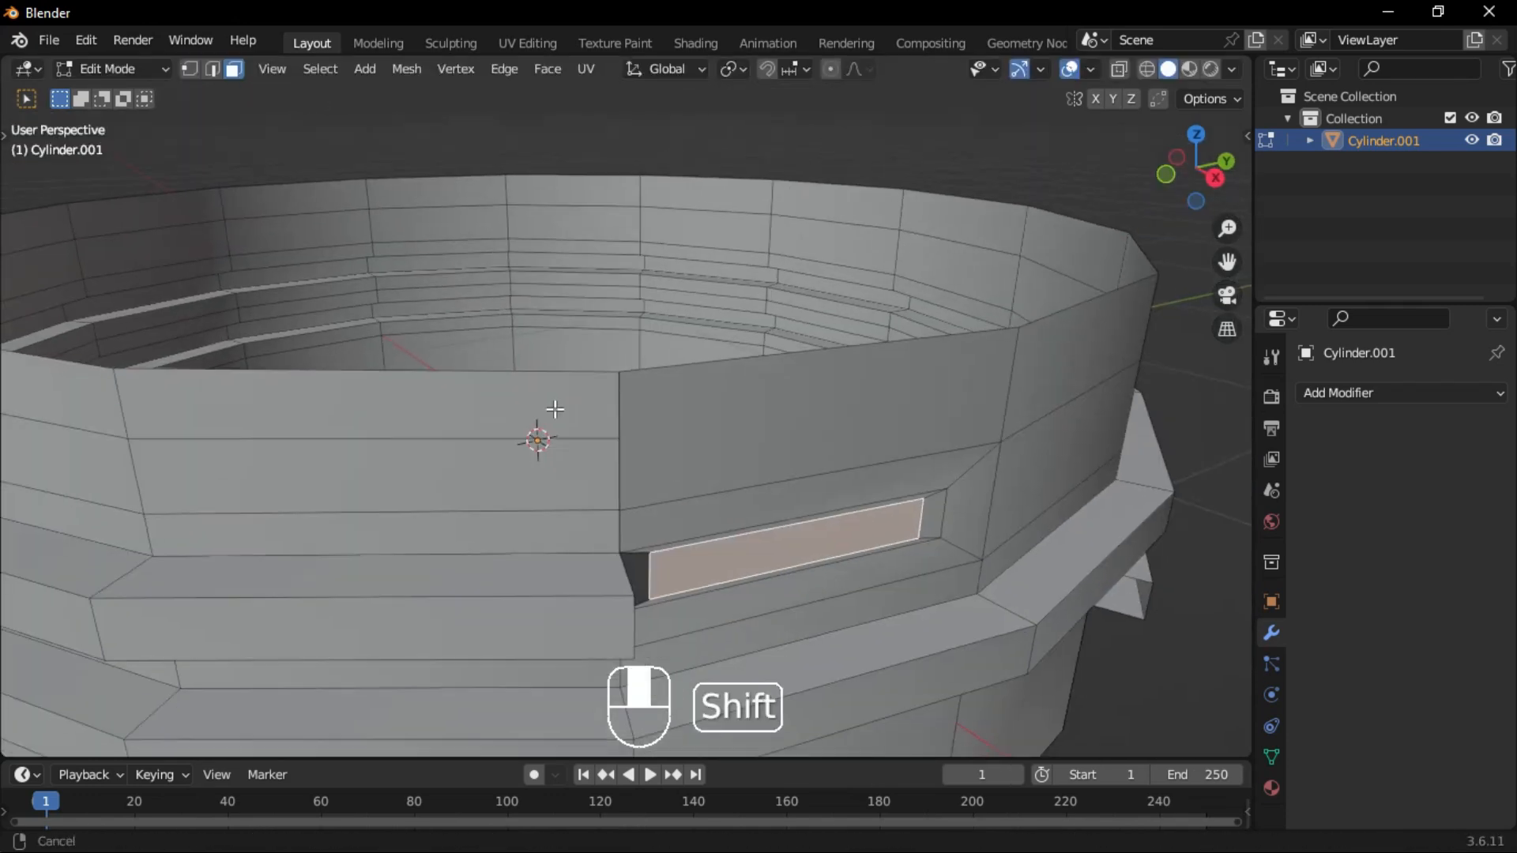
key(g)
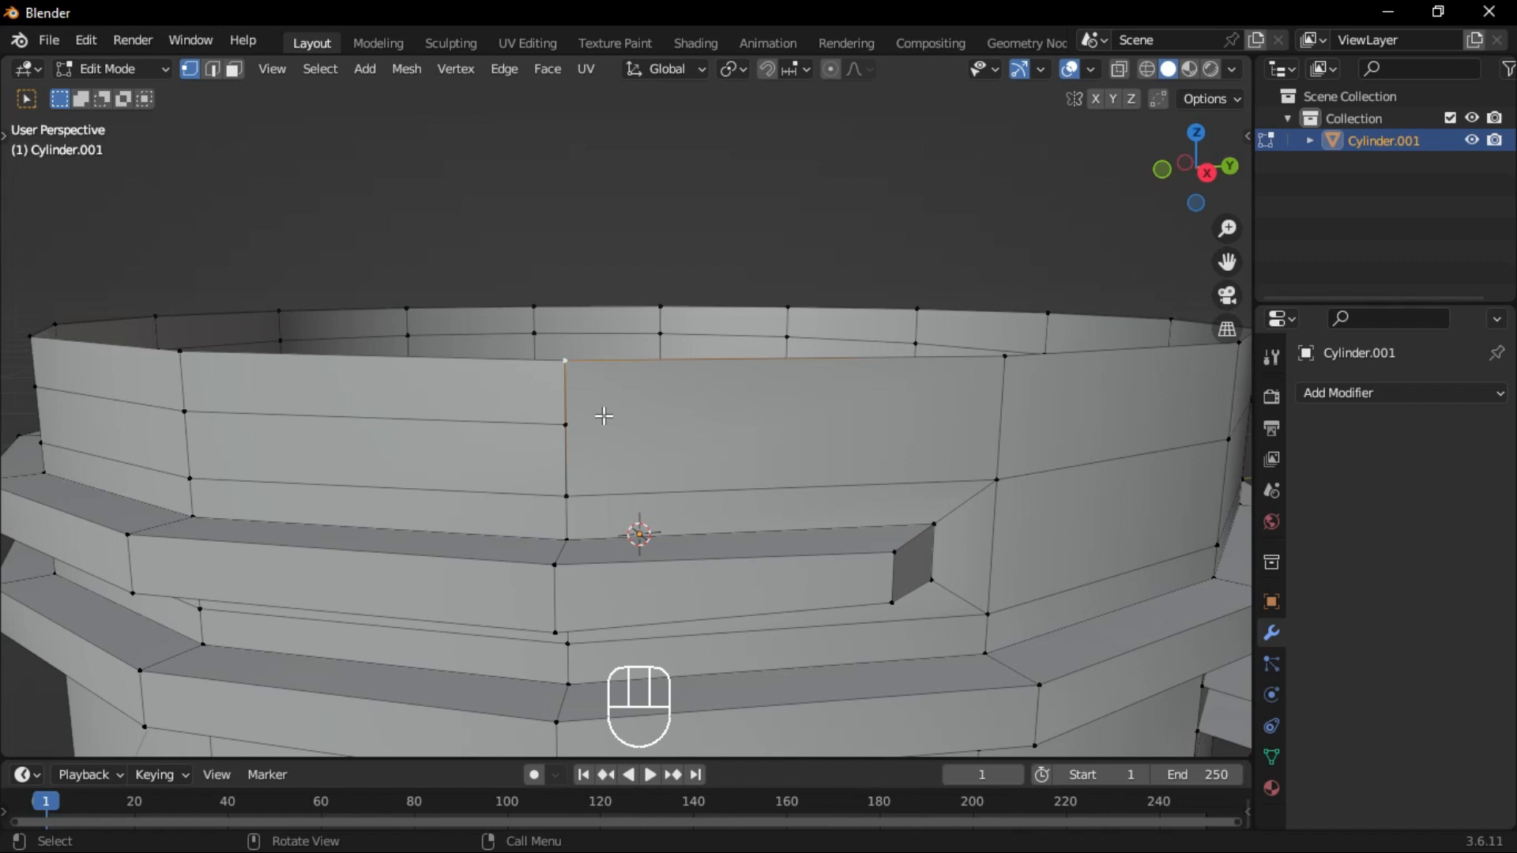
key(m)
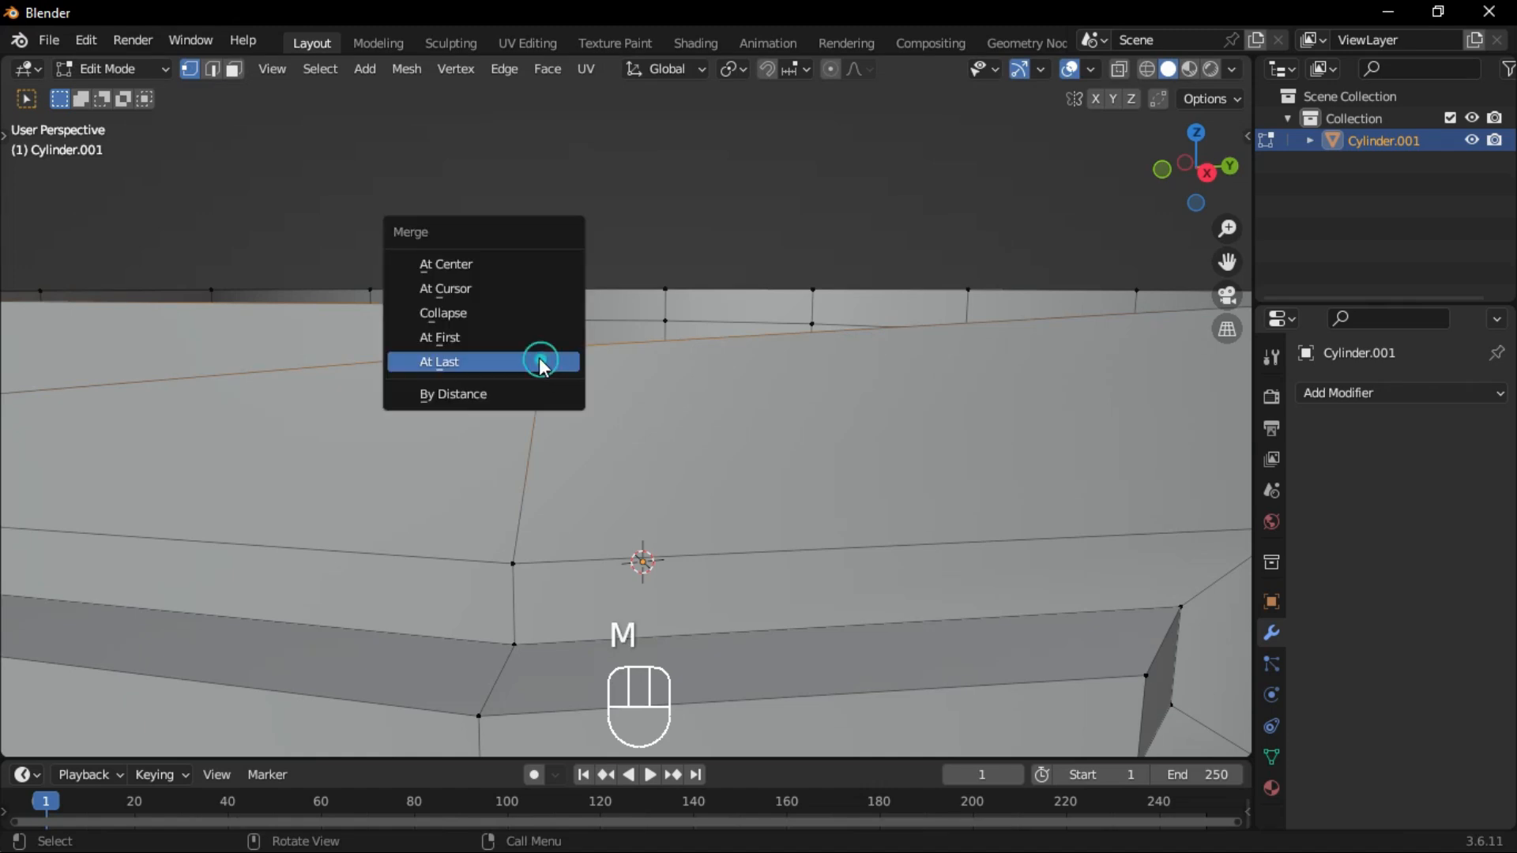
click(437, 360)
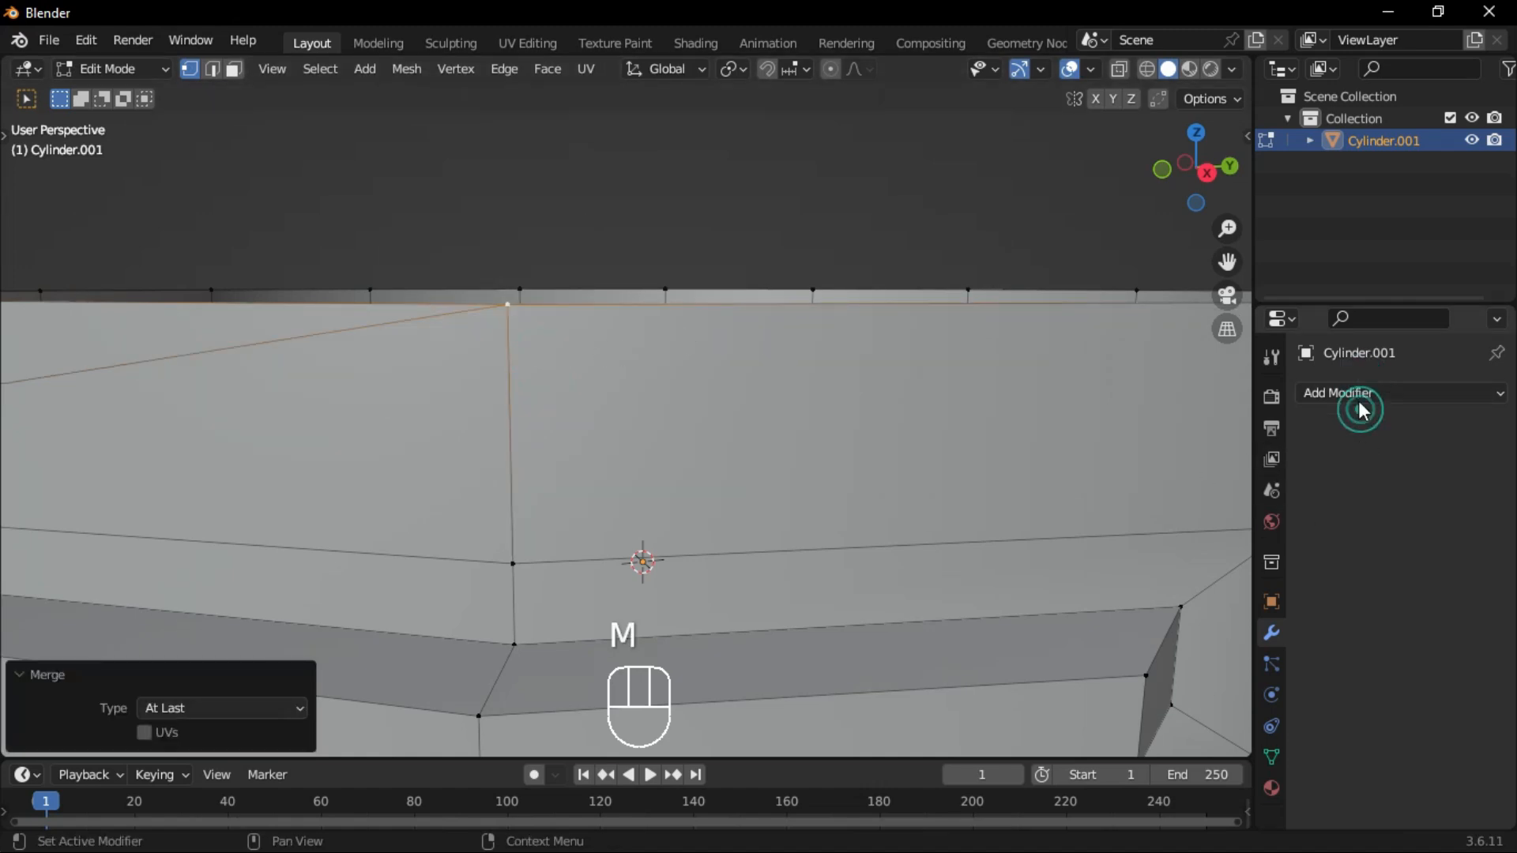
- Merge the ring's stray vertices at center and show its Subdivision smoothing at viewport level 2
click(1358, 394)
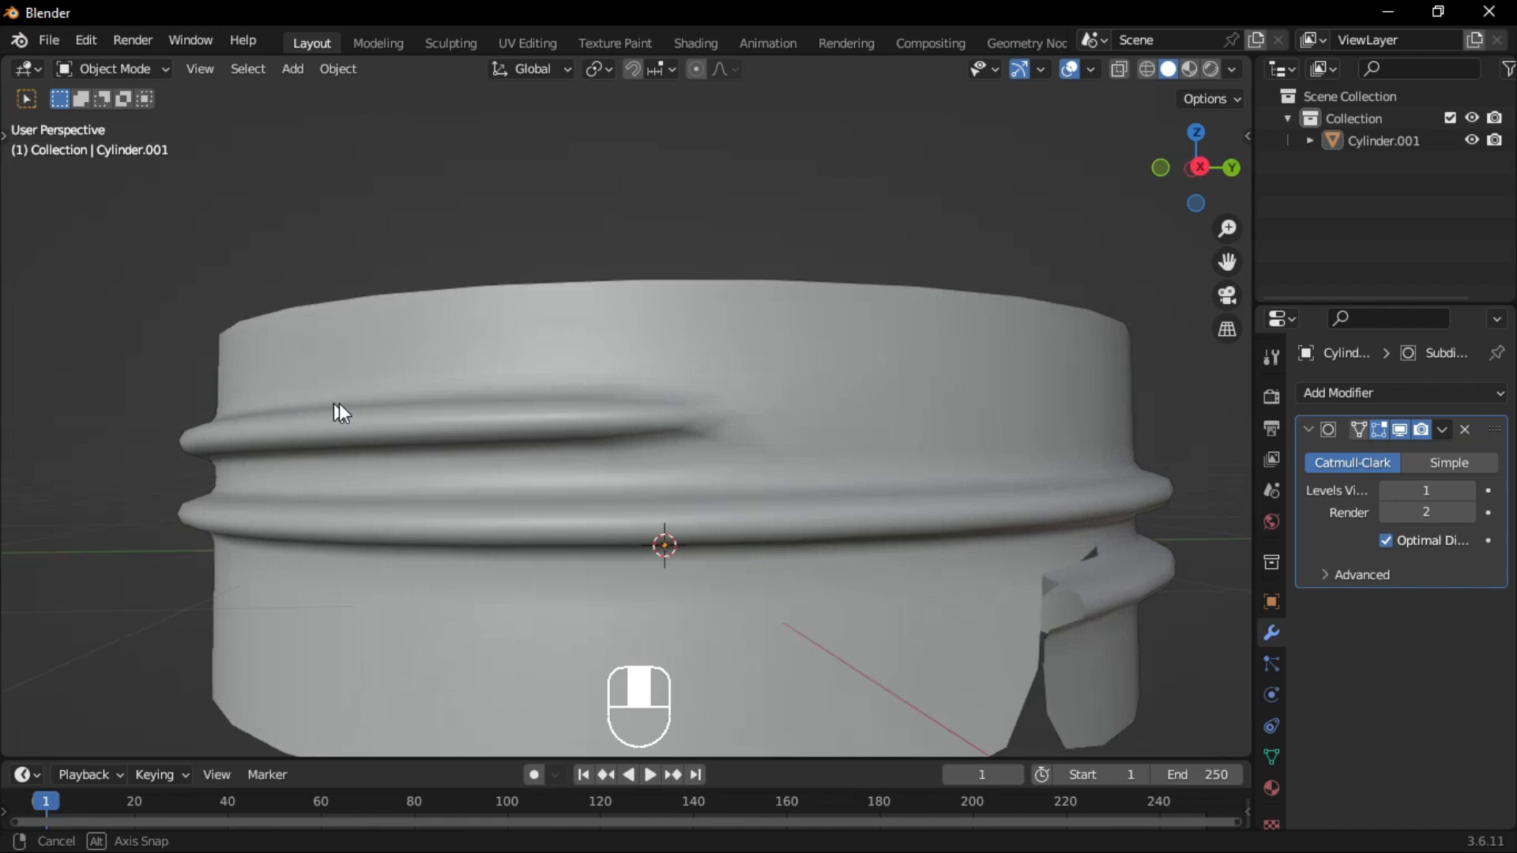
key(m)
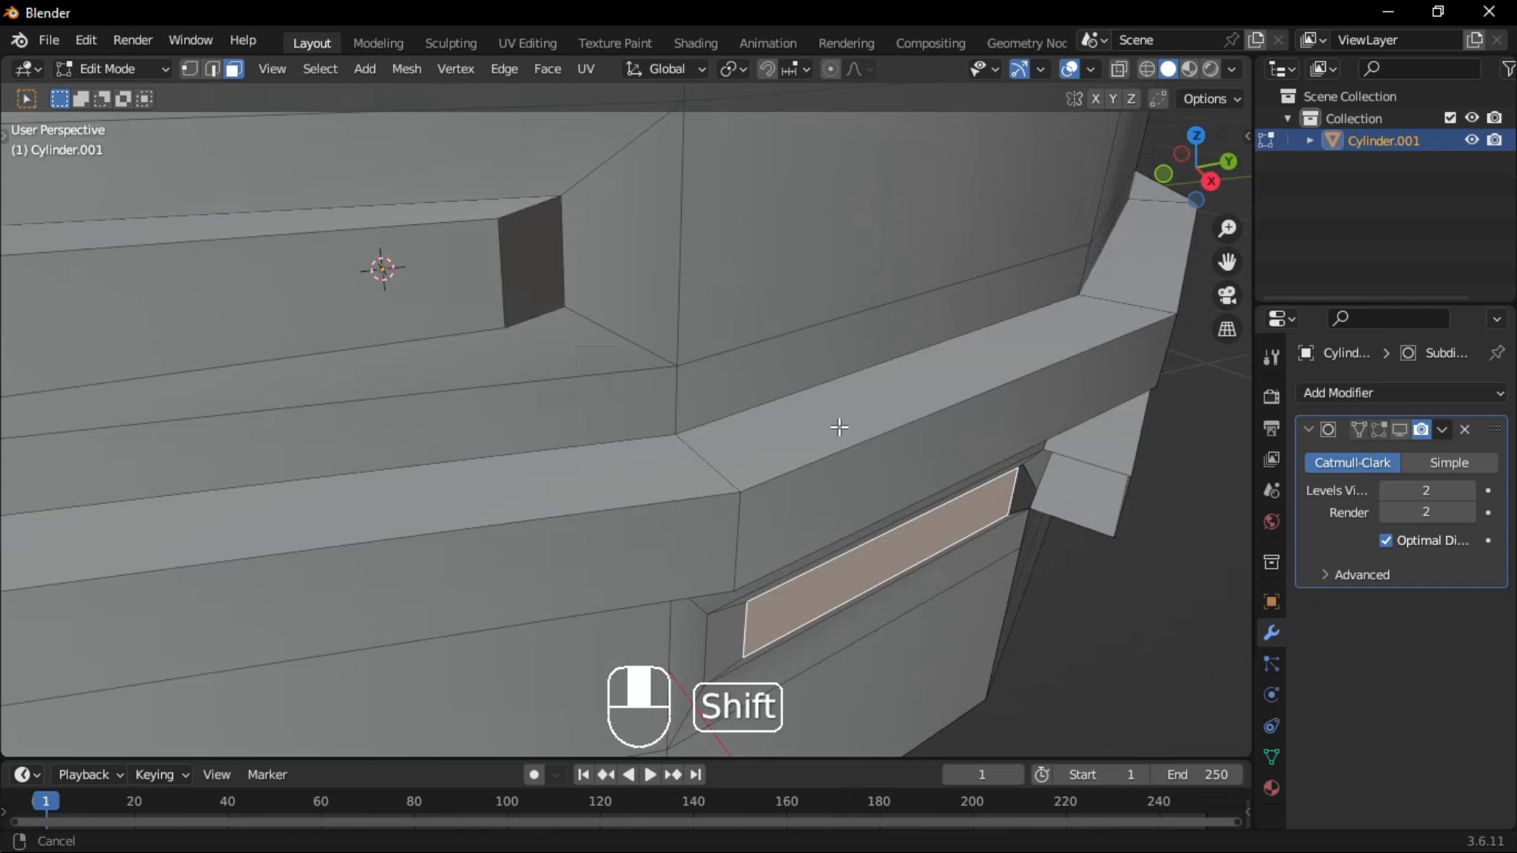
key(m)
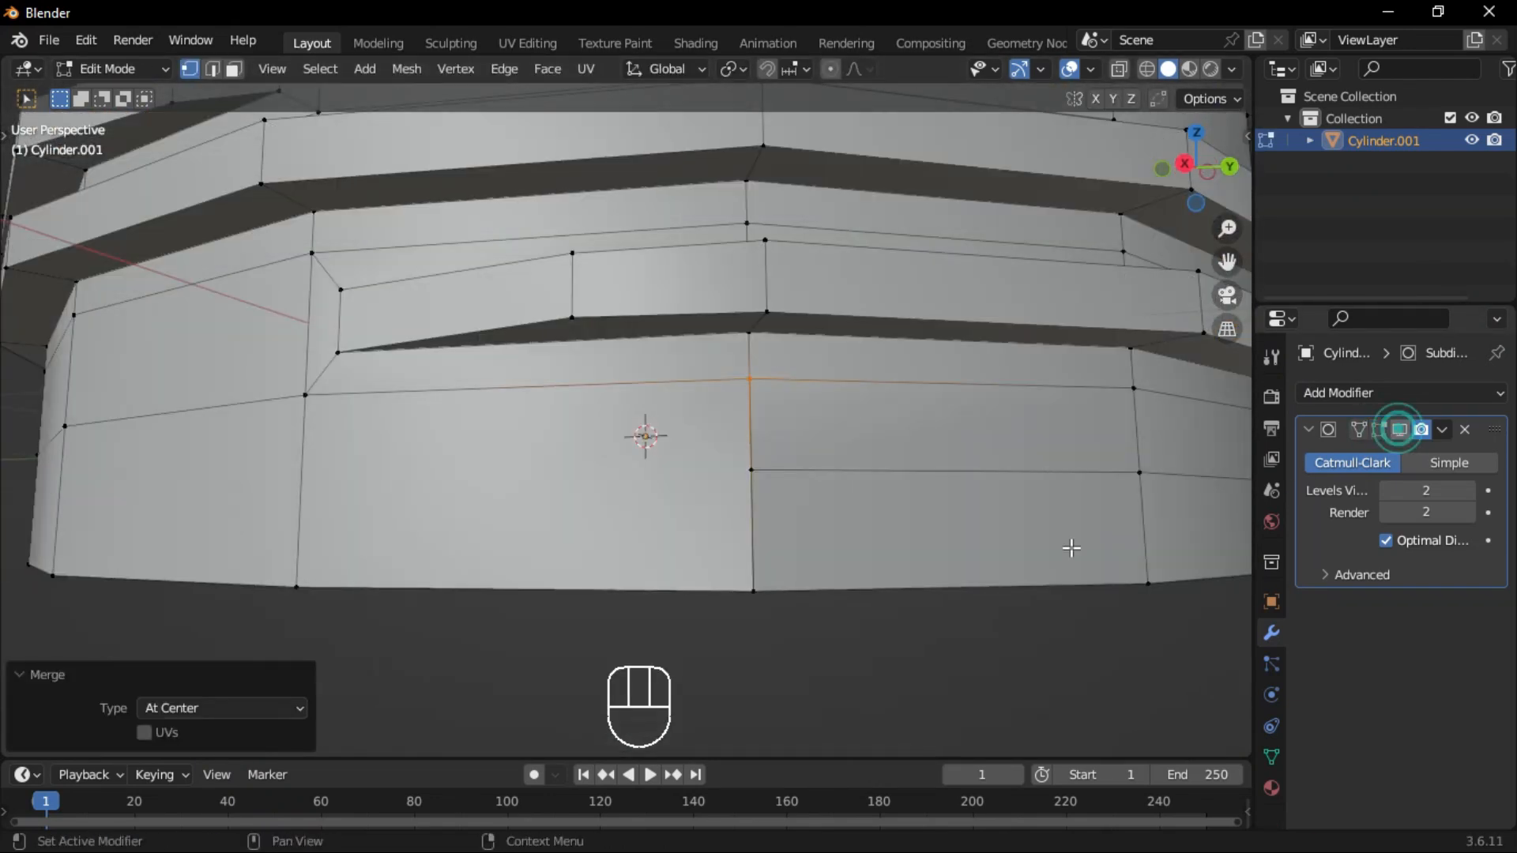
key(Tab)
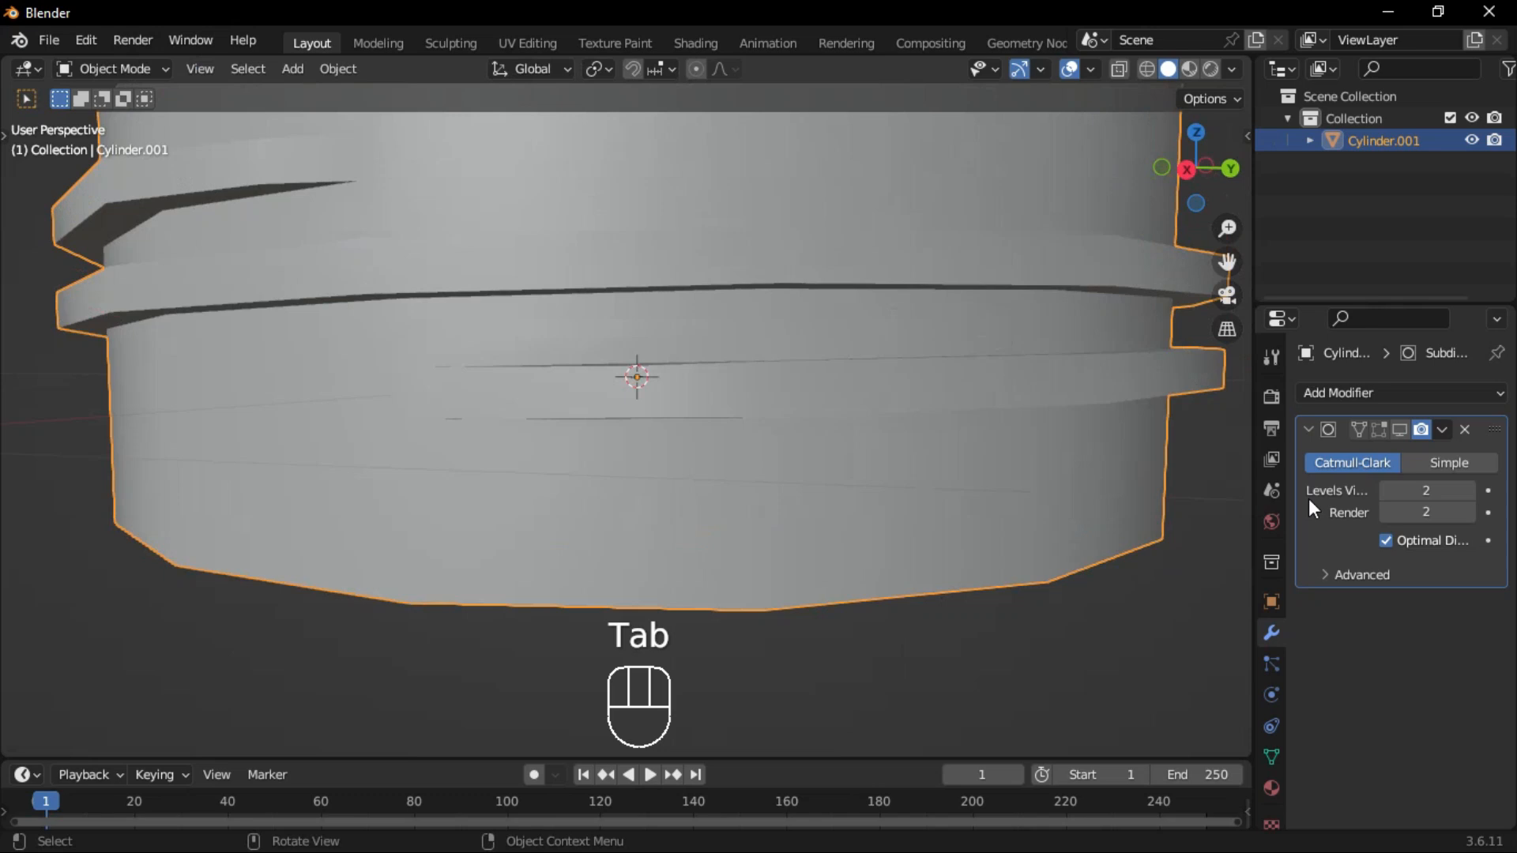
key(Tab)
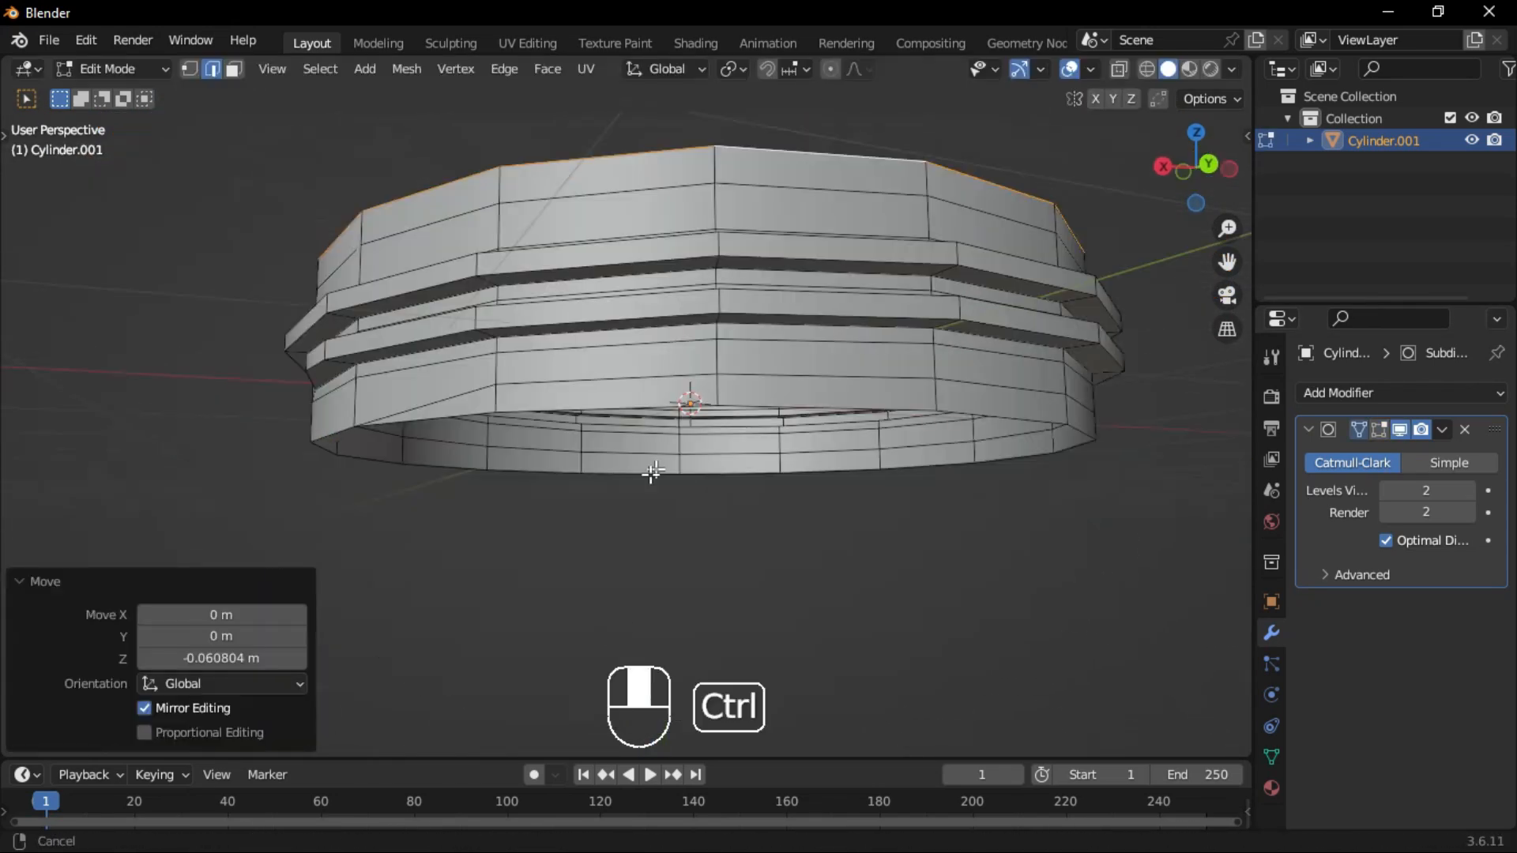
- Widen the ring to 1.41 on X/Y and duplicate it as a separate object Cylinder.002
key(Tab)
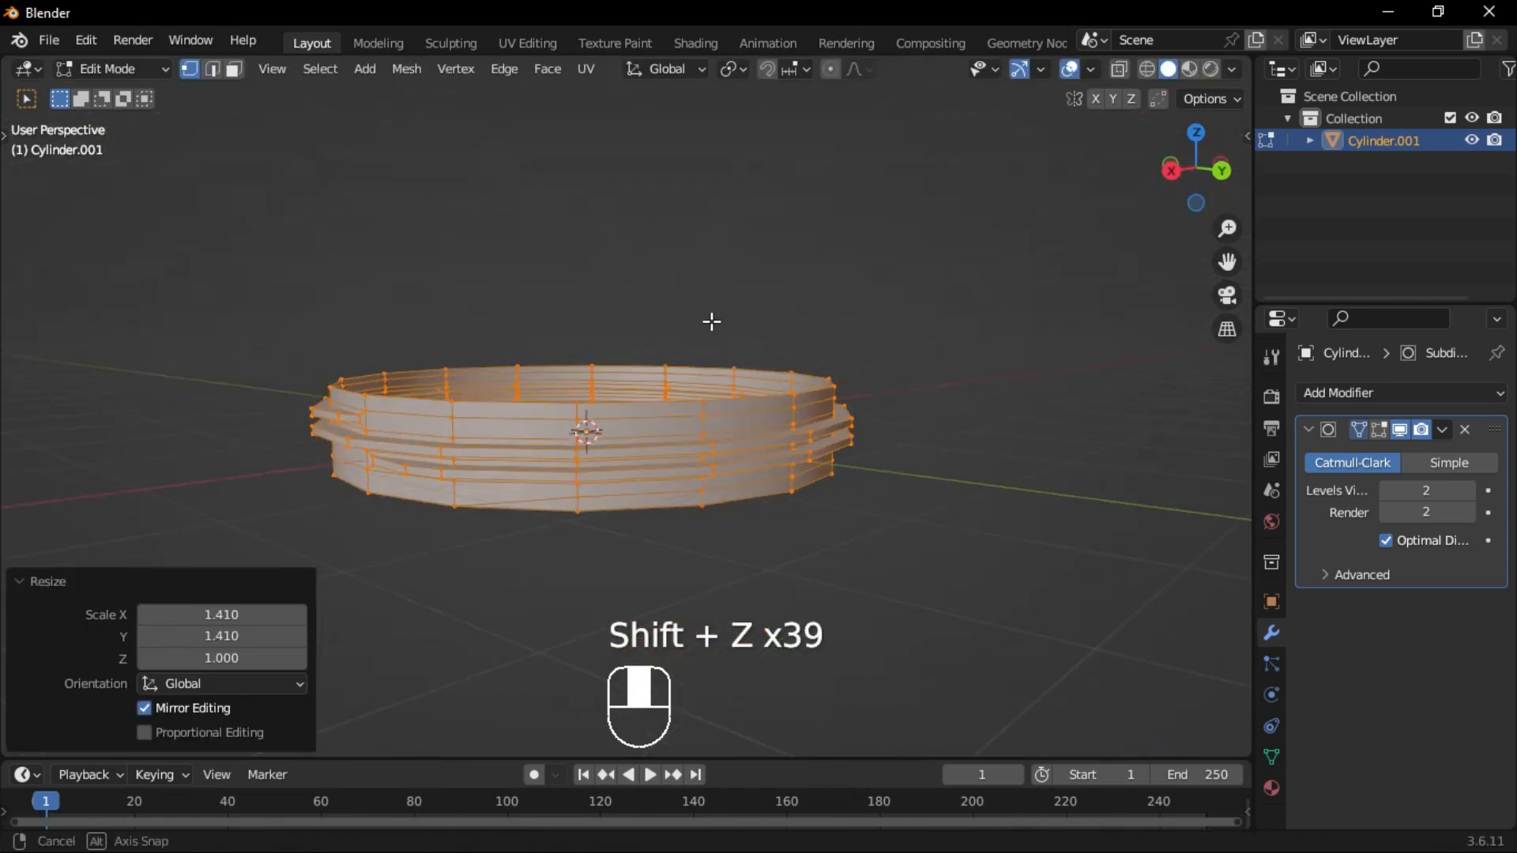
key(Tab)
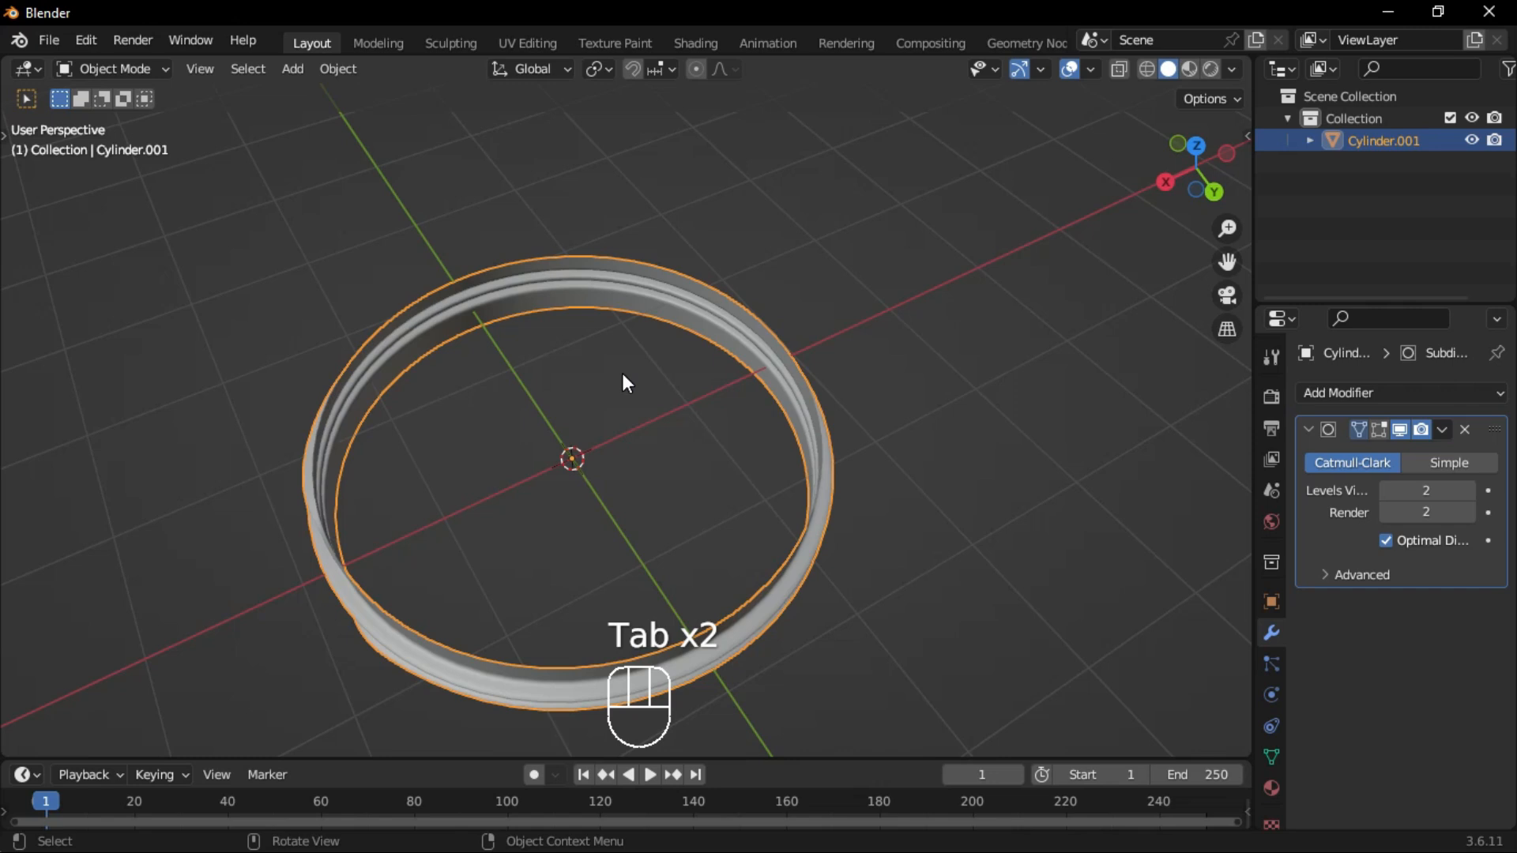
key(ctrl+z)
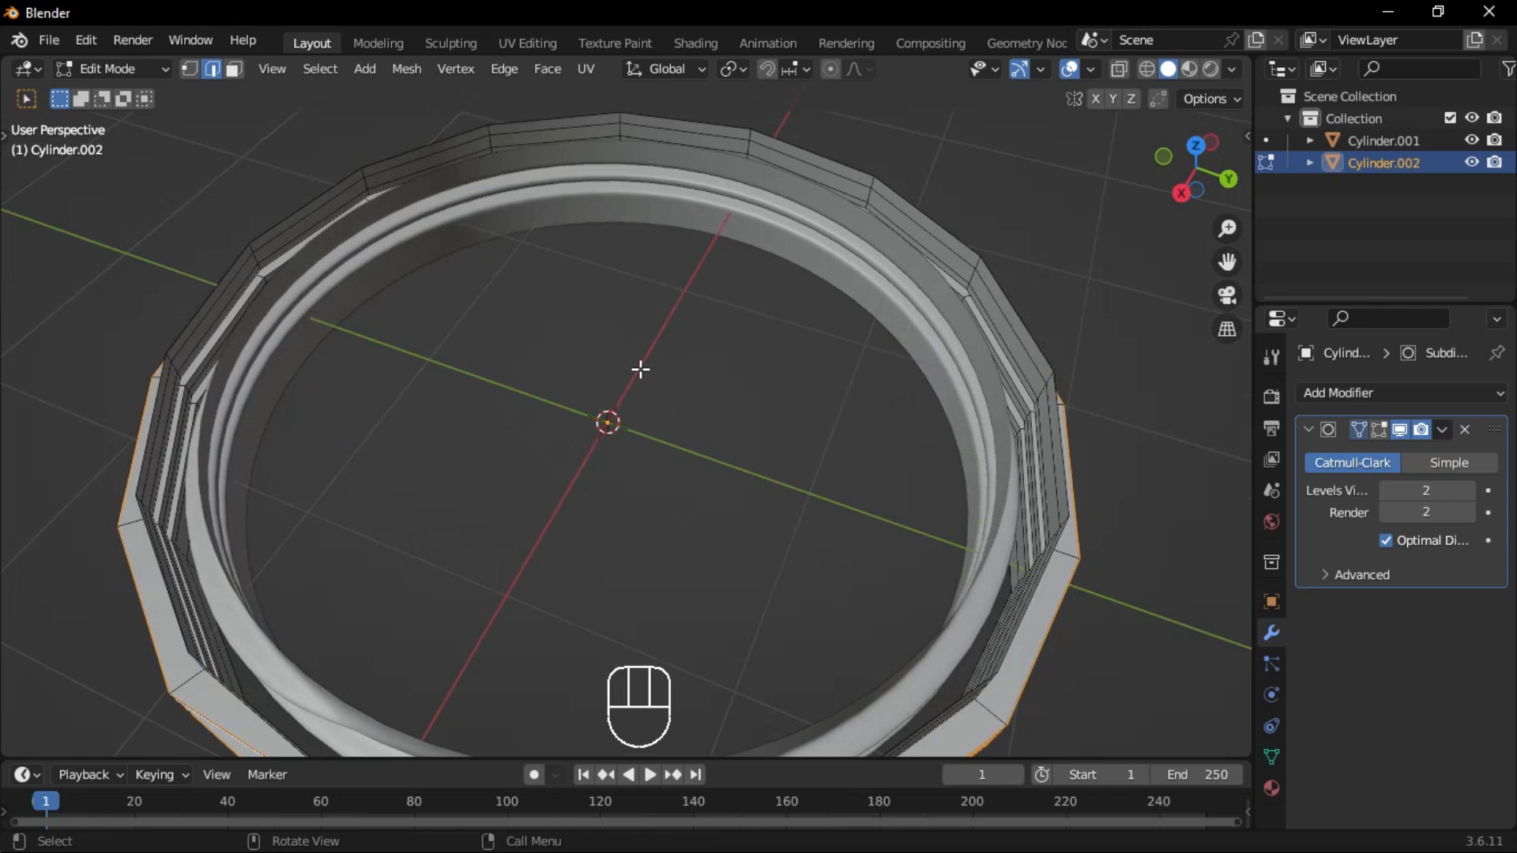
key(s)
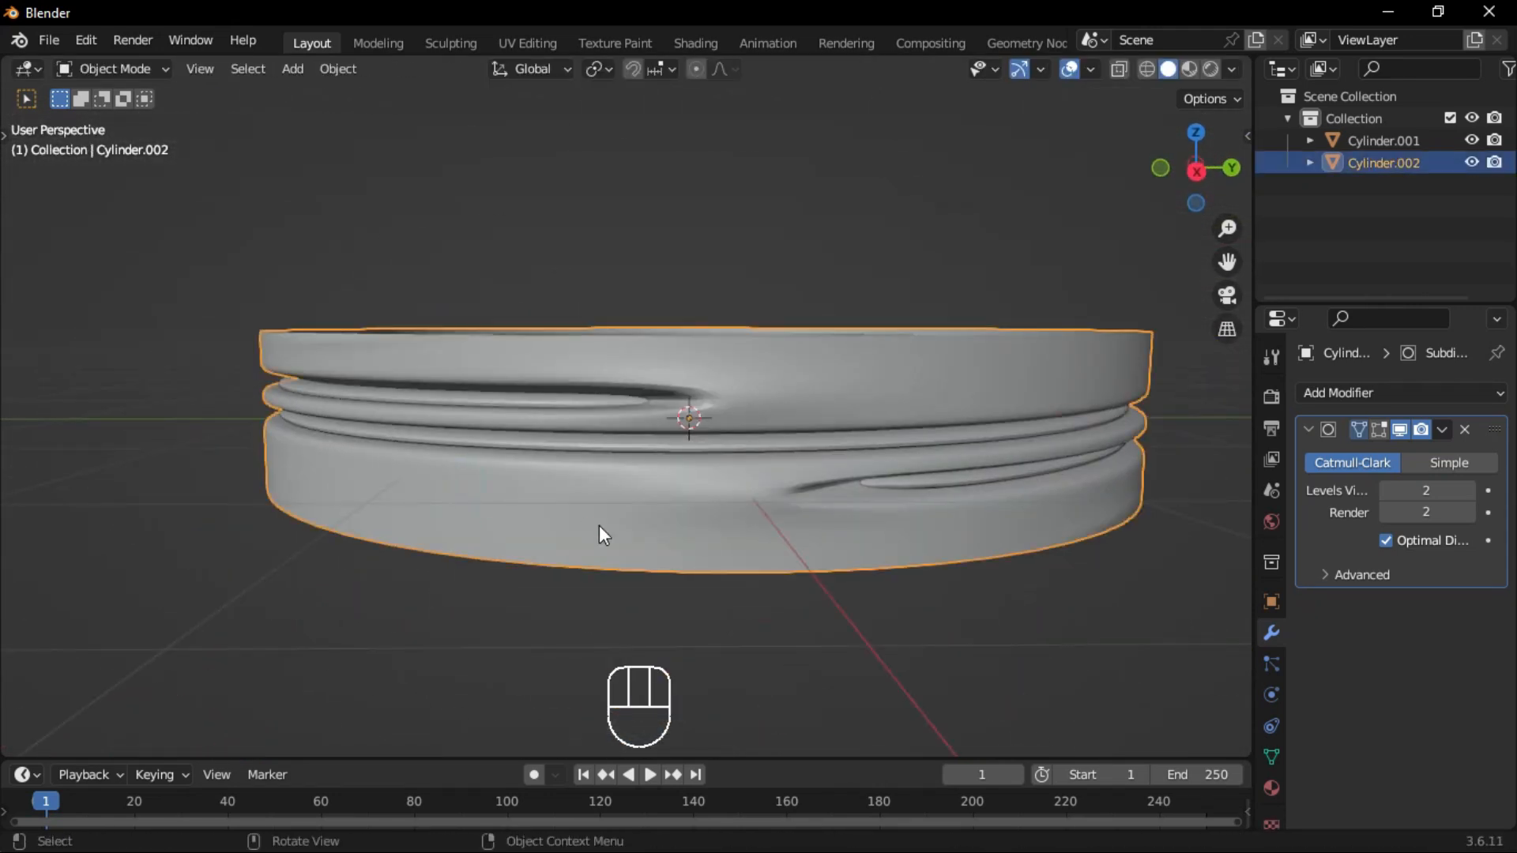
- Hide the duplicate and extrude Cylinder.001's bottom edge down and outward into a wide jar body
key(Tab)
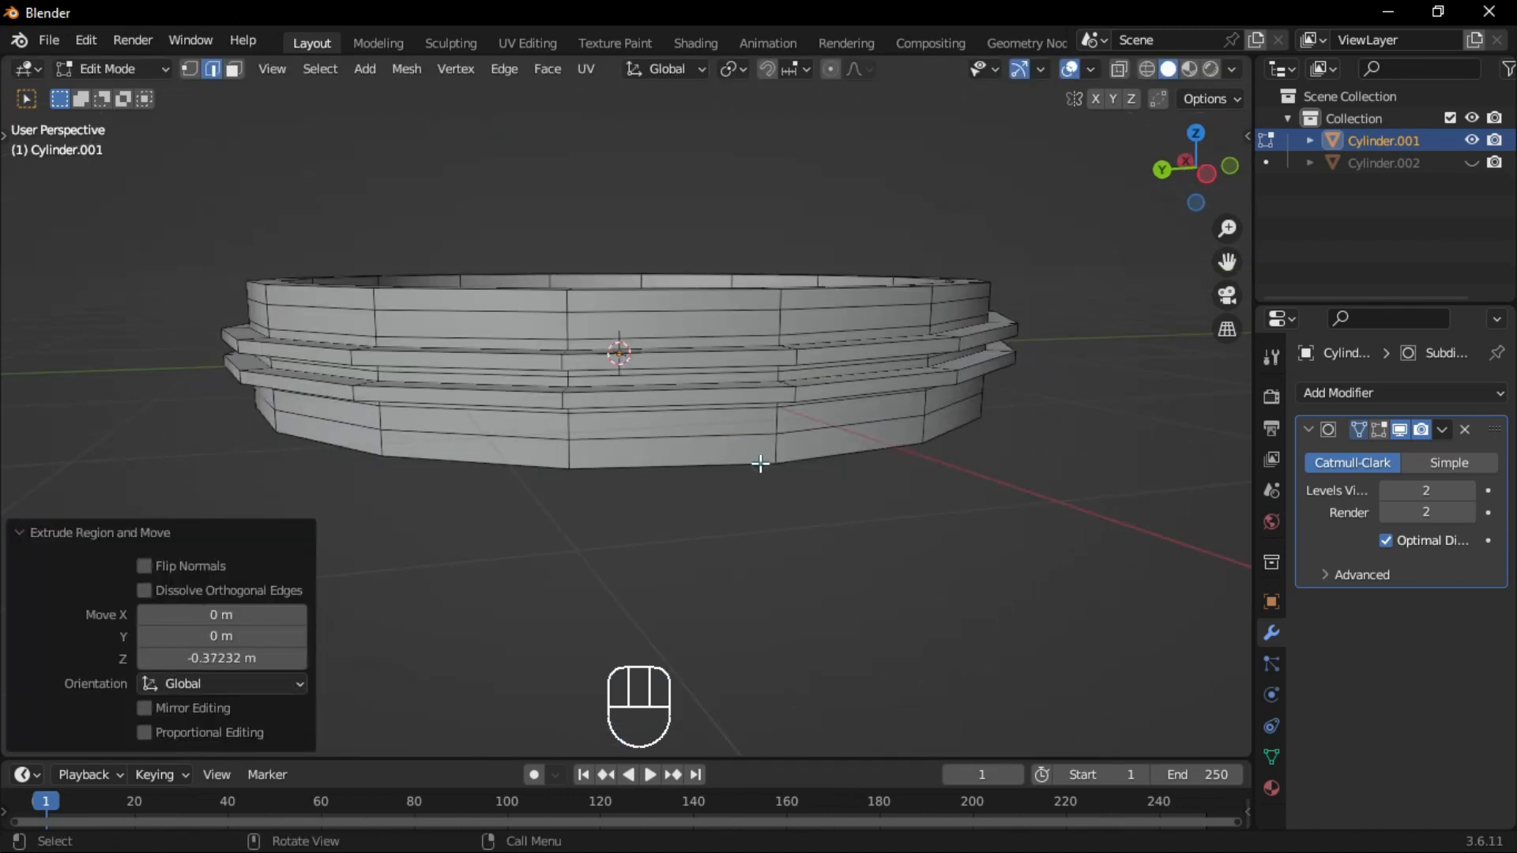
key(s)
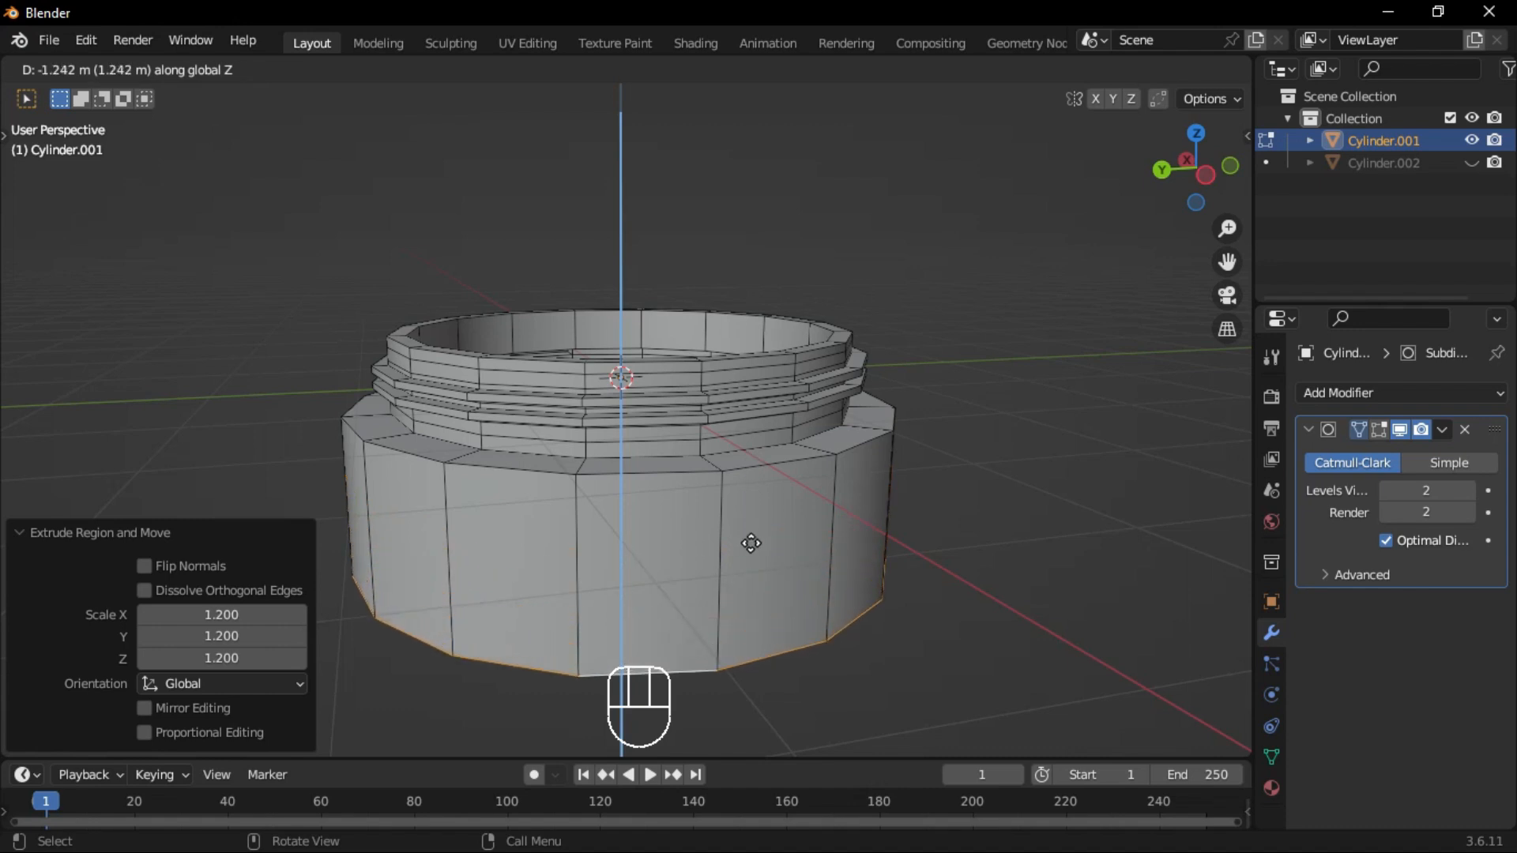
key(s)
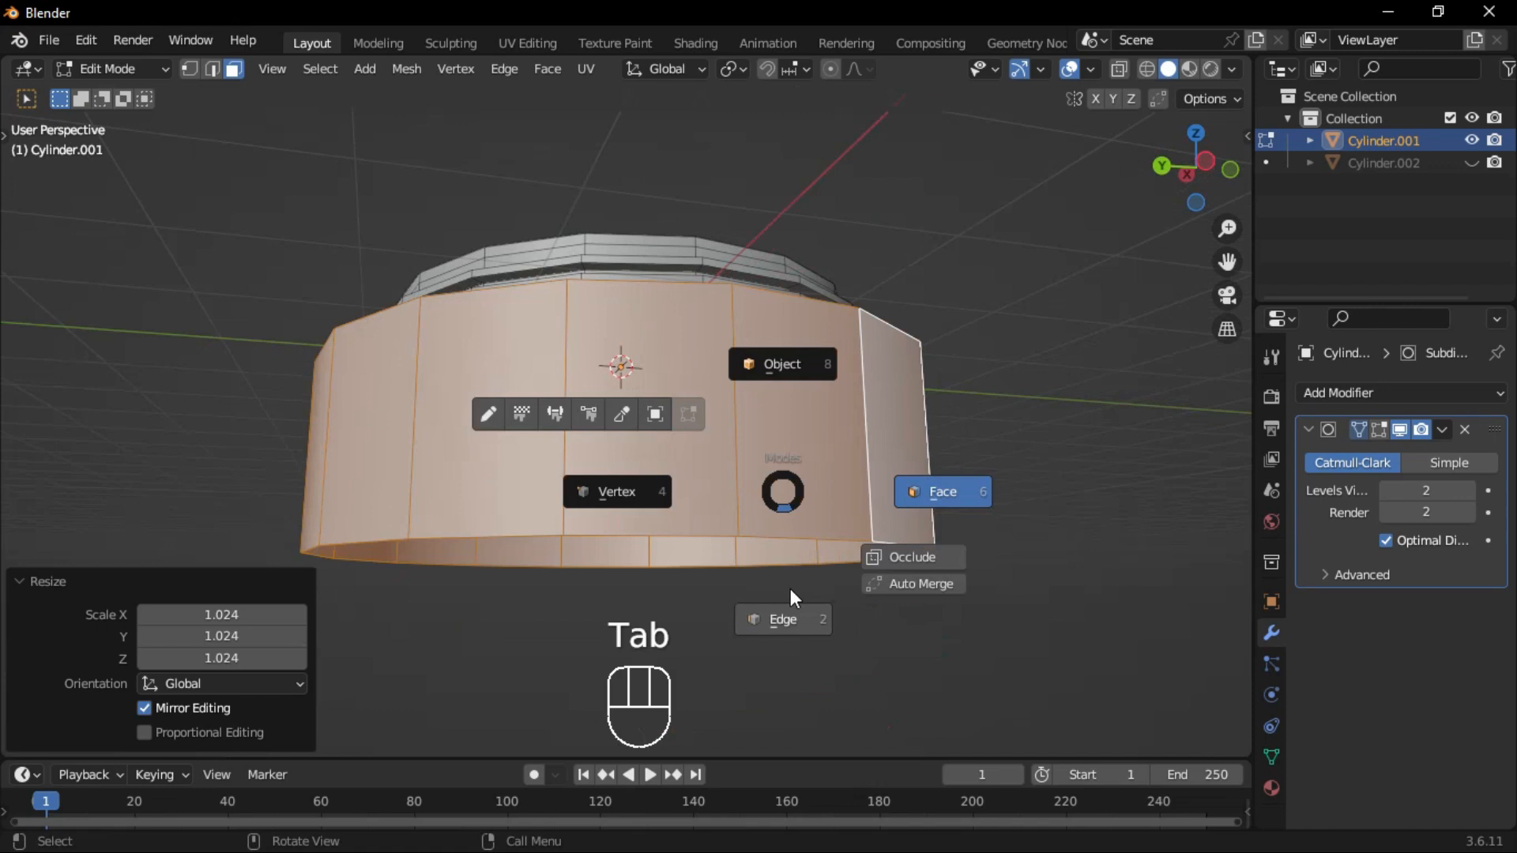
key(e)
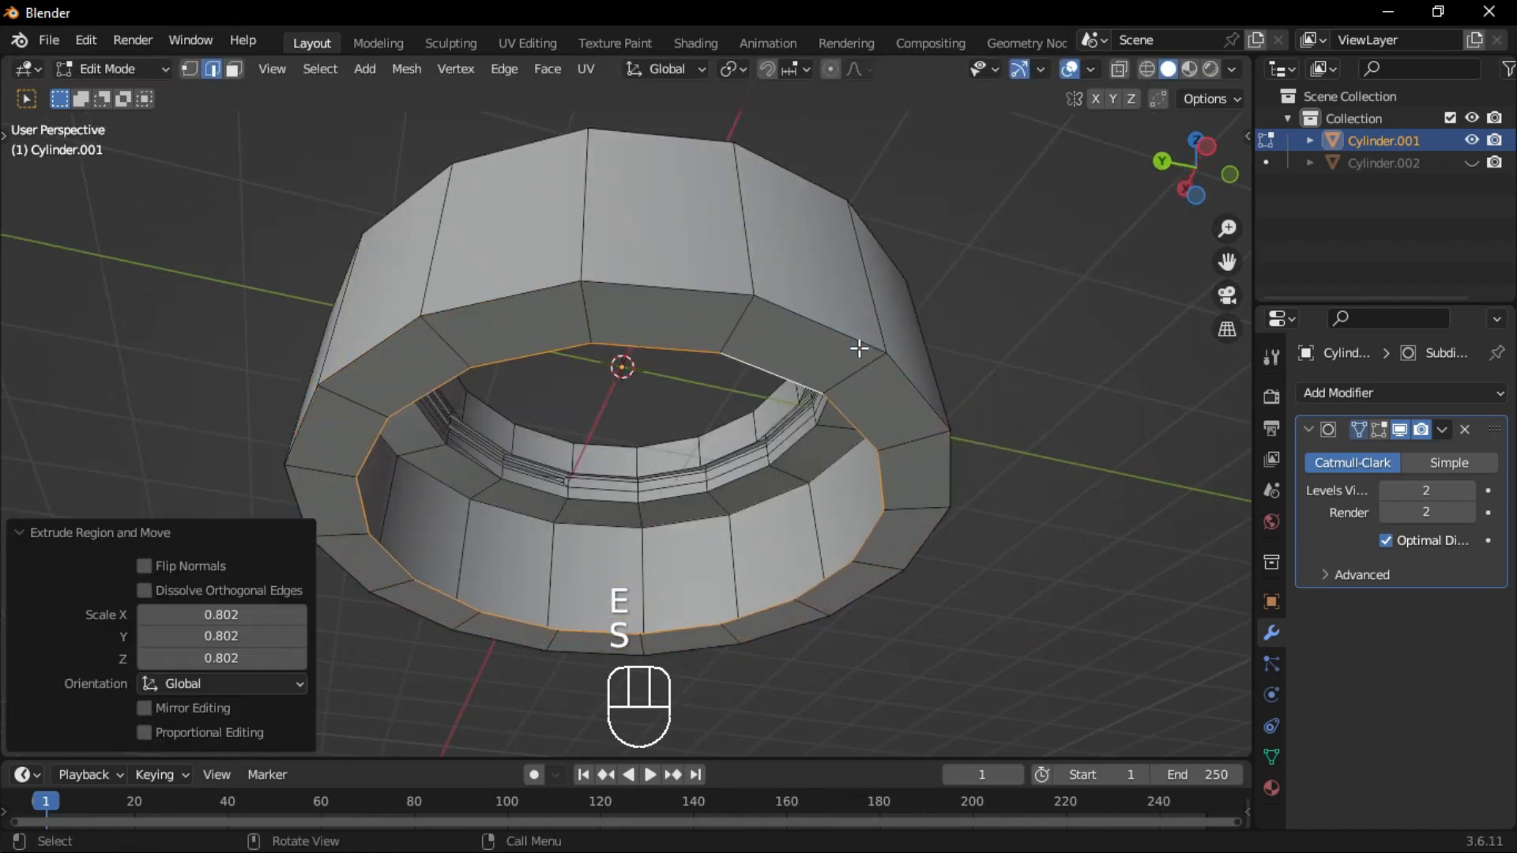
- Fill the jar body's bottom opening with faces
click(545, 68)
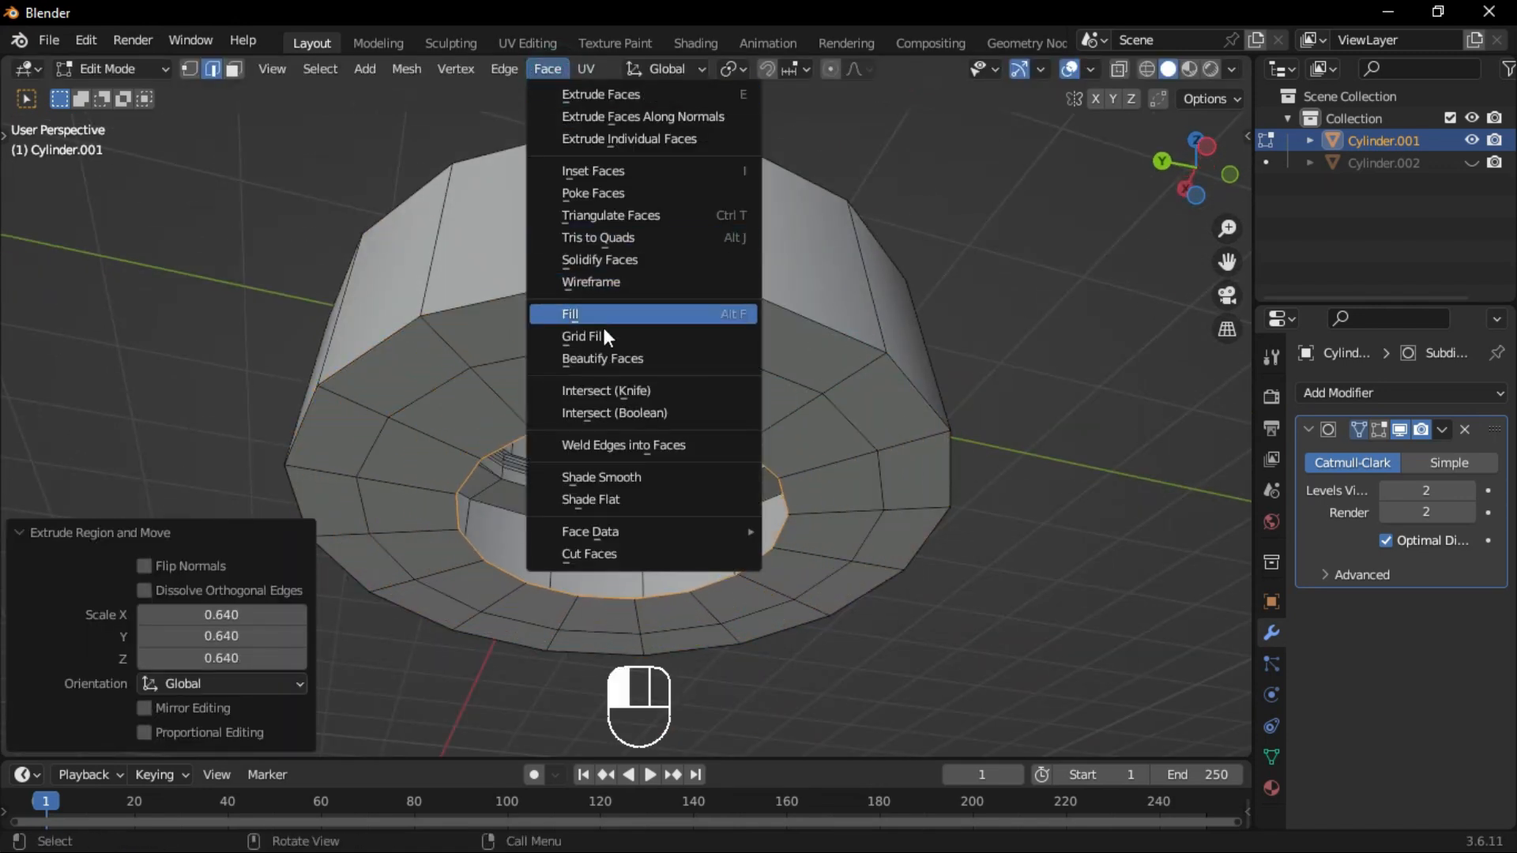
key(Tab)
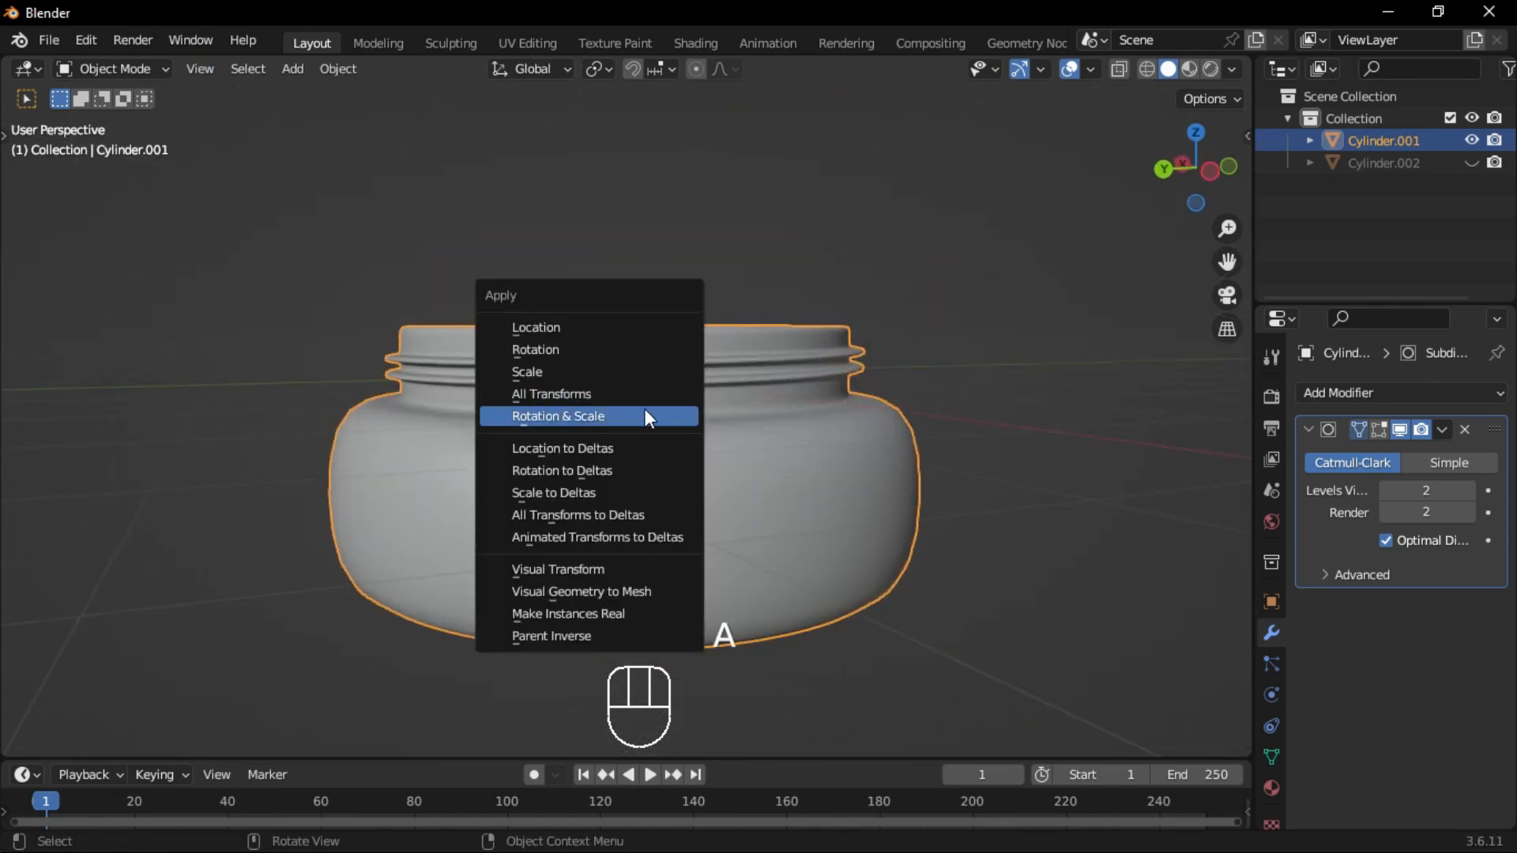
key(Tab)
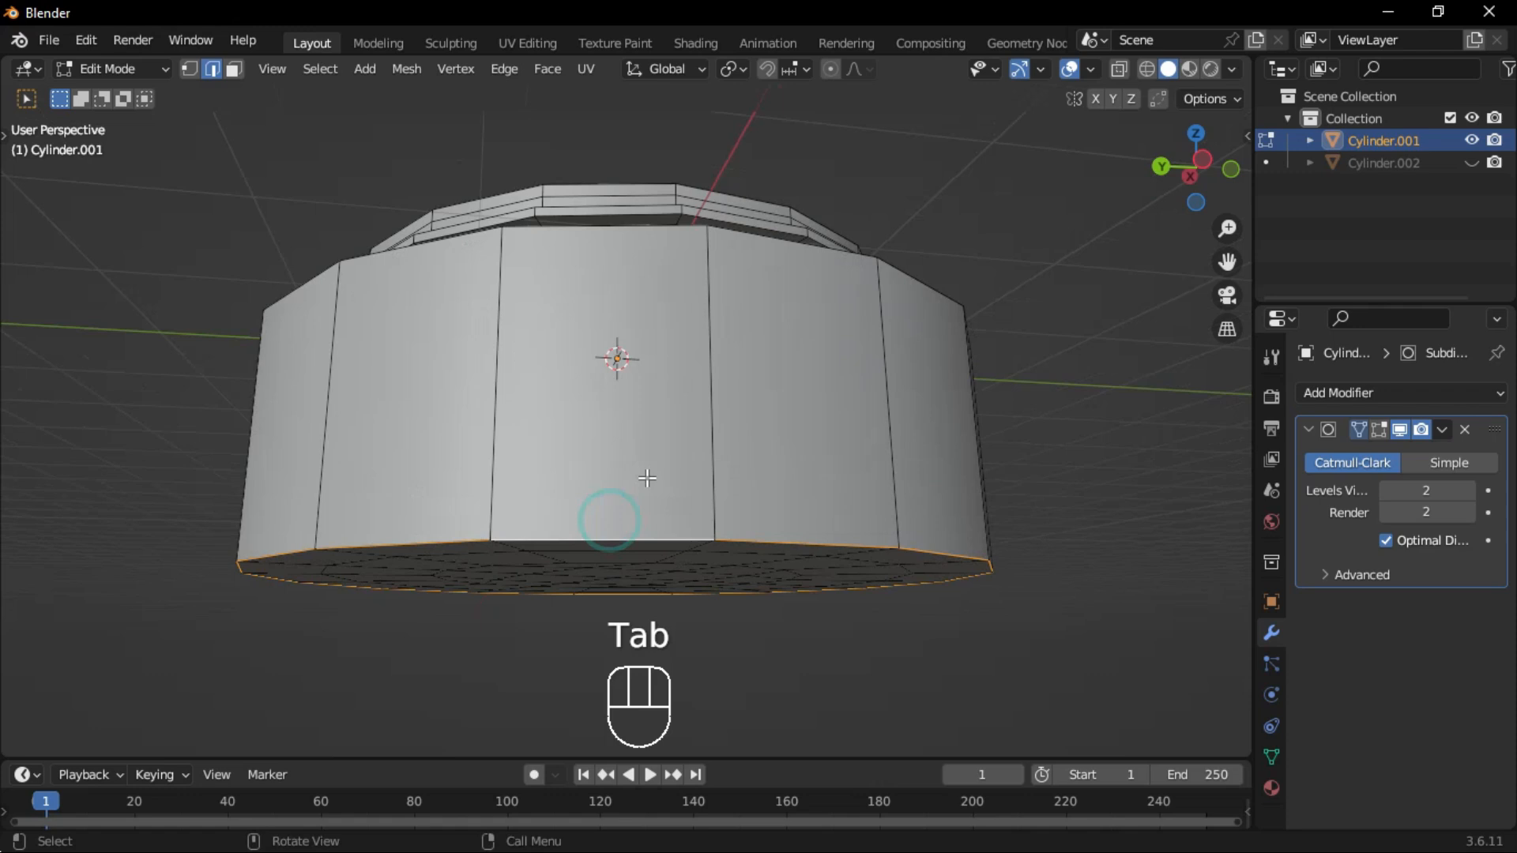
- Straighten the jar walls by moving edge loops on Z, extrude an inner floor down, and unhide the ring copy
key(ctrl+b)
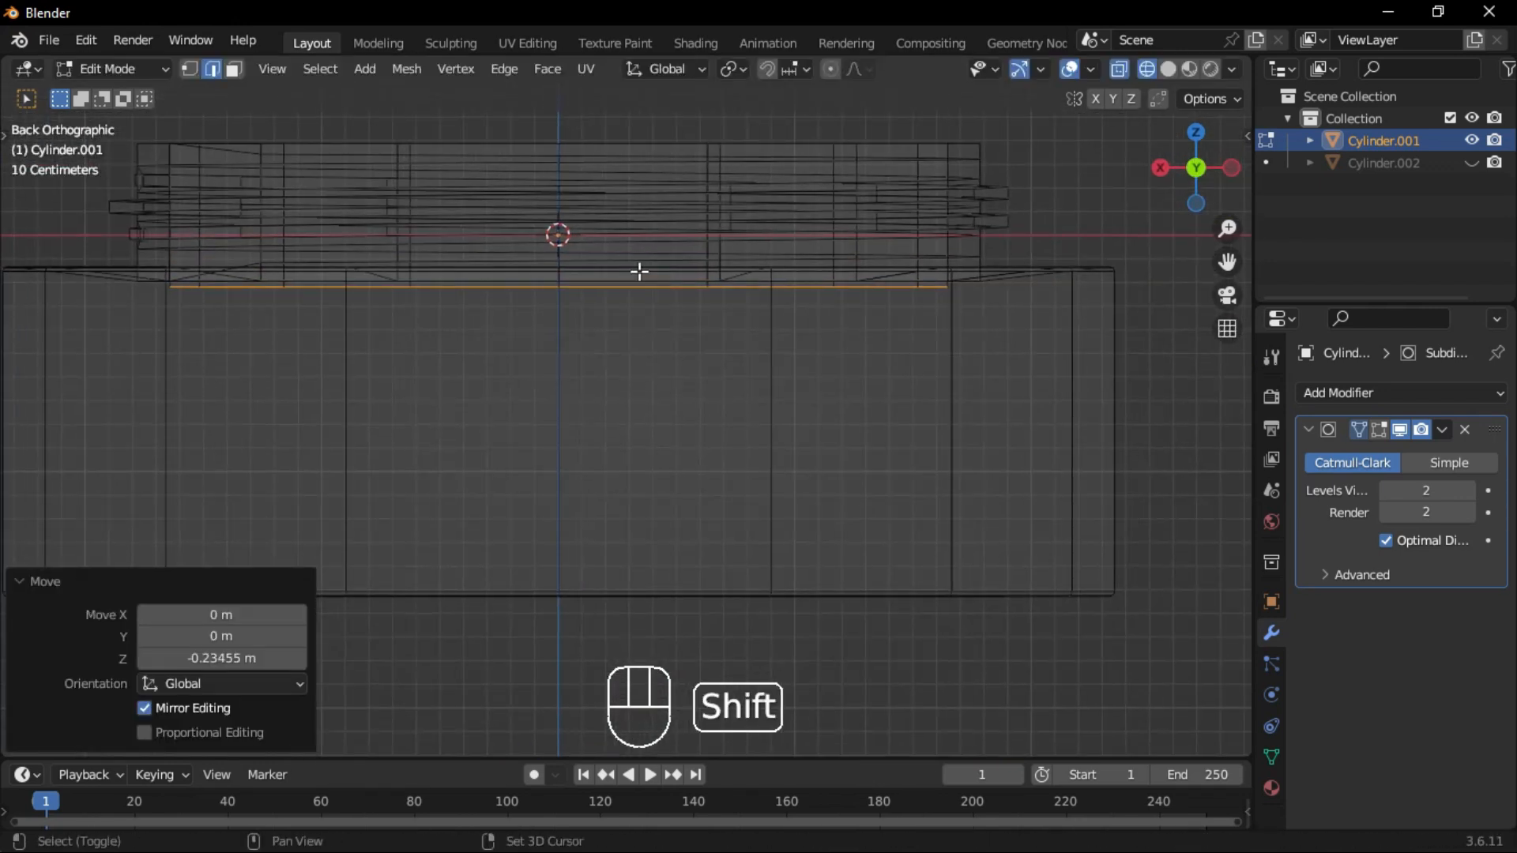
key(e)
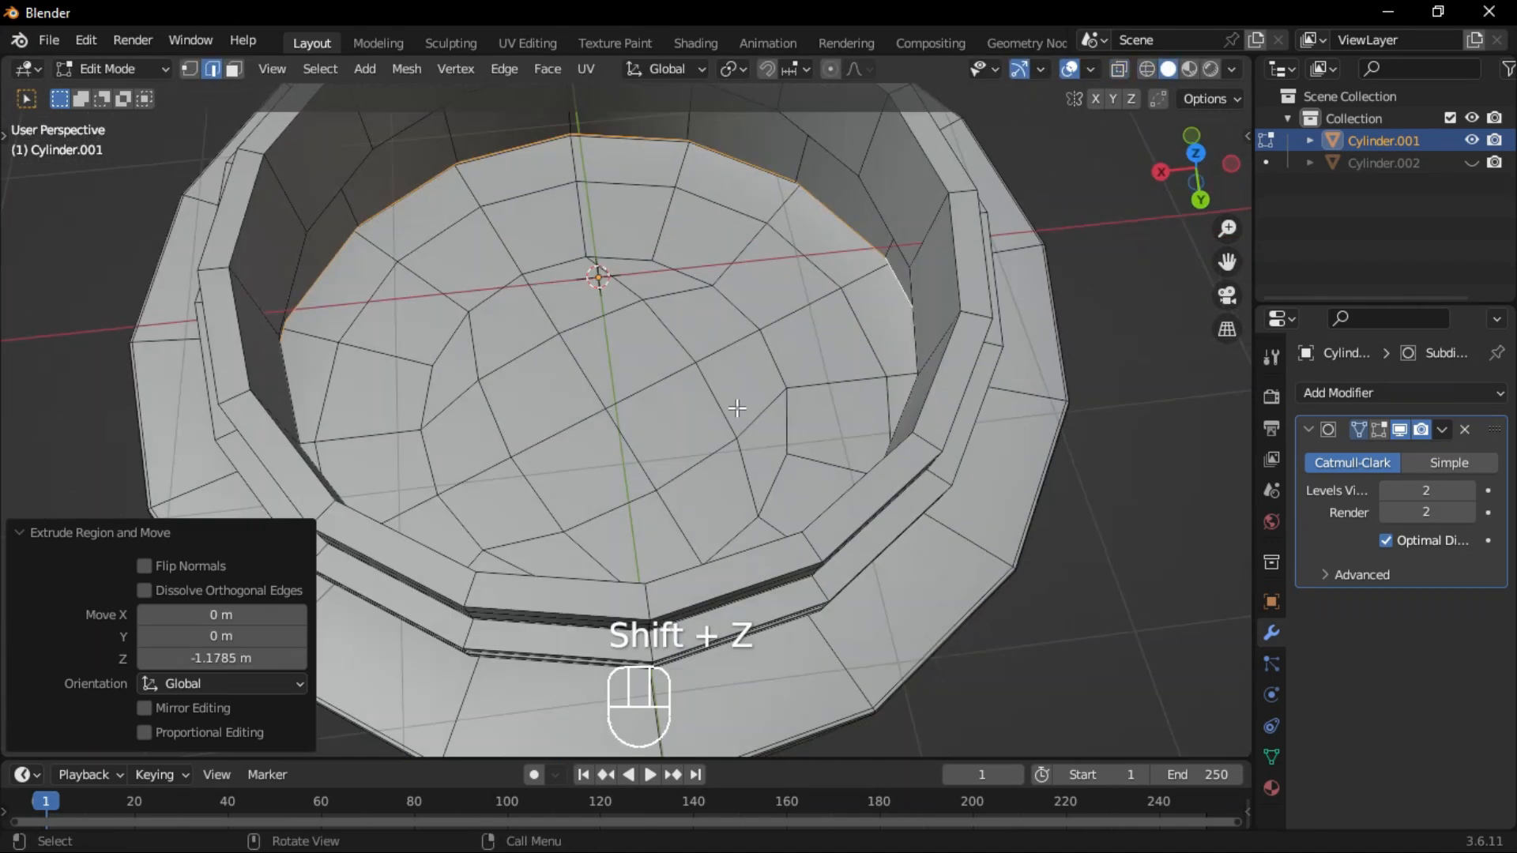
key(ctrl+b)
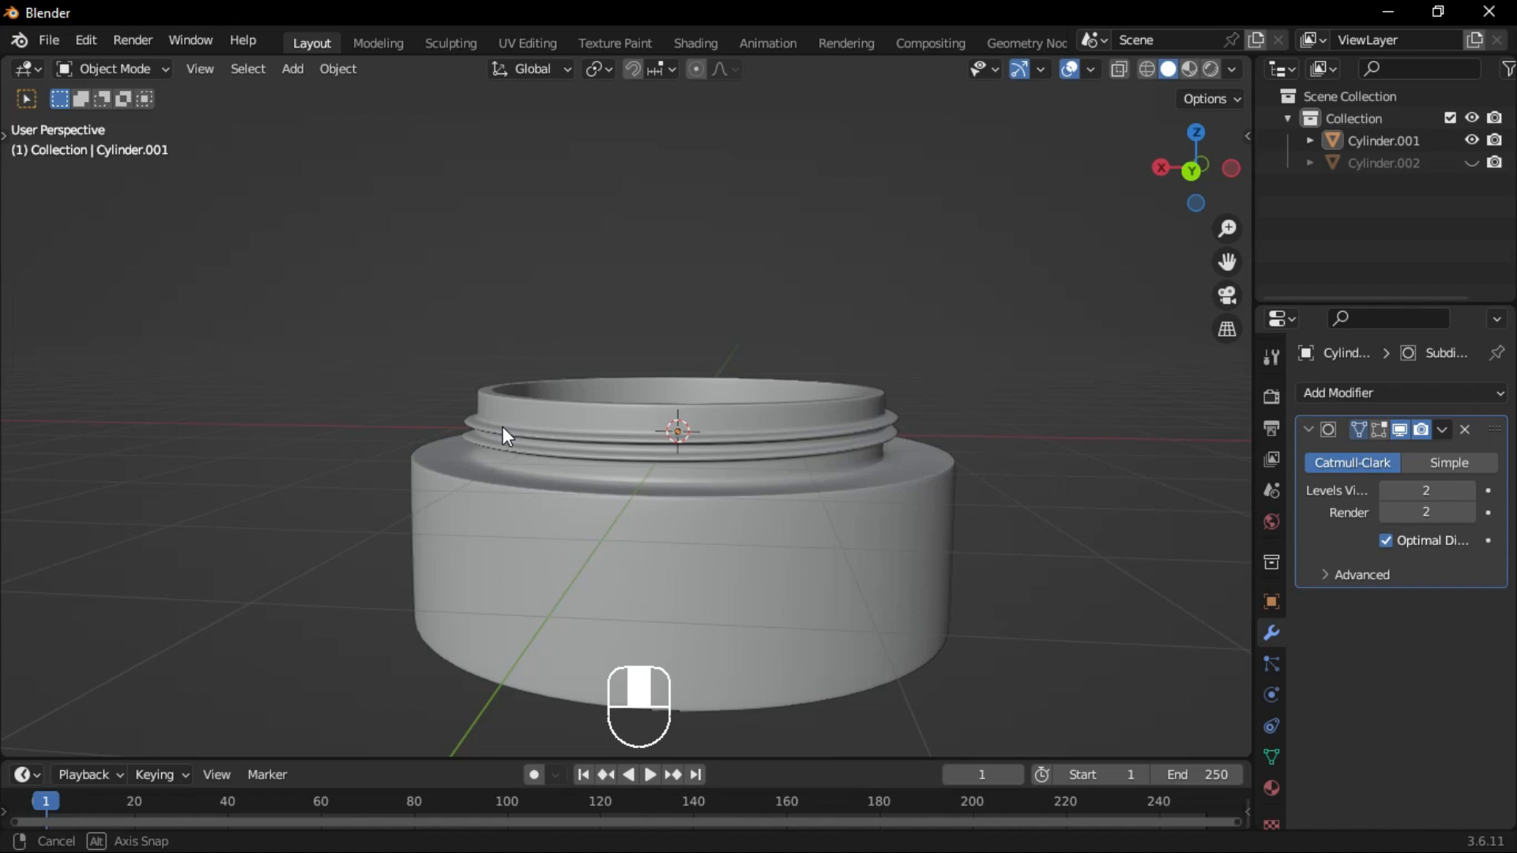
key(Tab)
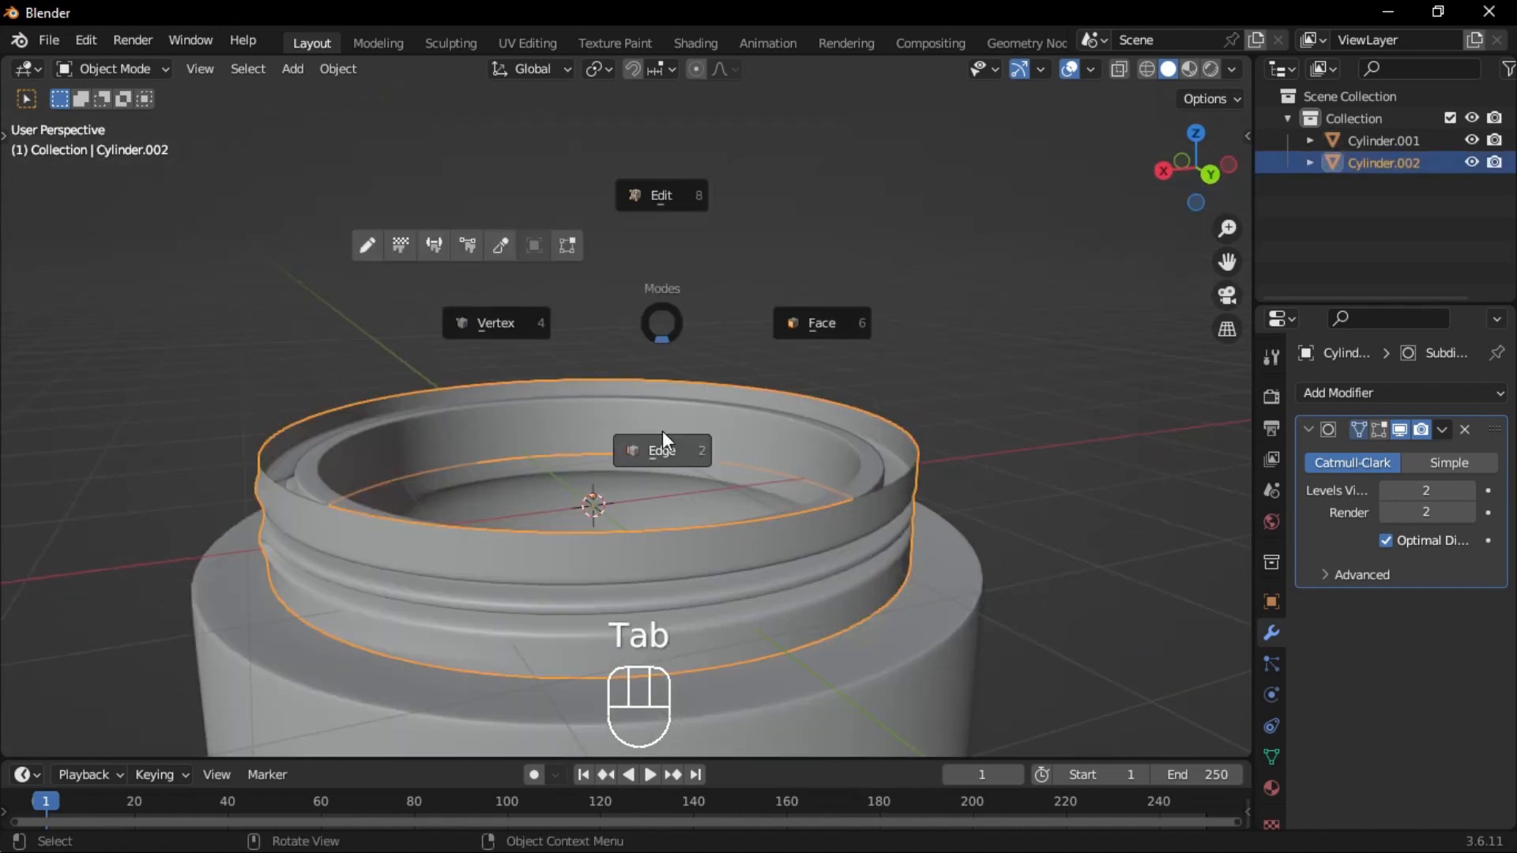
- Extrude Cylinder.002's top edge inward to cap it into a lid and raise it above the jar body
key(Tab)
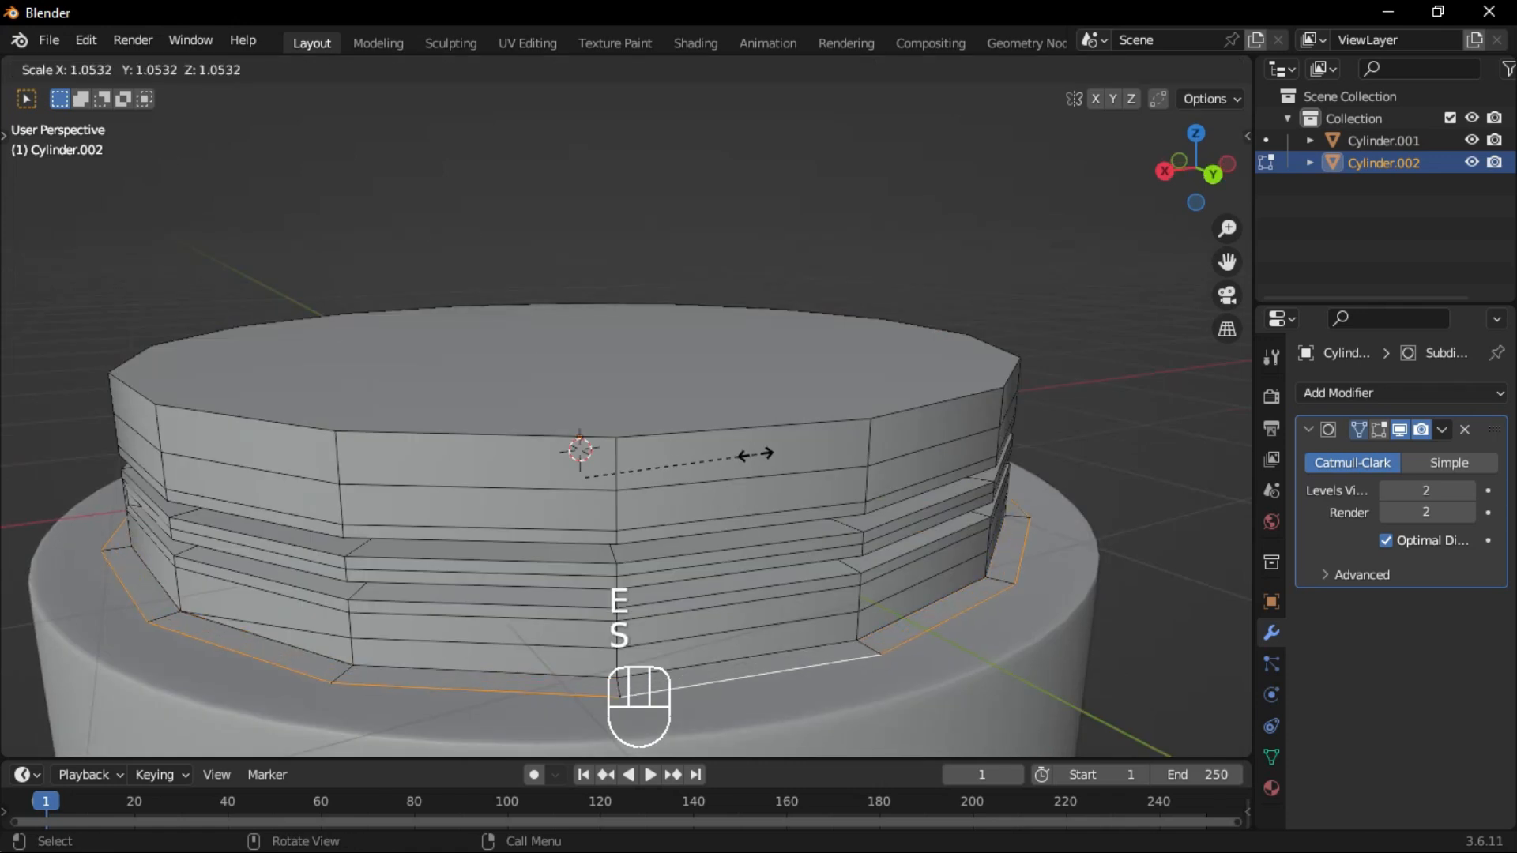
key(ctrl+z)
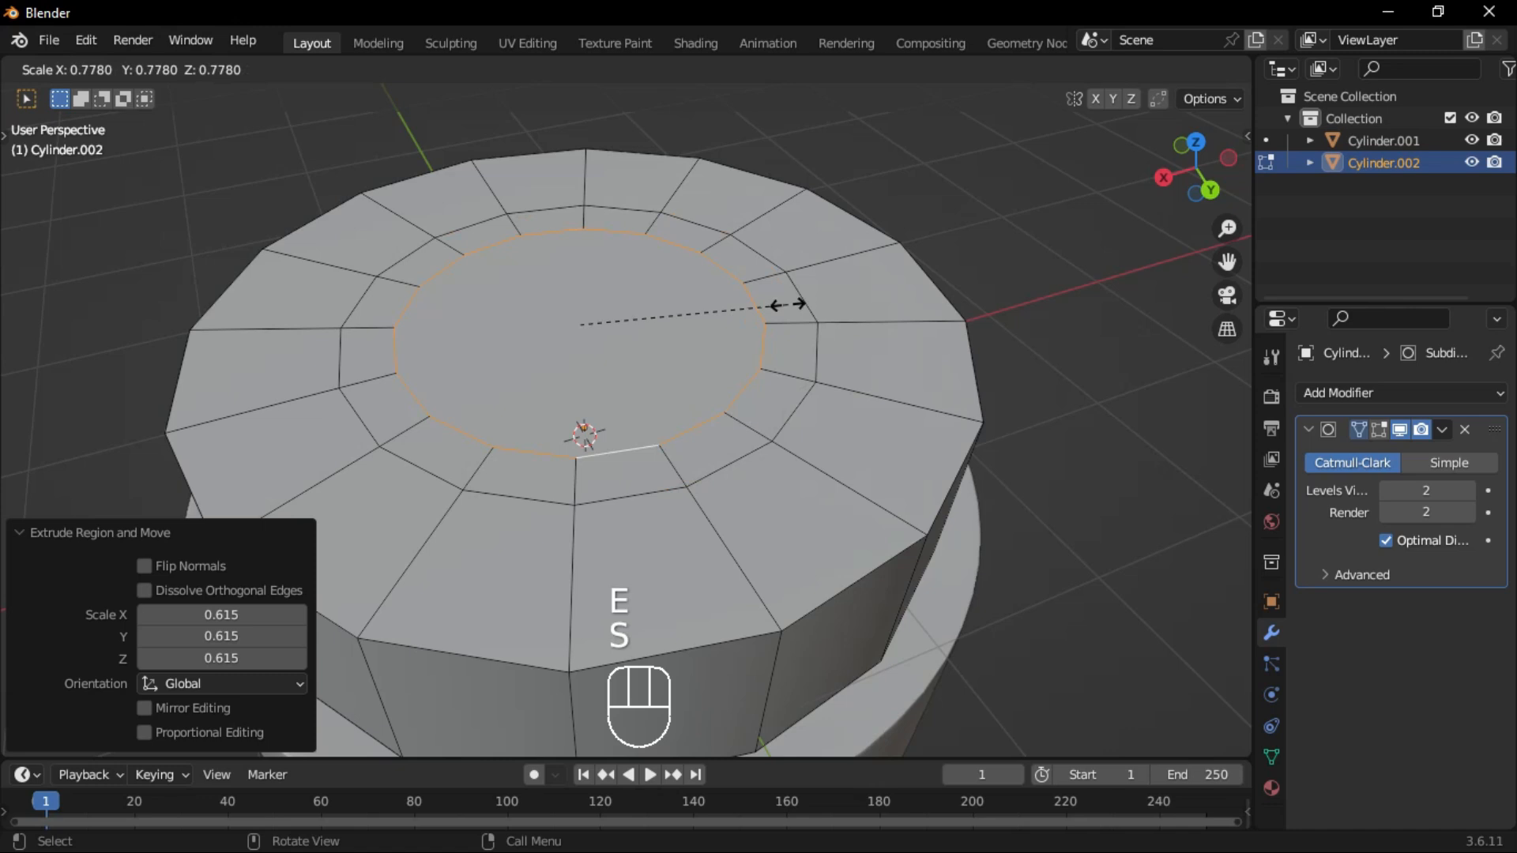
click(547, 68)
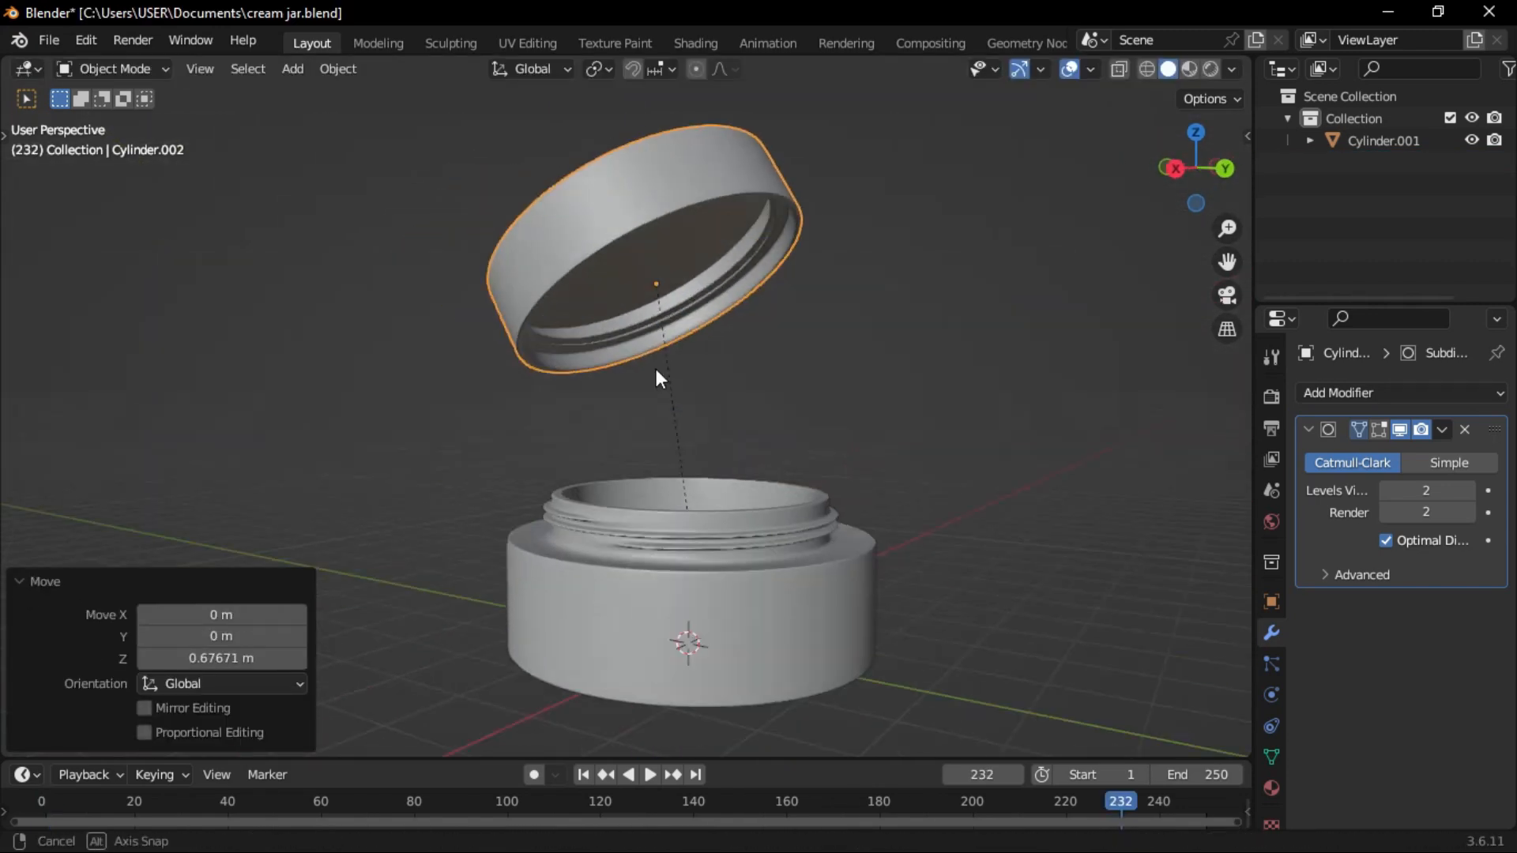
- Add a UV sphere for the cream and delete its lower half
click(291, 68)
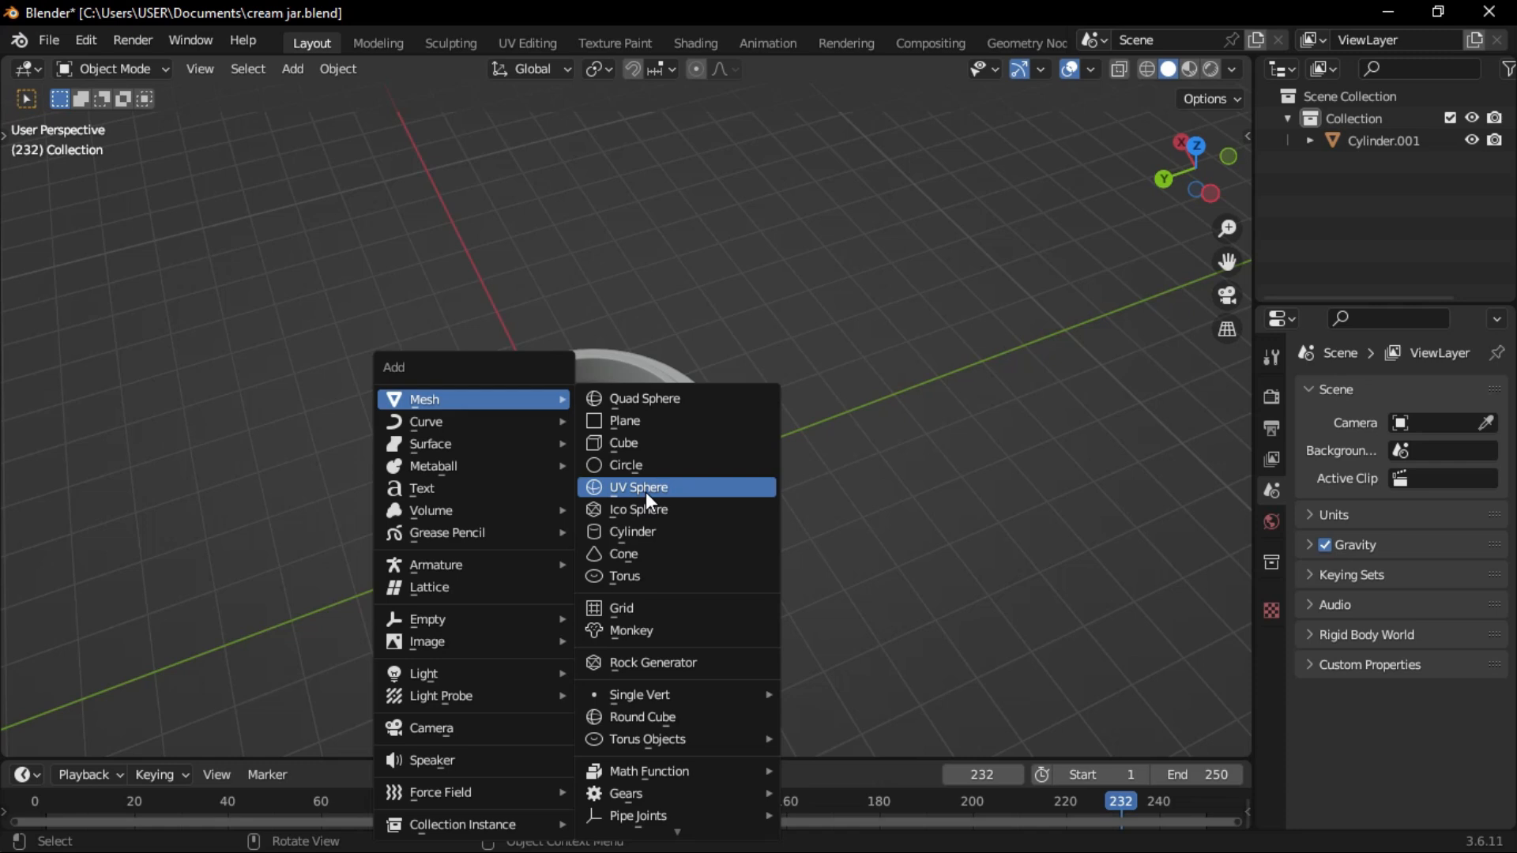
click(638, 487)
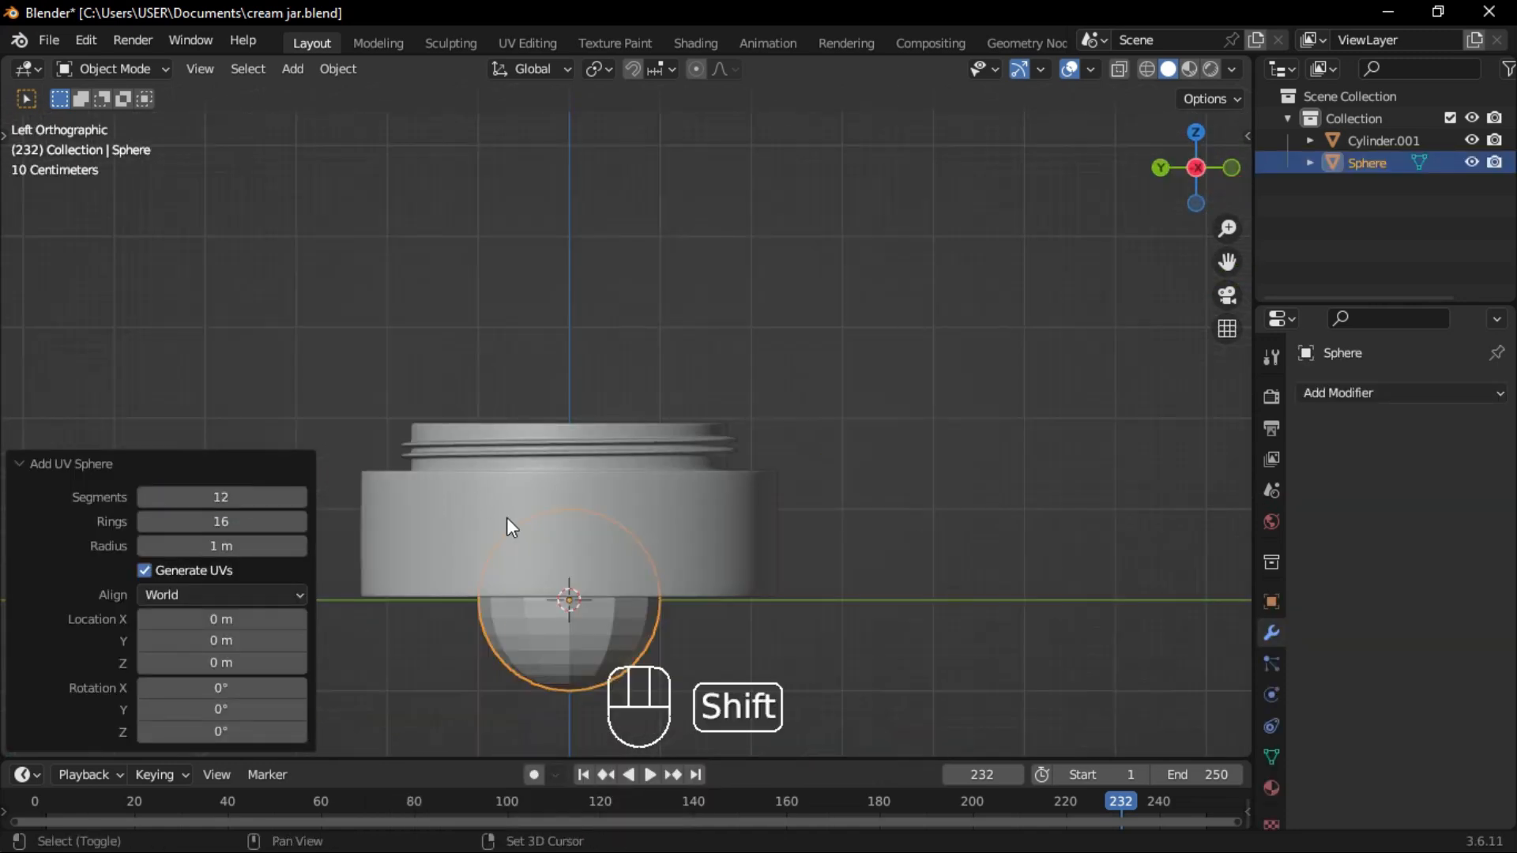
key(Tab)
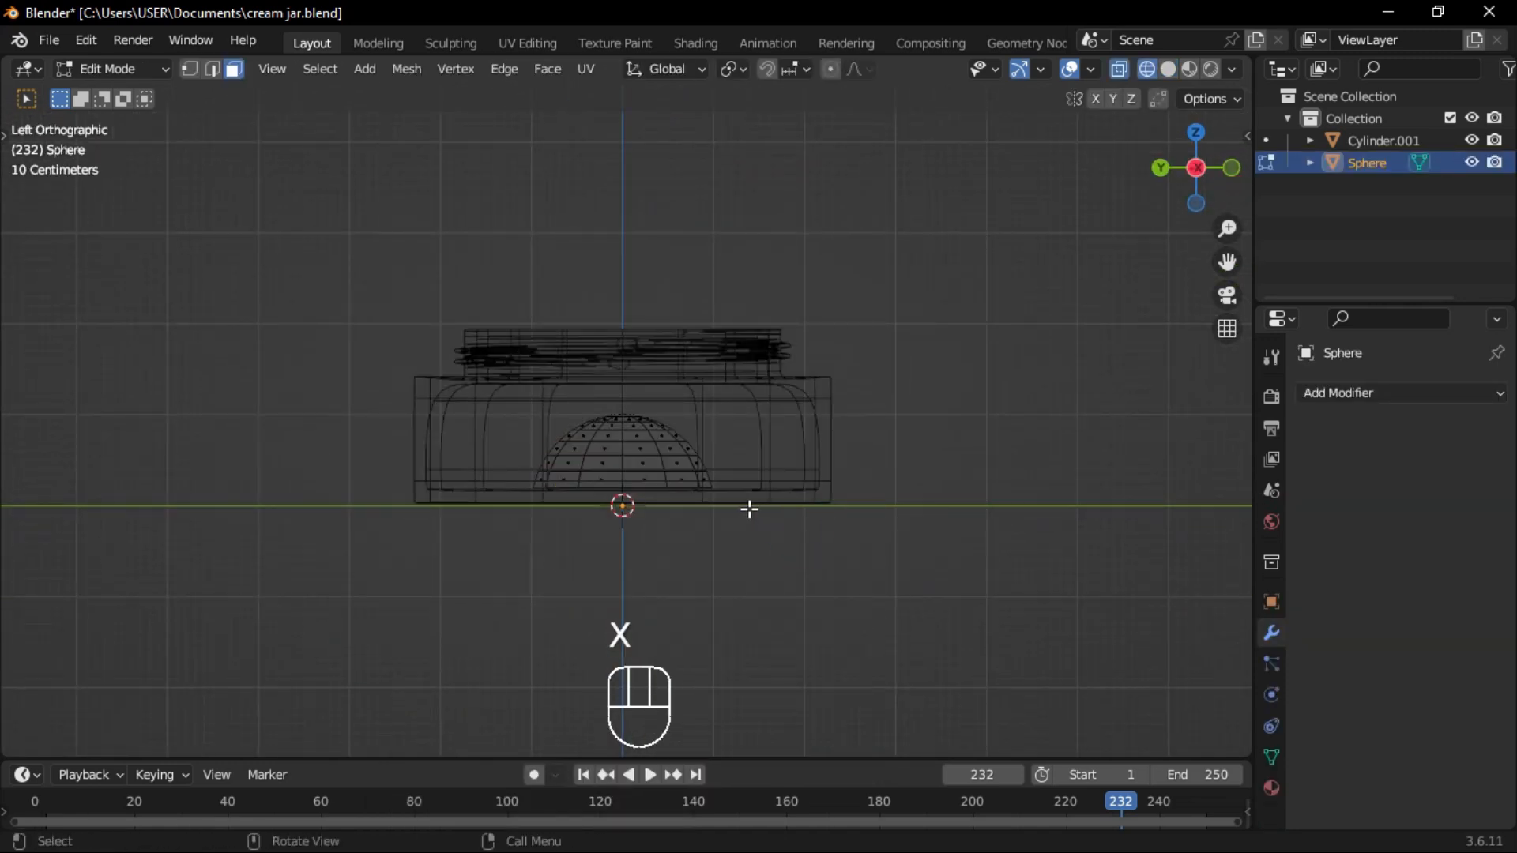
key(Return)
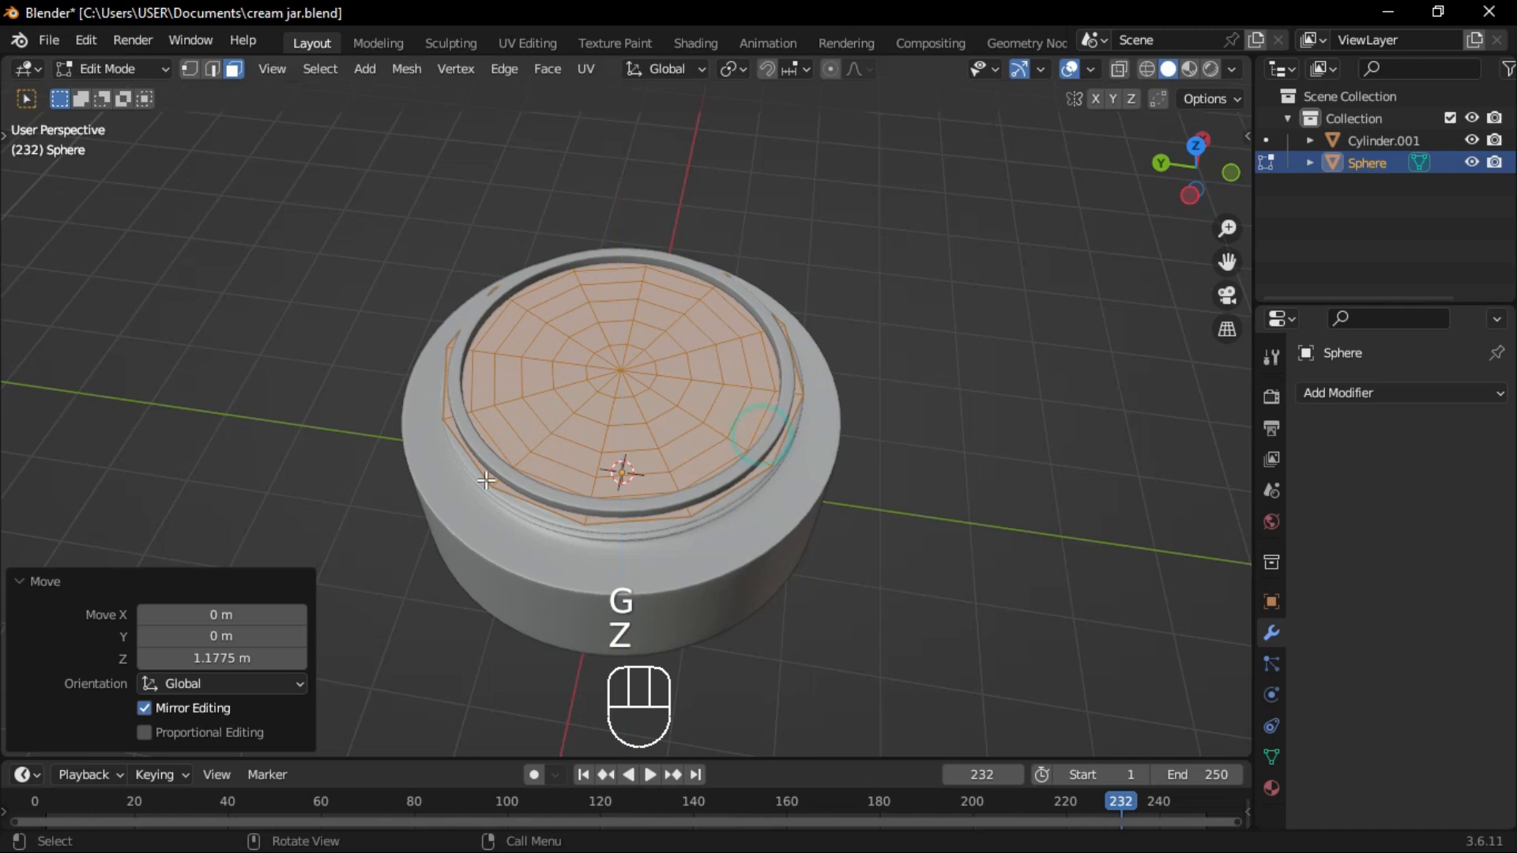
- Position the dome inside the jar opening and twist its centre rings
key(Tab)
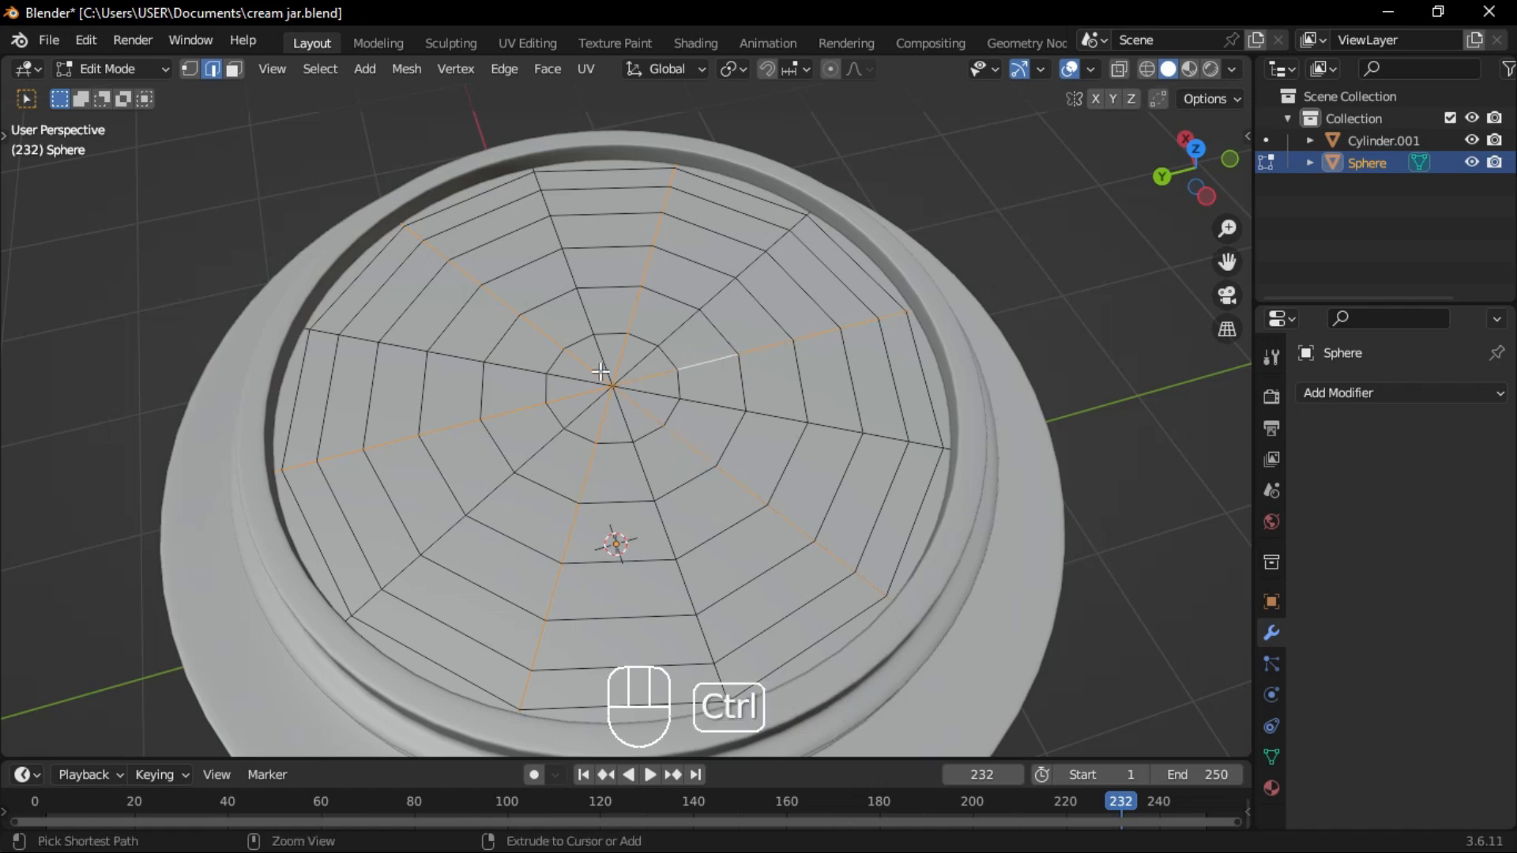
key(r)
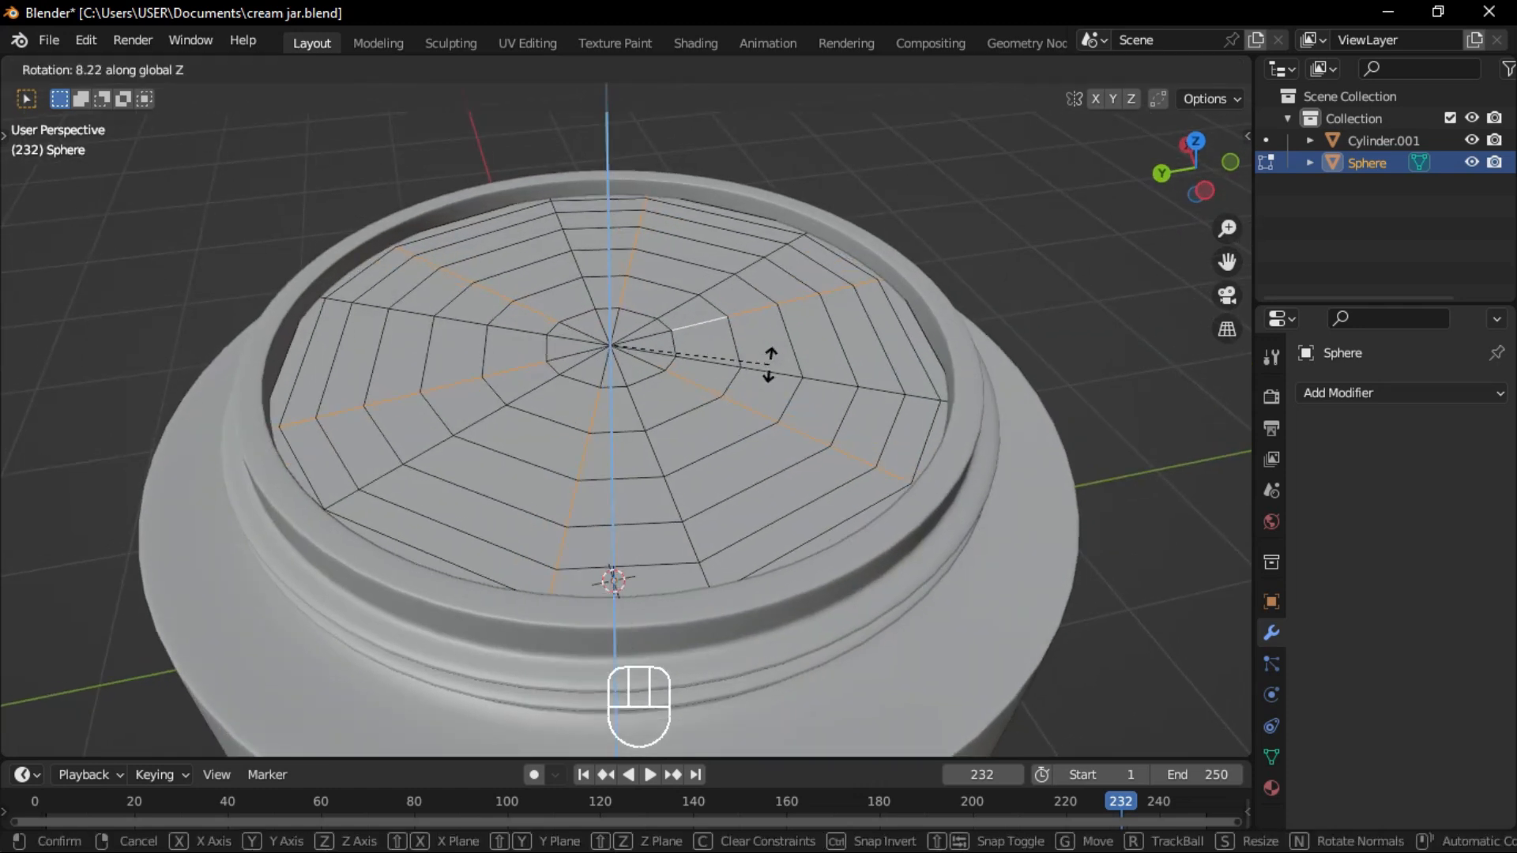
key(Tab)
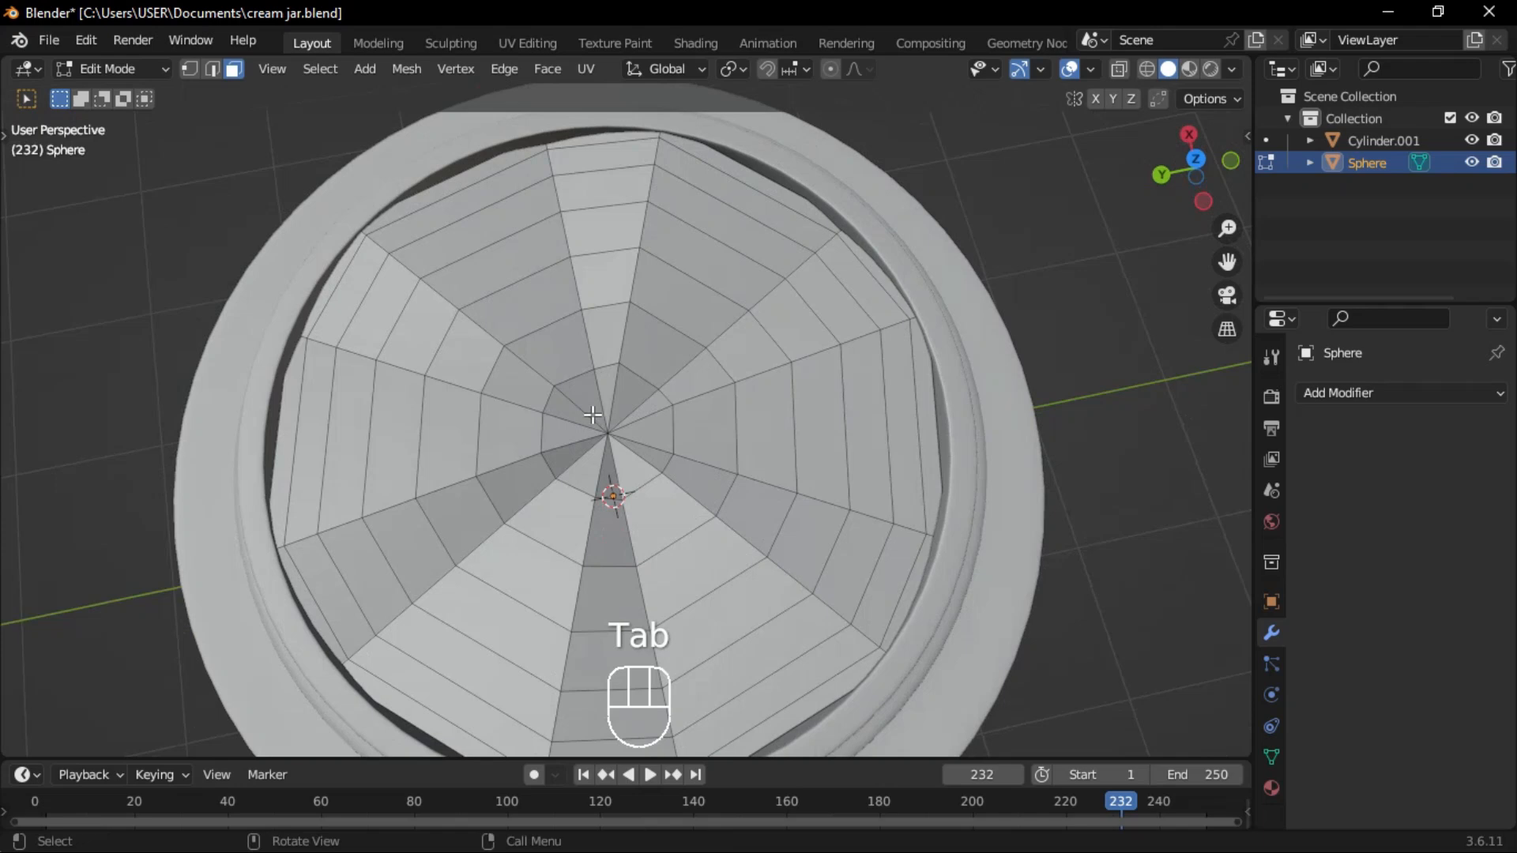
key(e)
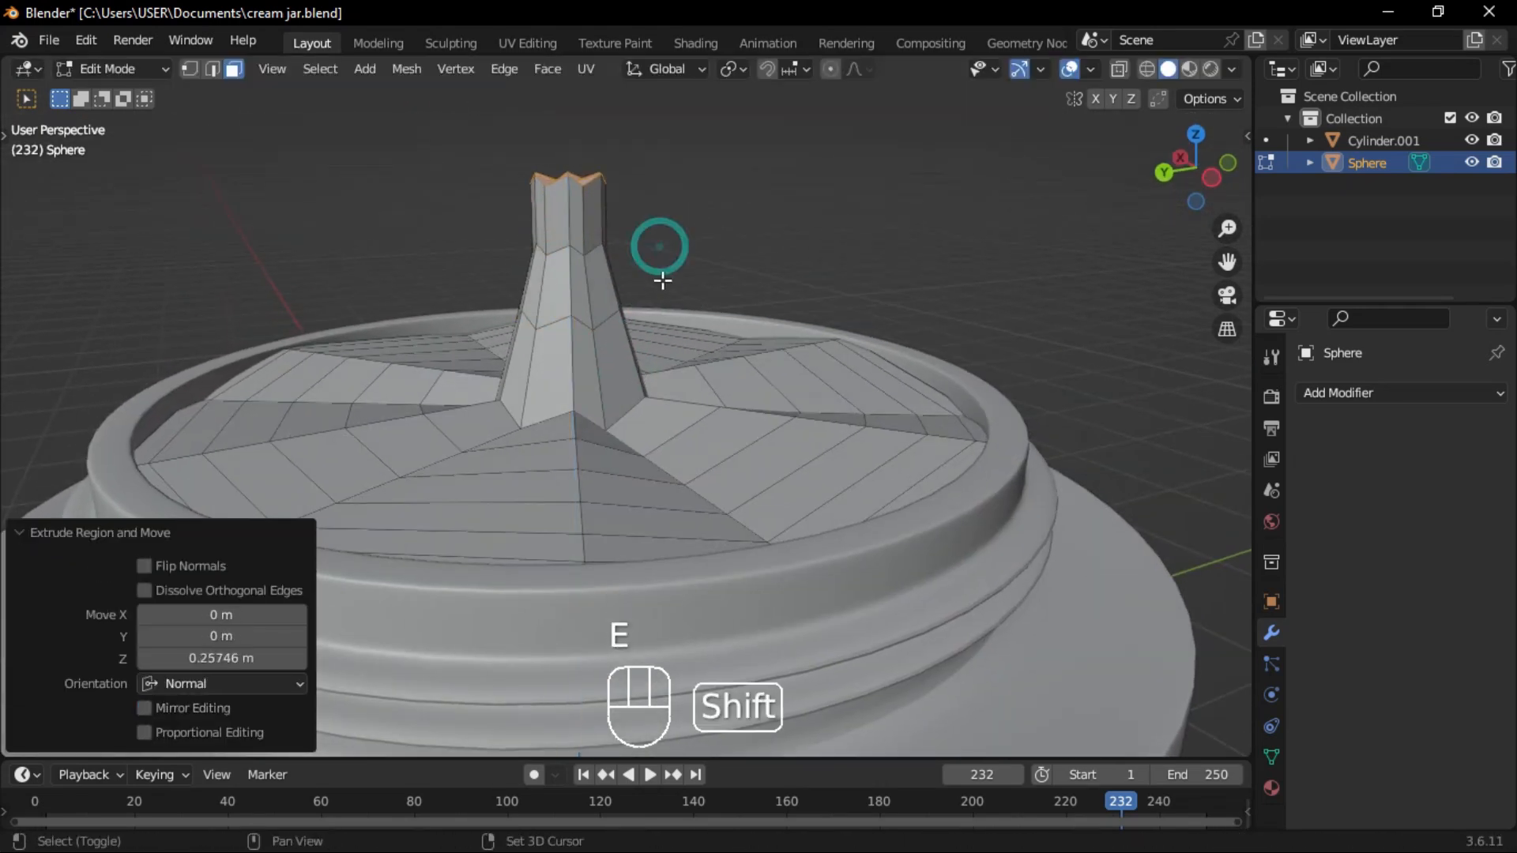
- Extrude the centre faces into a peak and raise it with smooth proportional falloff
key(Tab)
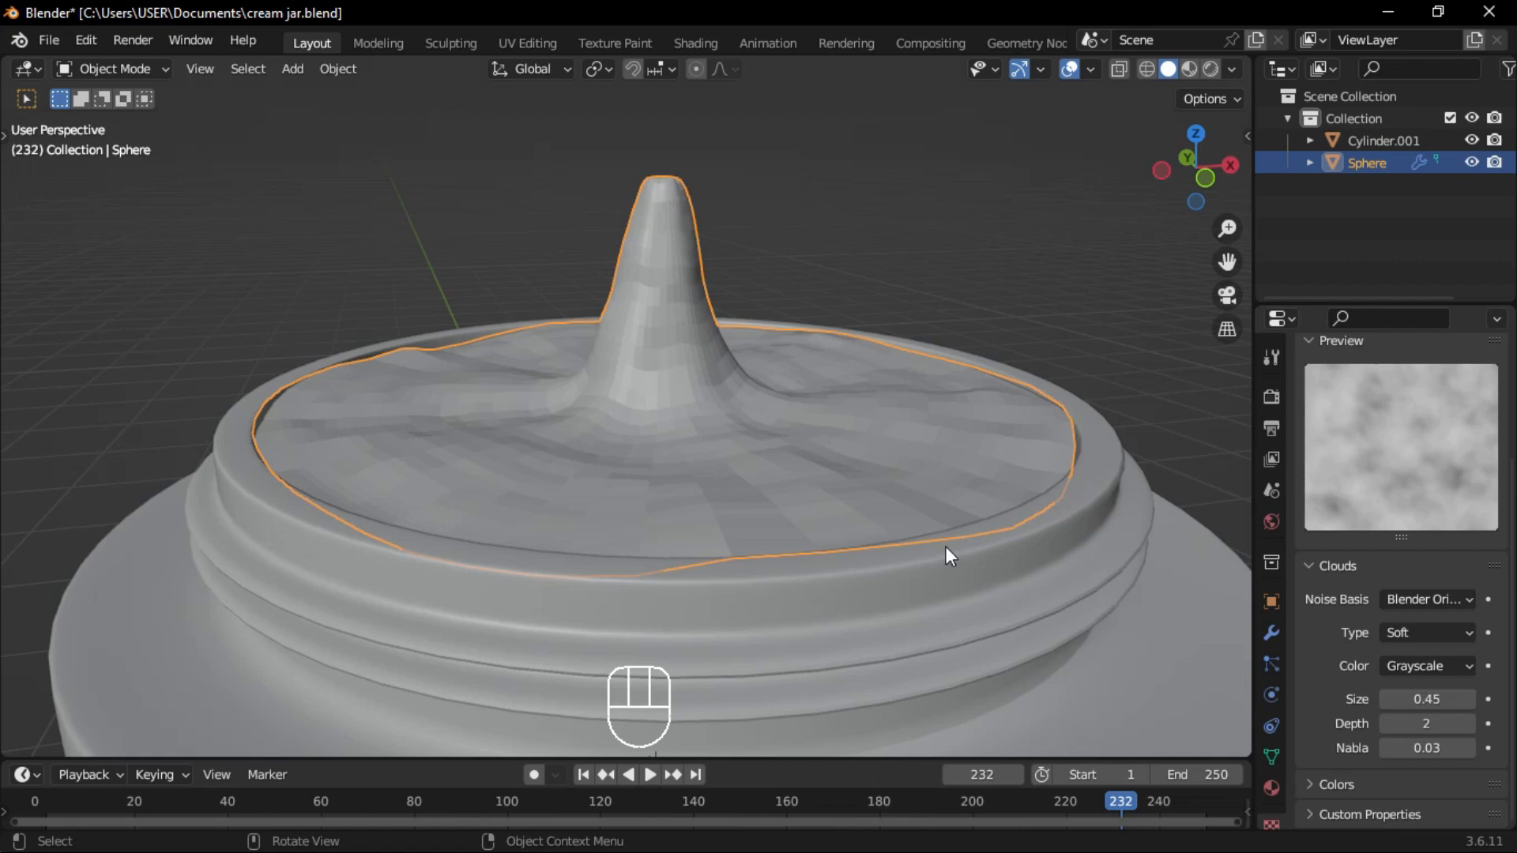
key(Tab)
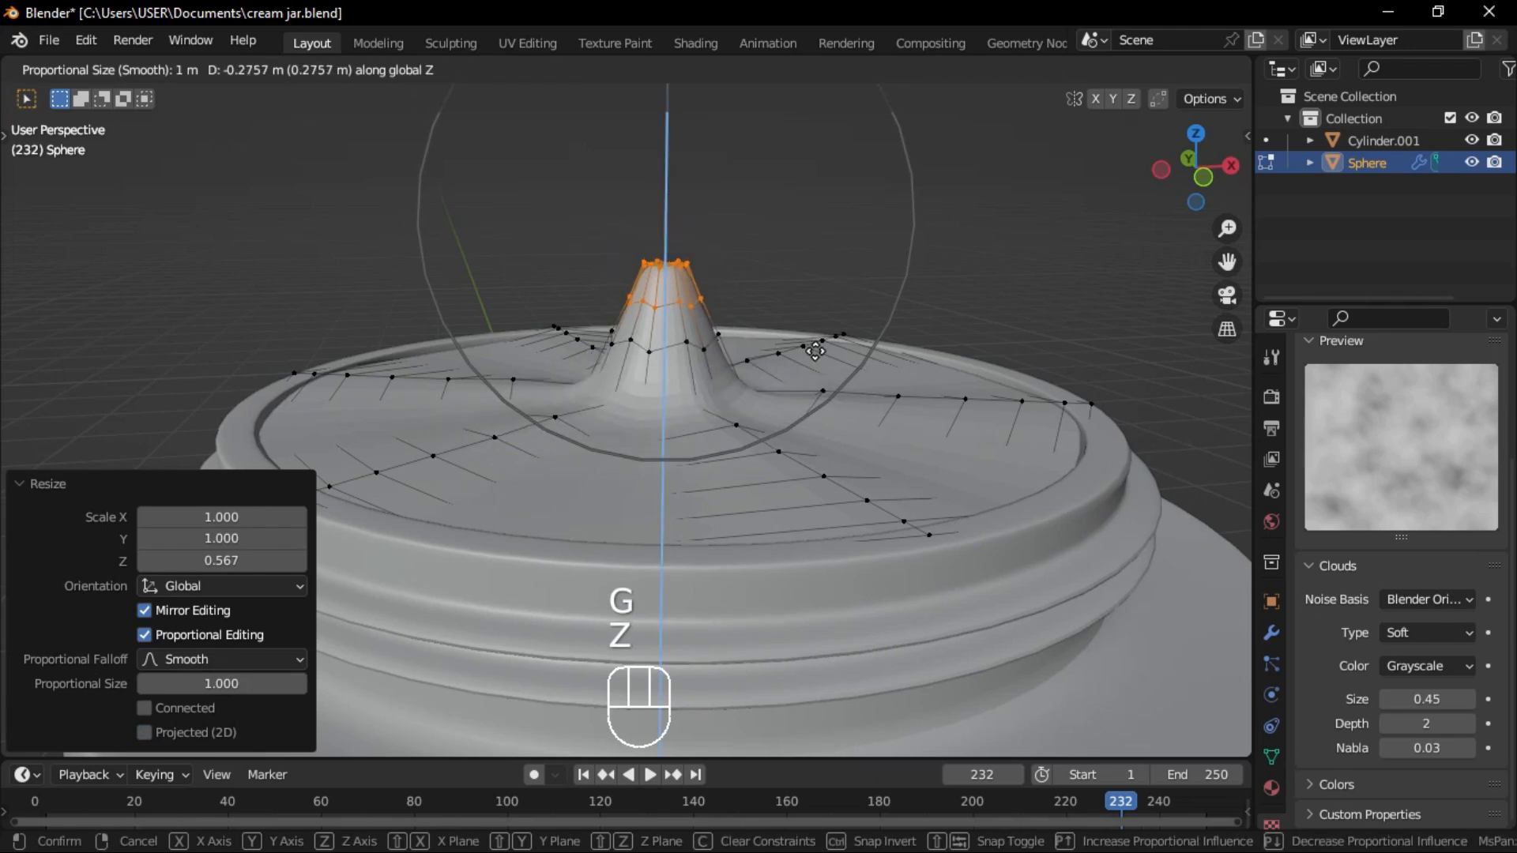
key(Tab)
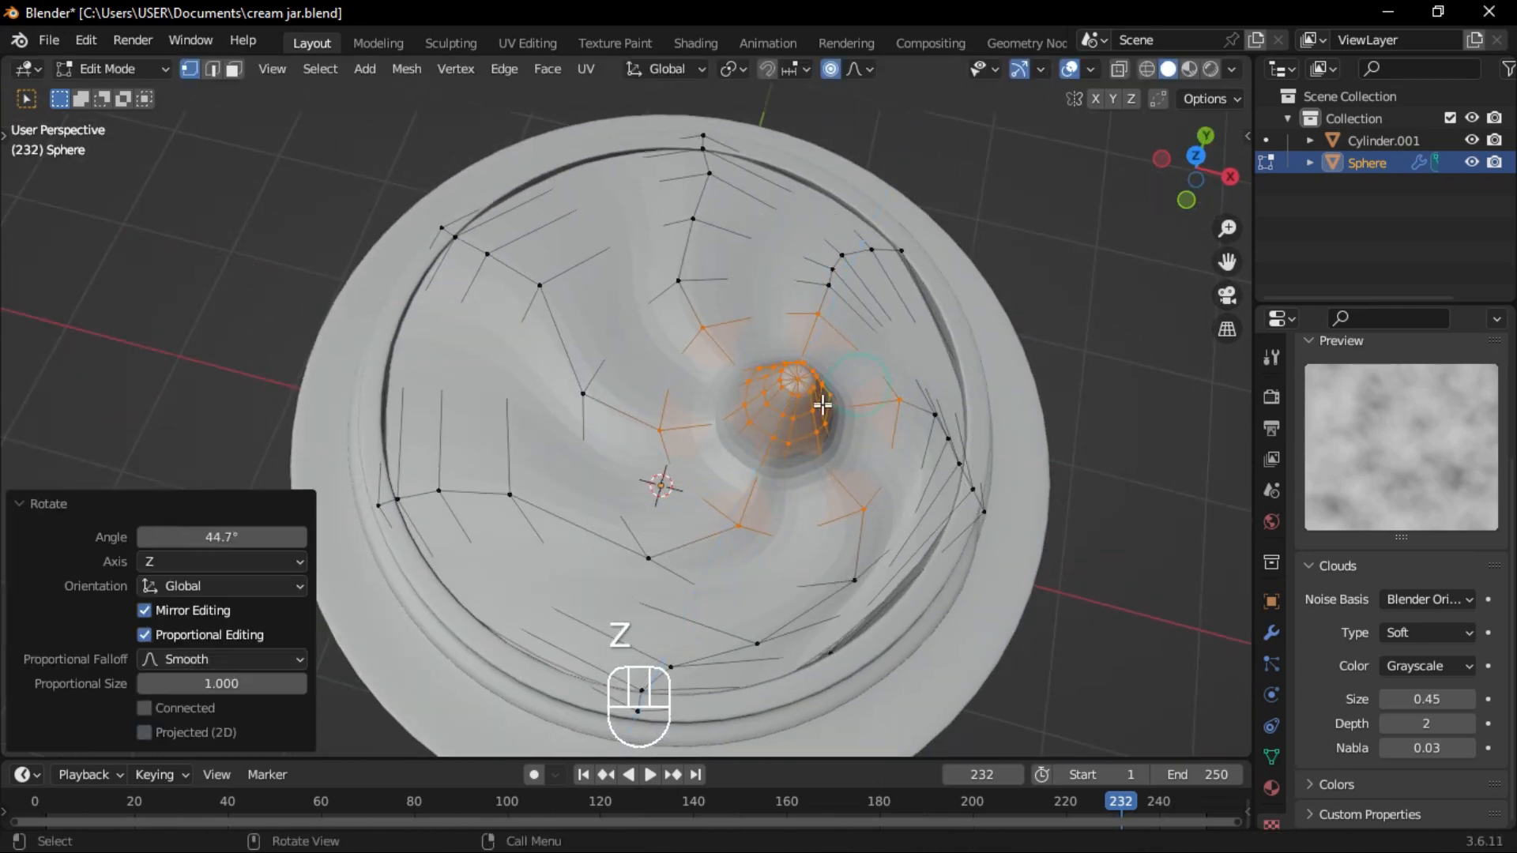
- Twist the peak into a swirl and tilt its tip
key(Tab)
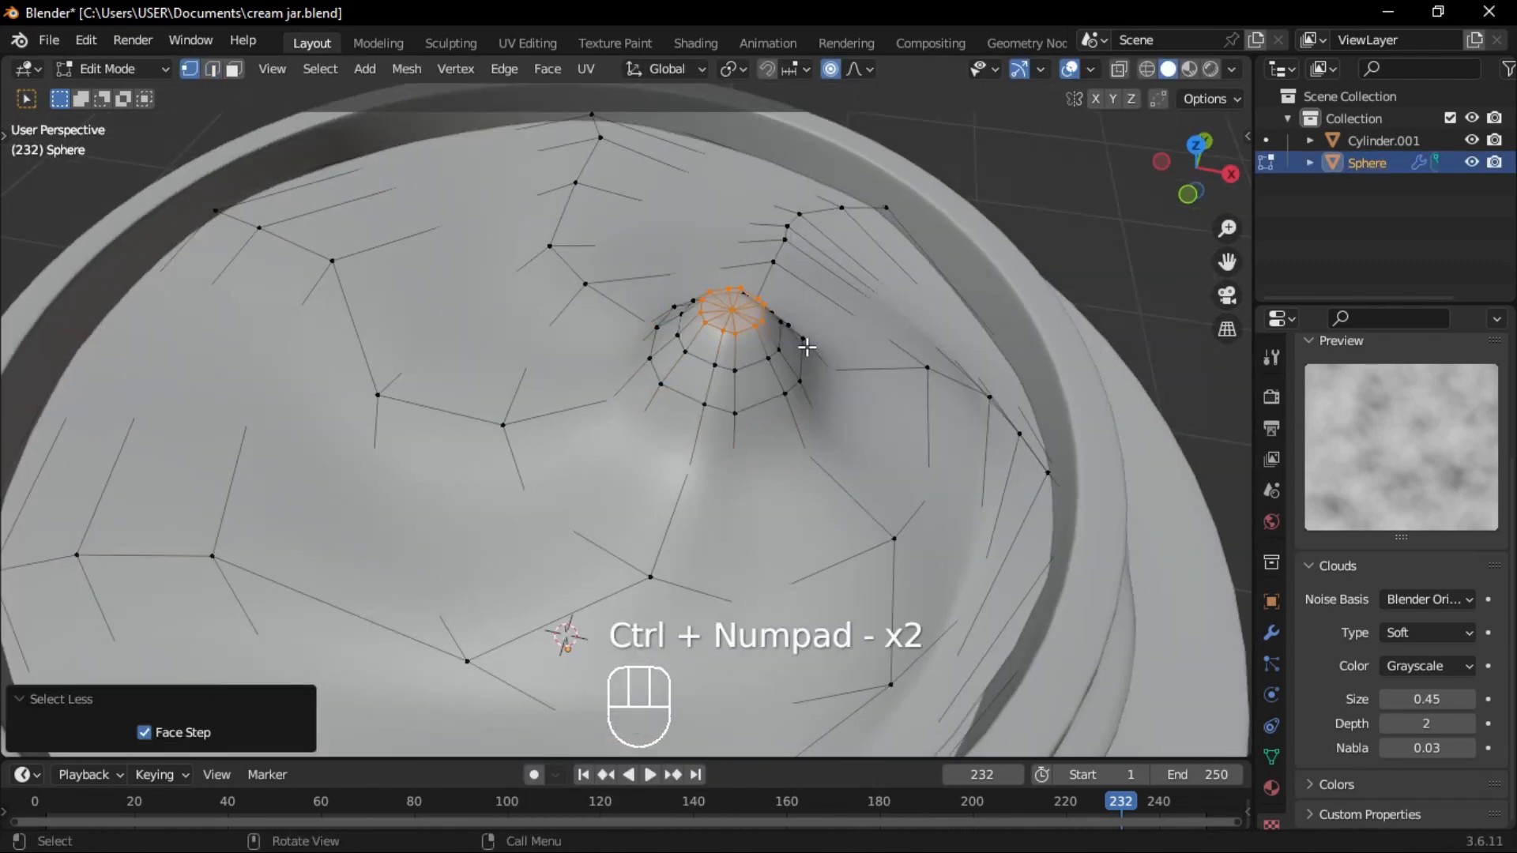
key(r)
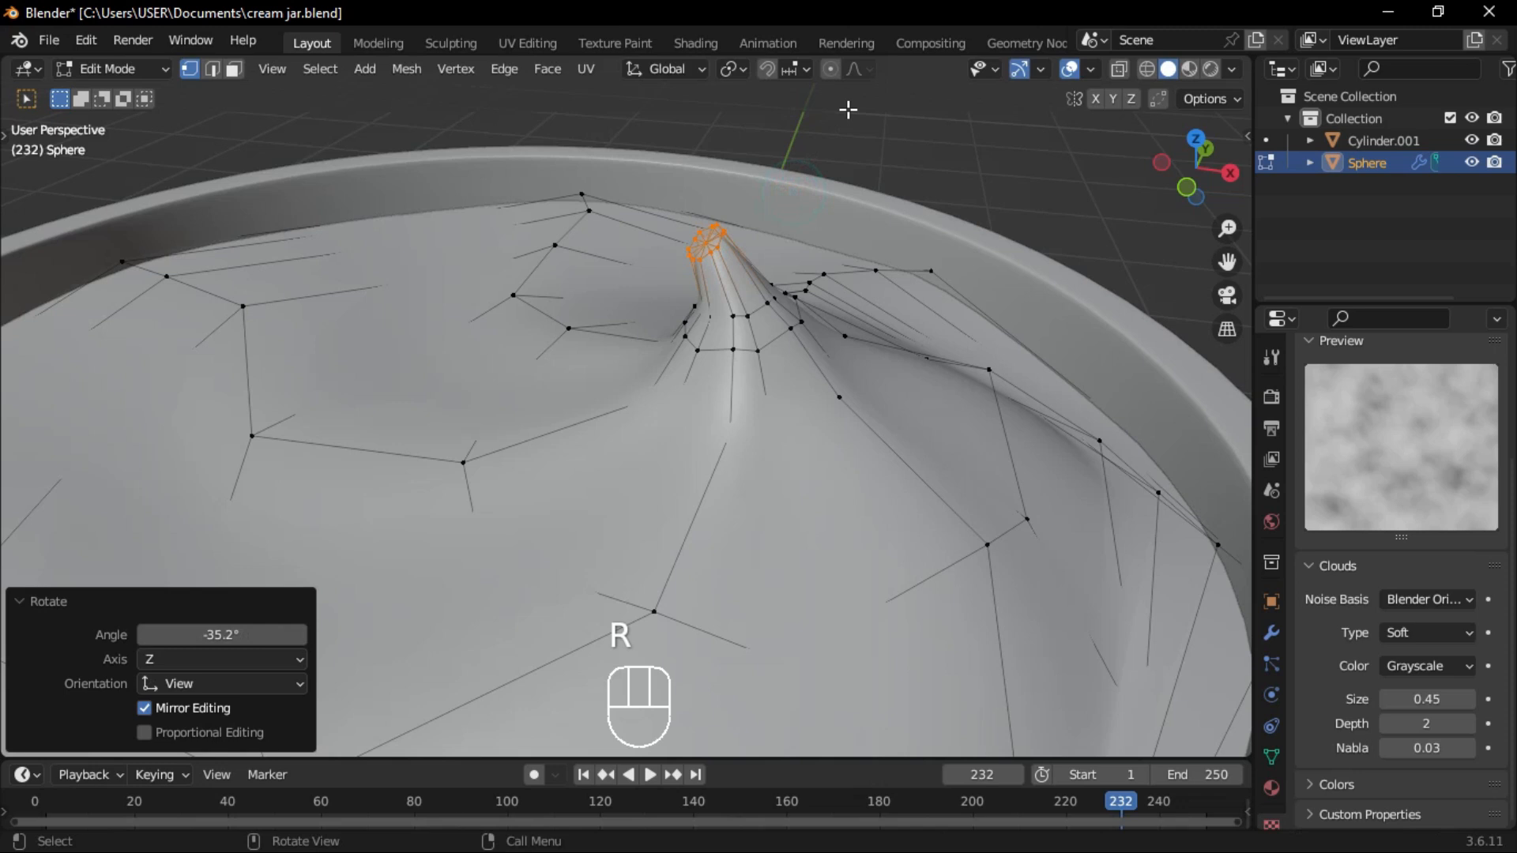
key(s)
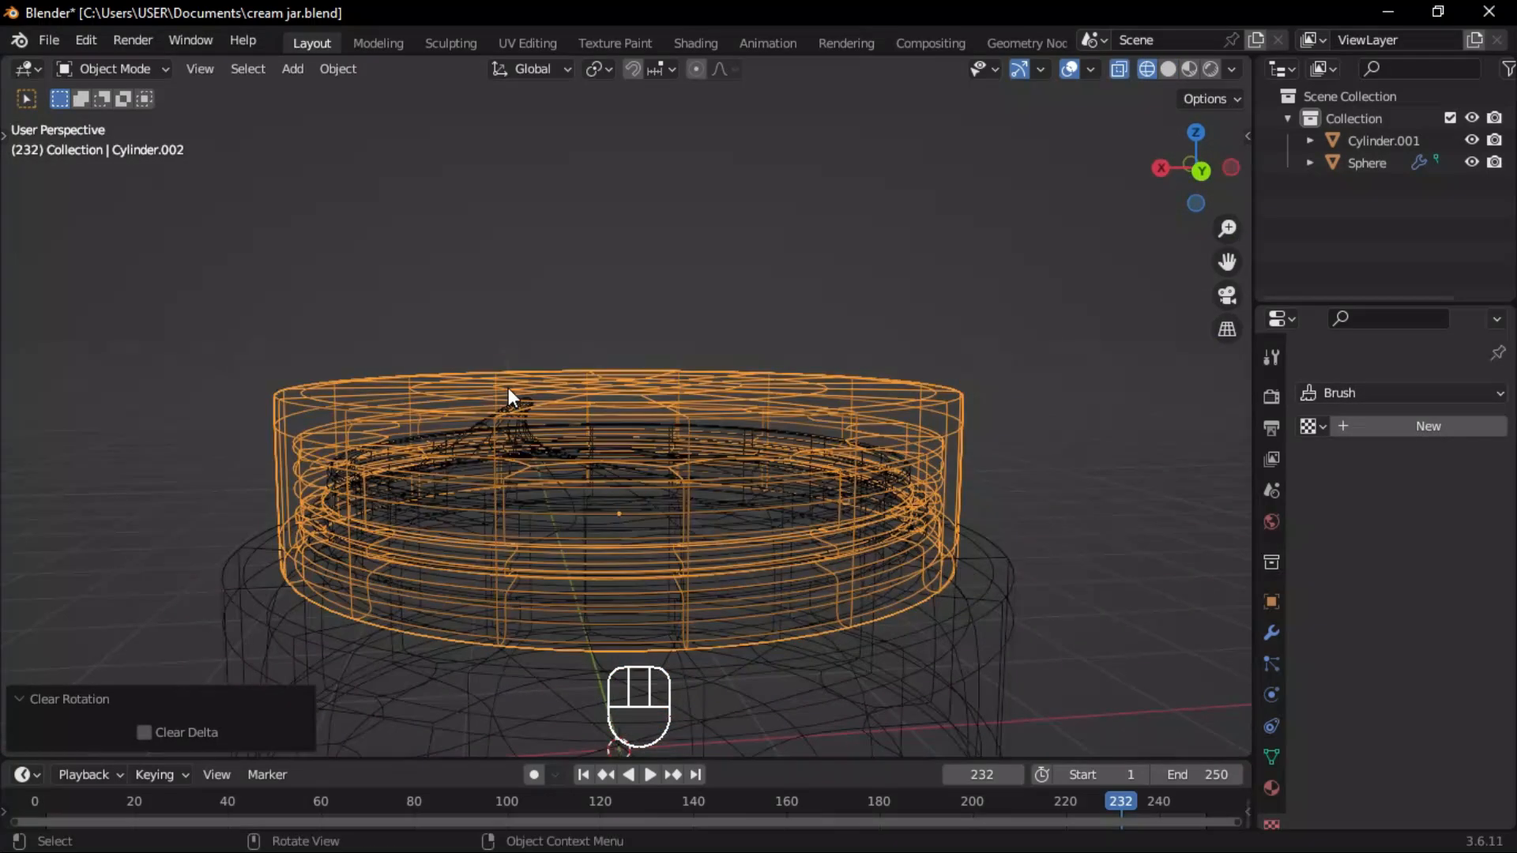
- Reset the lid's rotation before building the label strip
key(Tab)
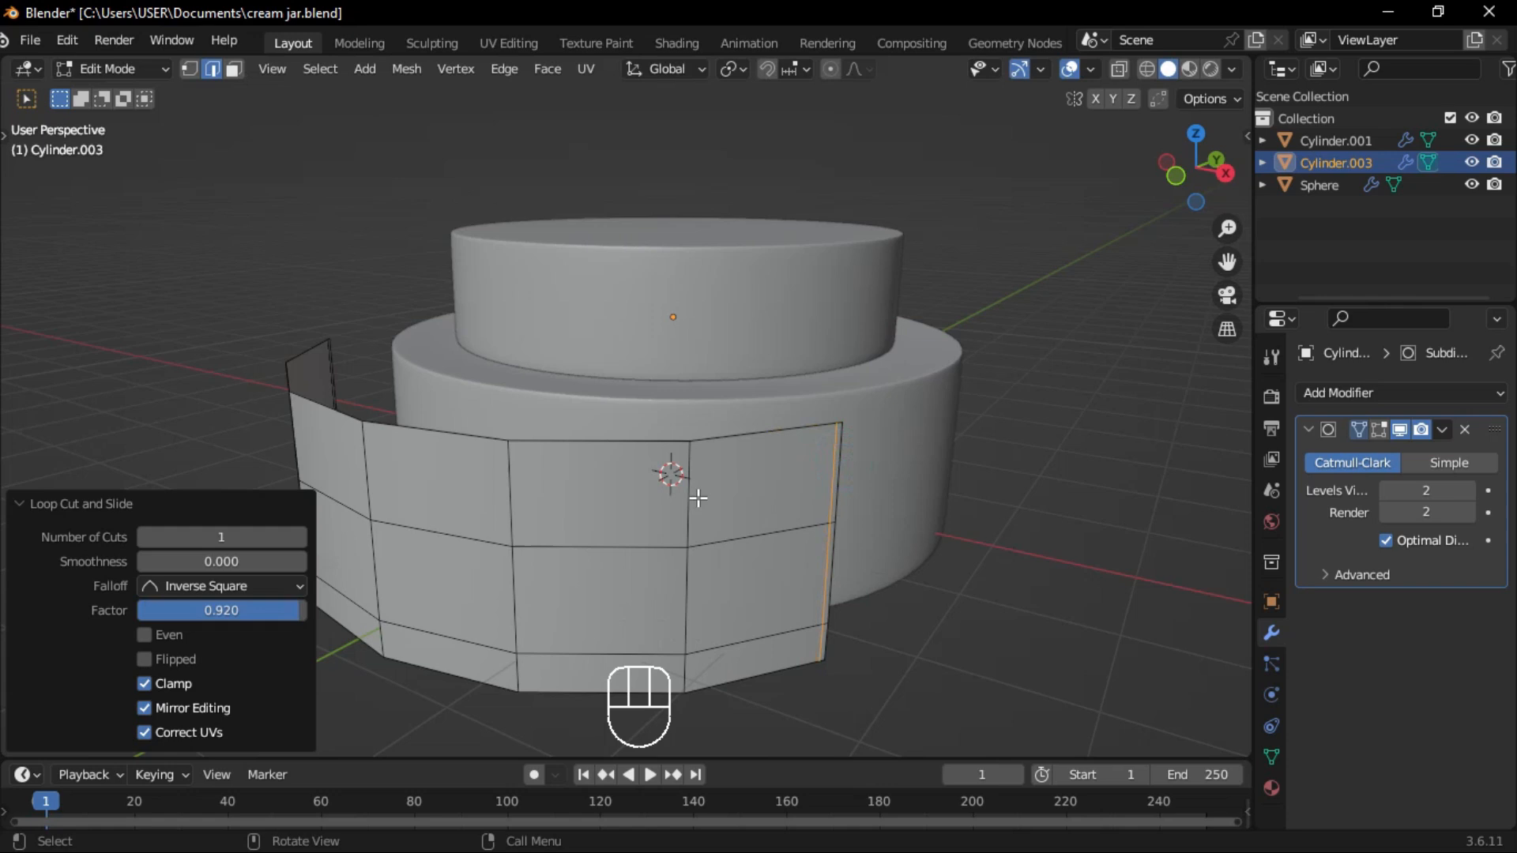
- Shrinkwrap the whole label strip onto the jar body
key(Tab)
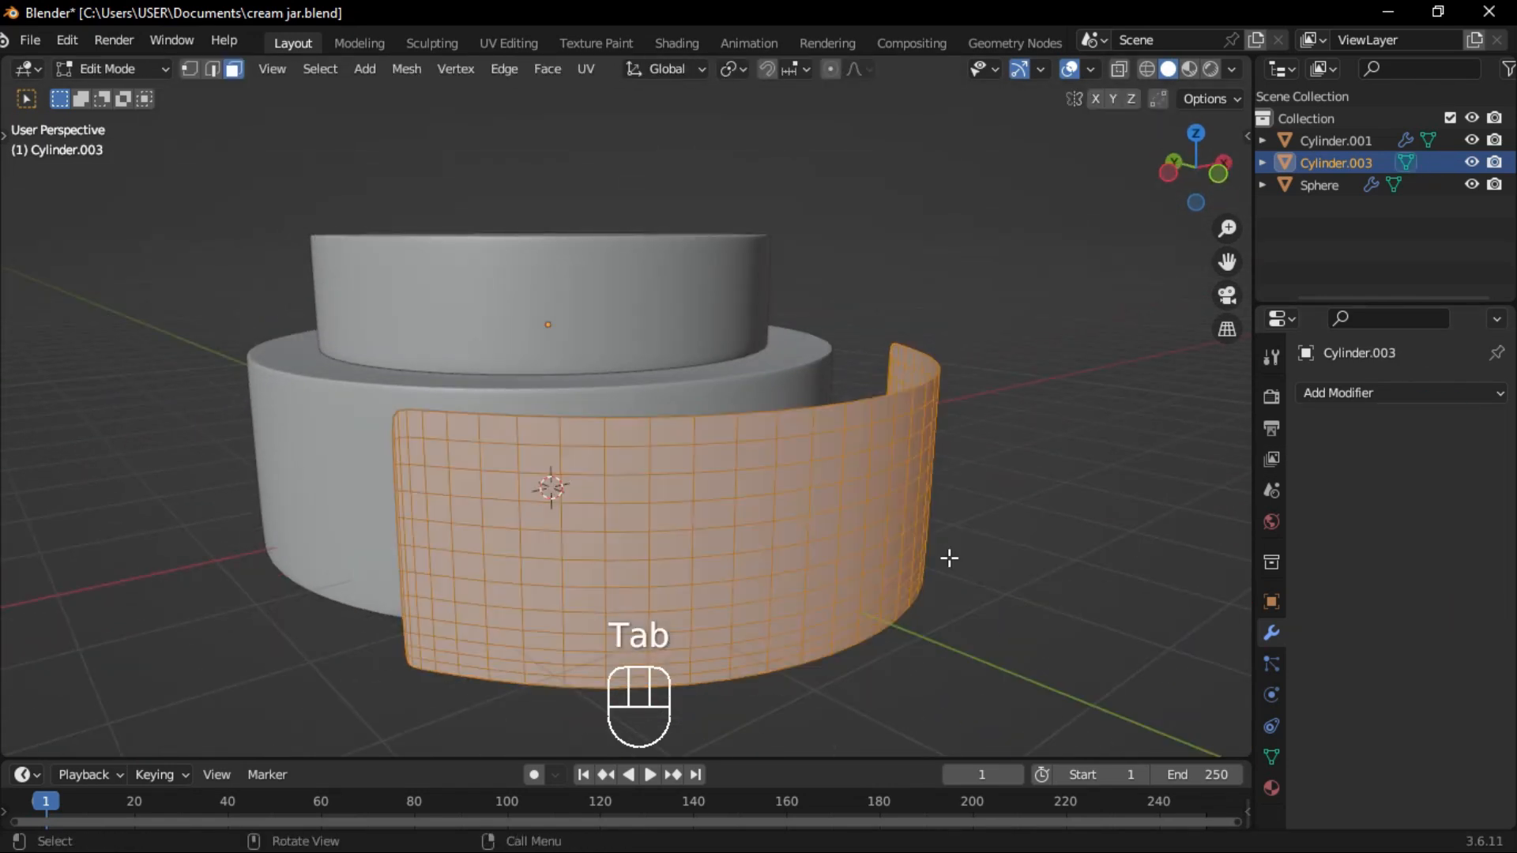
click(1394, 392)
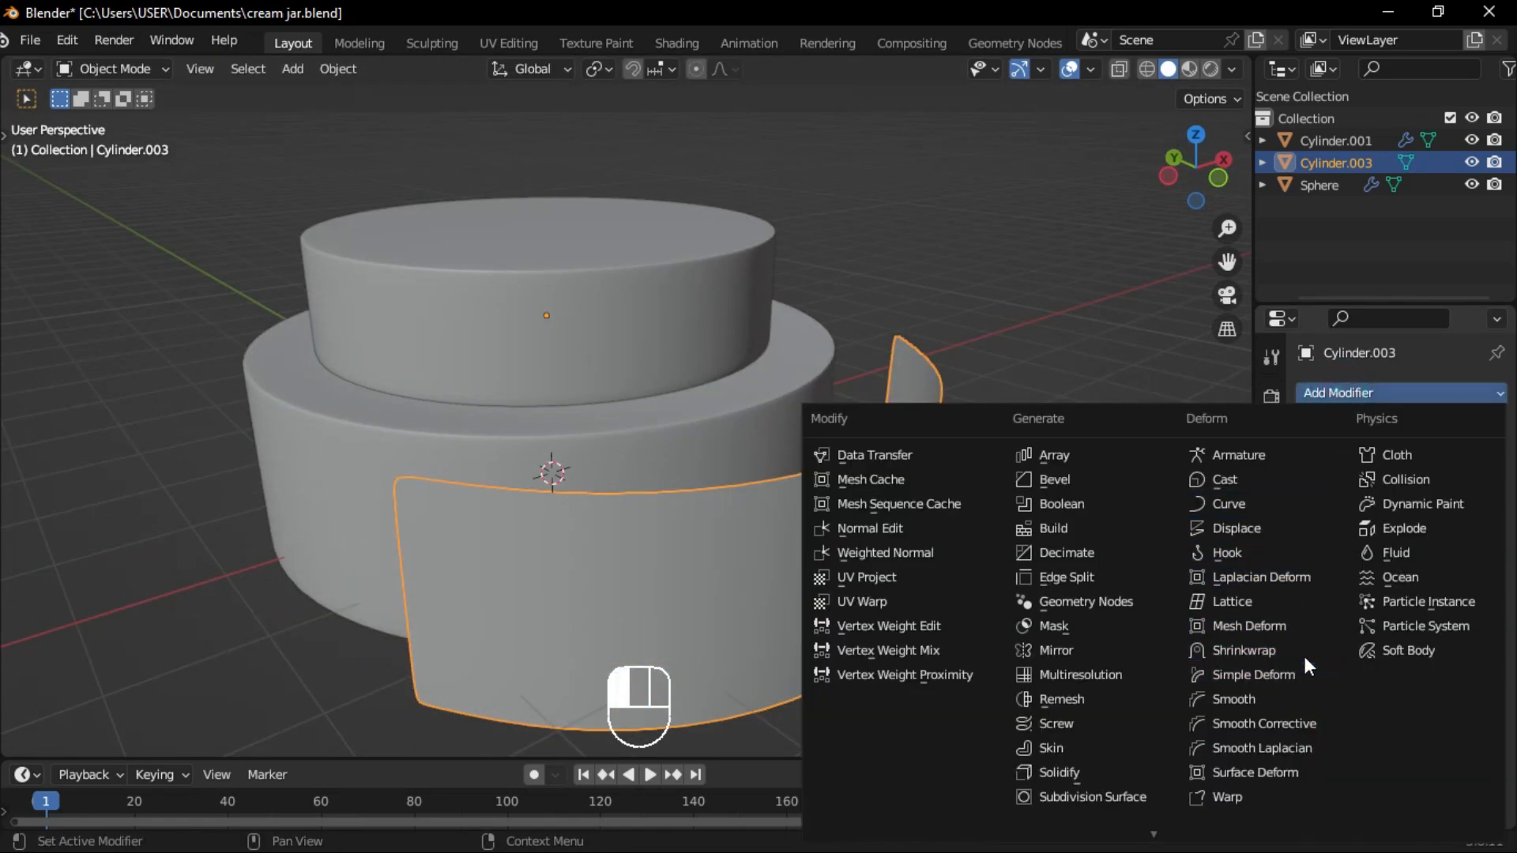
click(1242, 650)
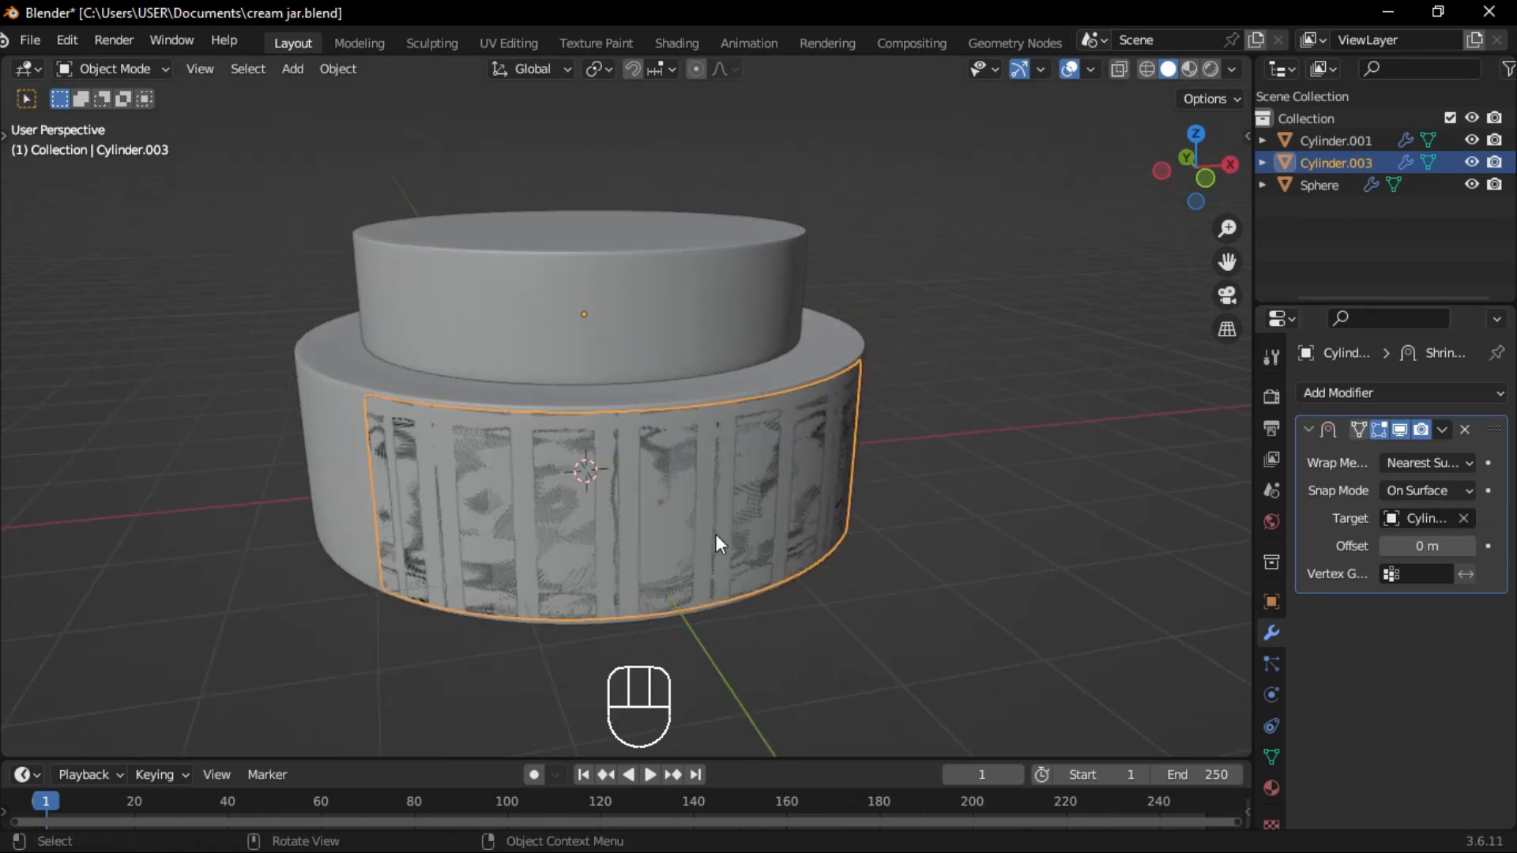
key(g)
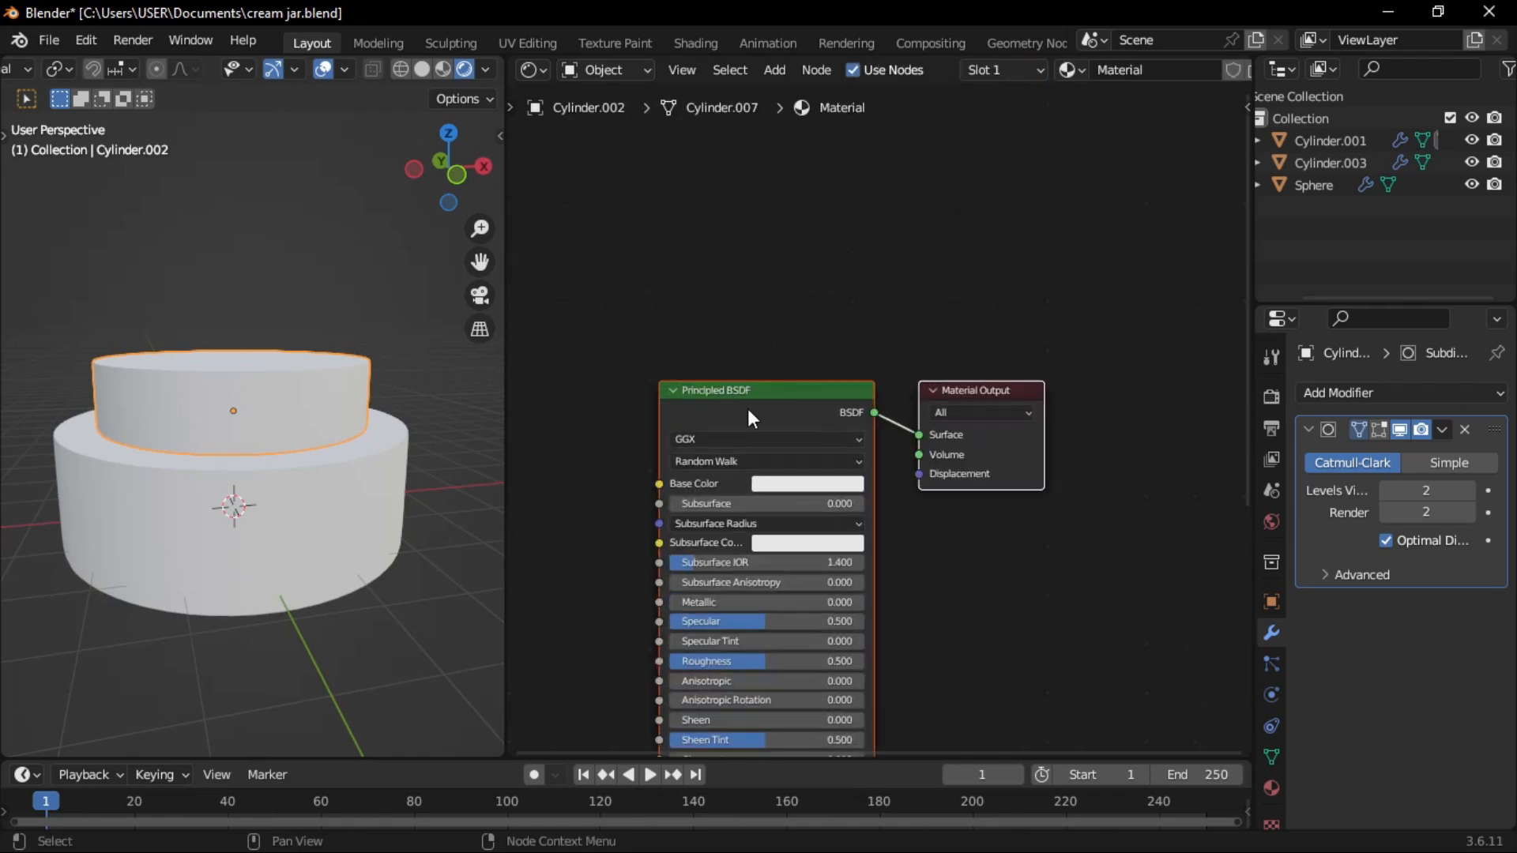
- Give the lid a gold base colour with Metallic at 1
click(806, 484)
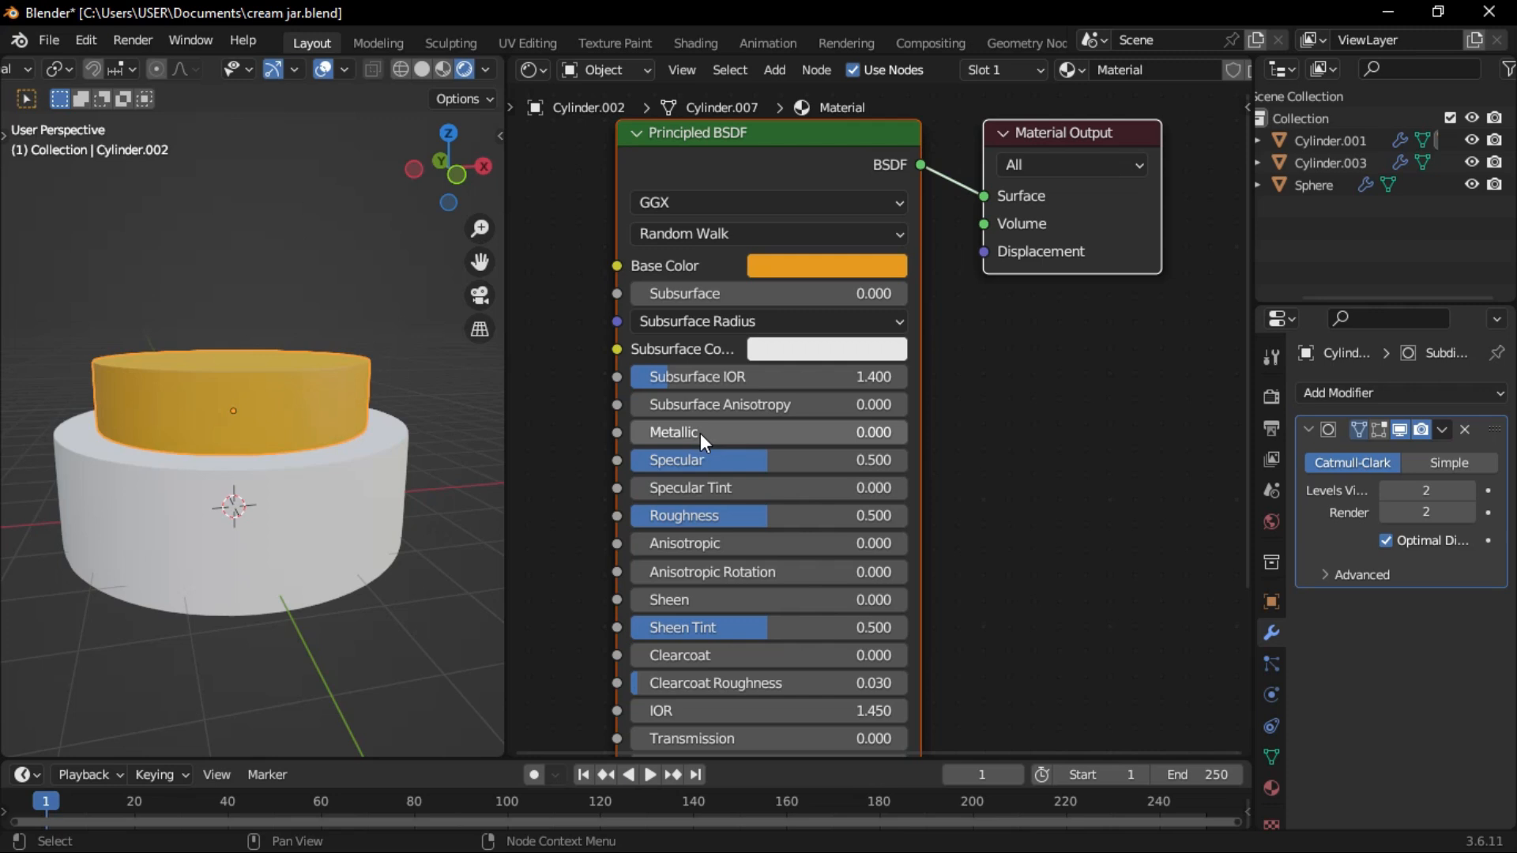
drag(678, 433, 899, 433)
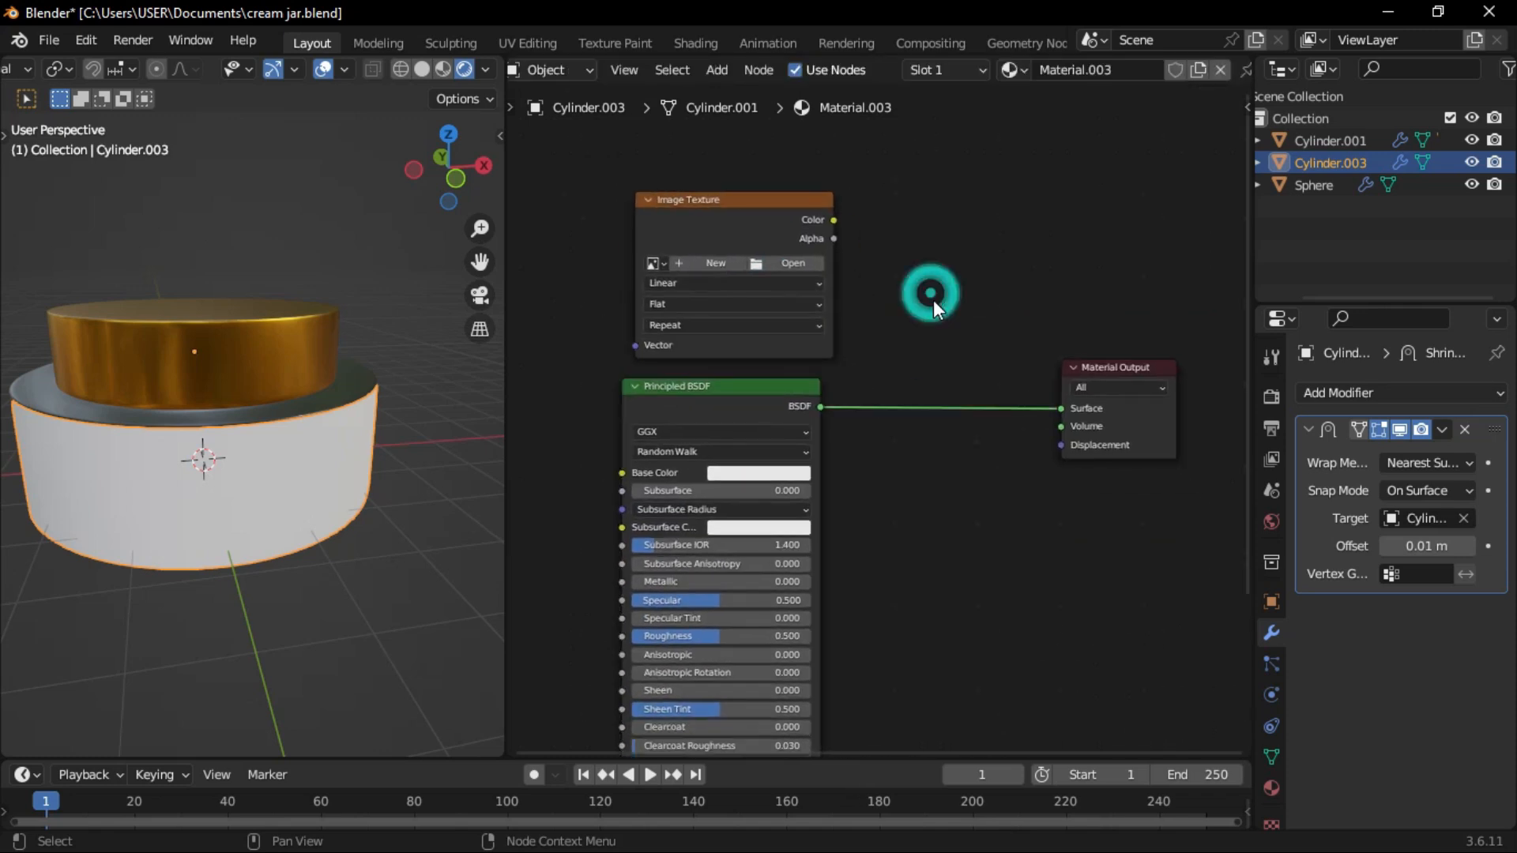
- Load HydraGlow Moisturizing Cream.png through a Mix Shader and view the label UVs over it
text(m)
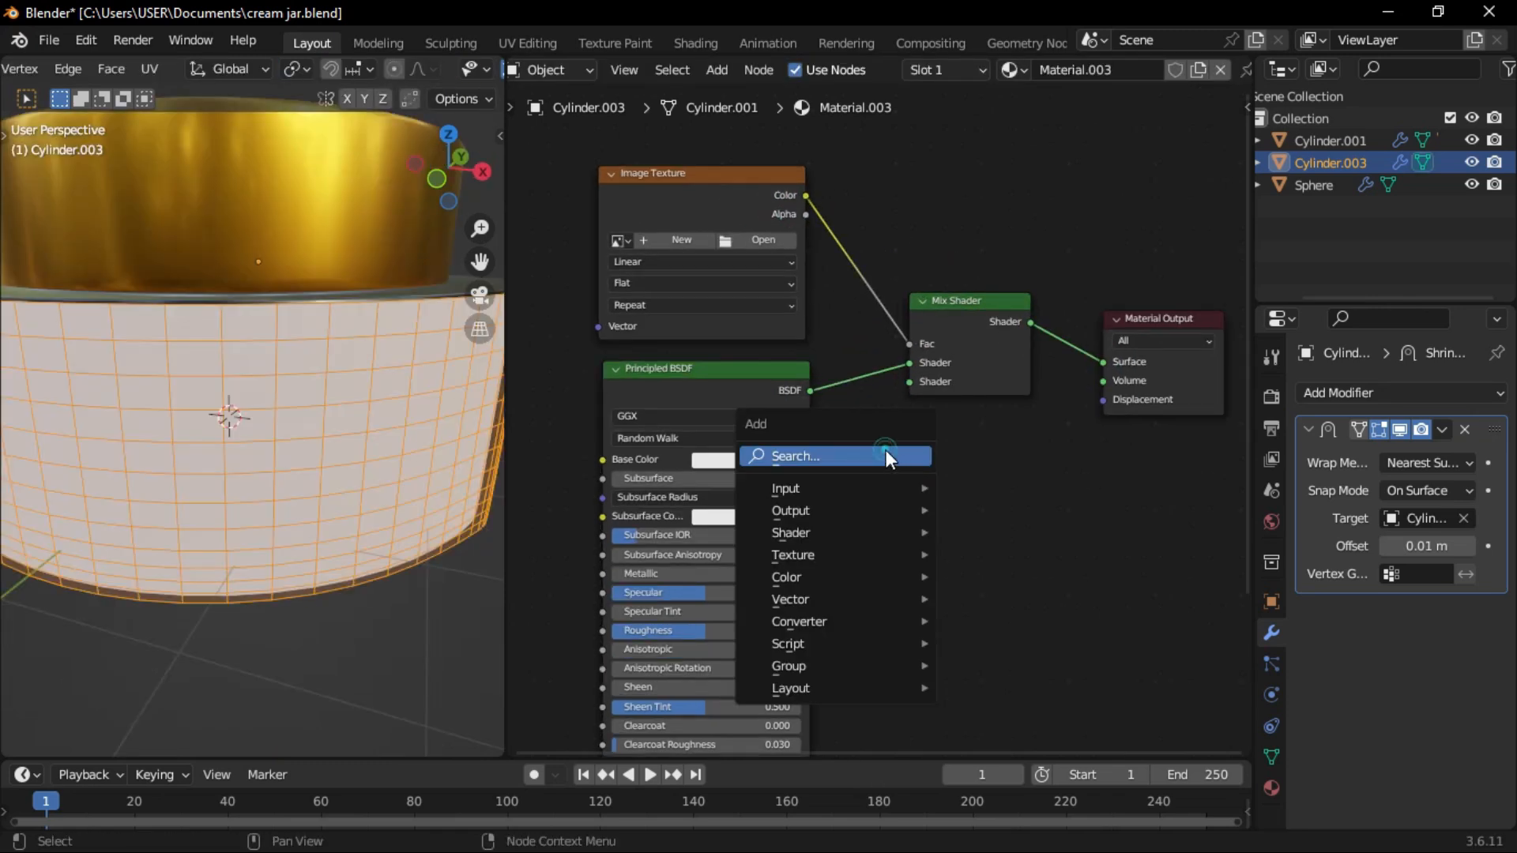
click(785, 577)
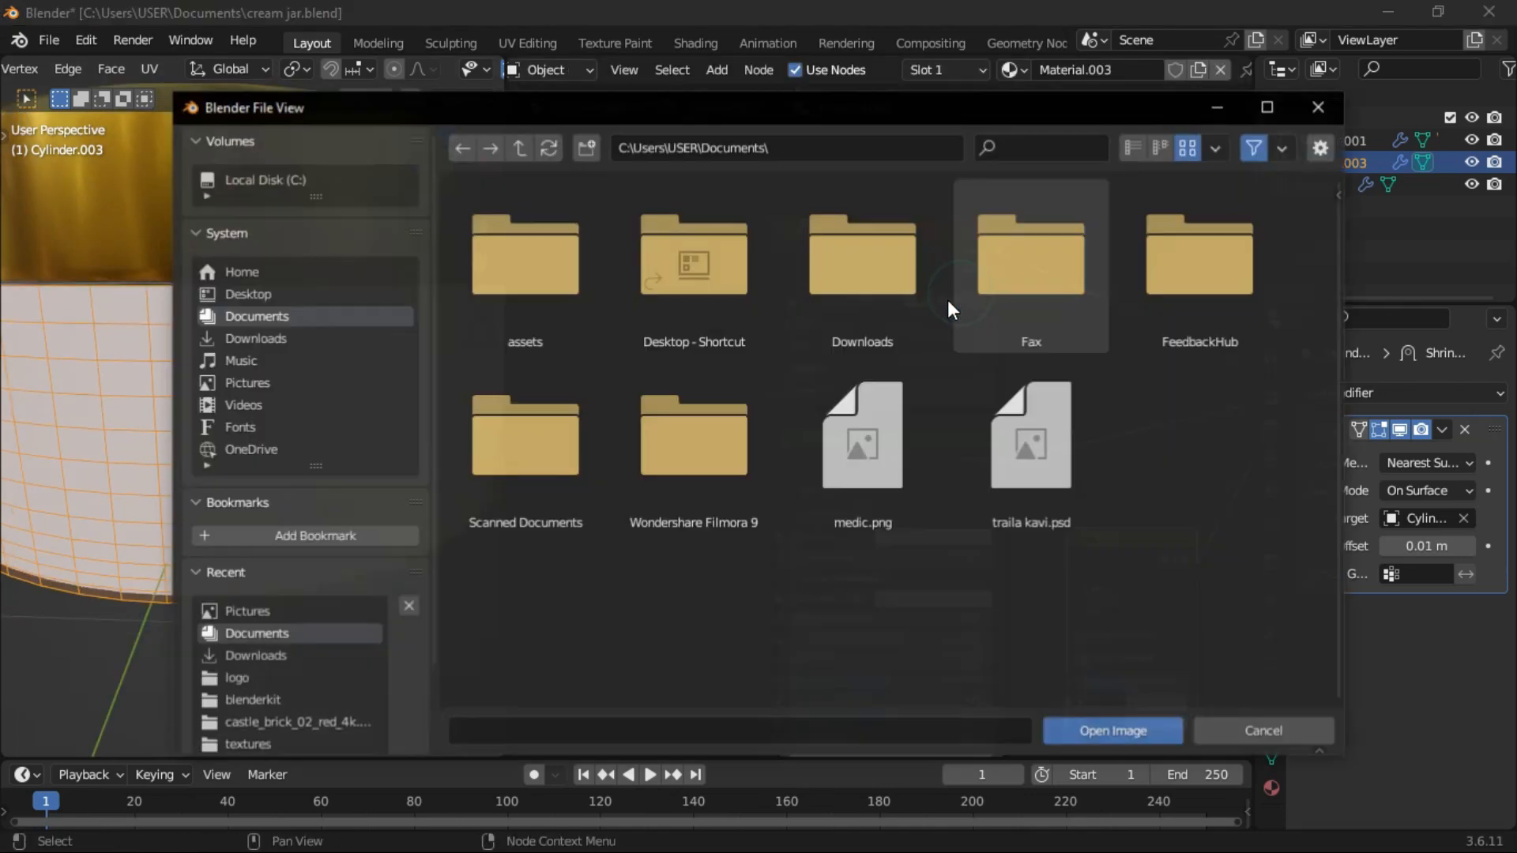
click(1109, 730)
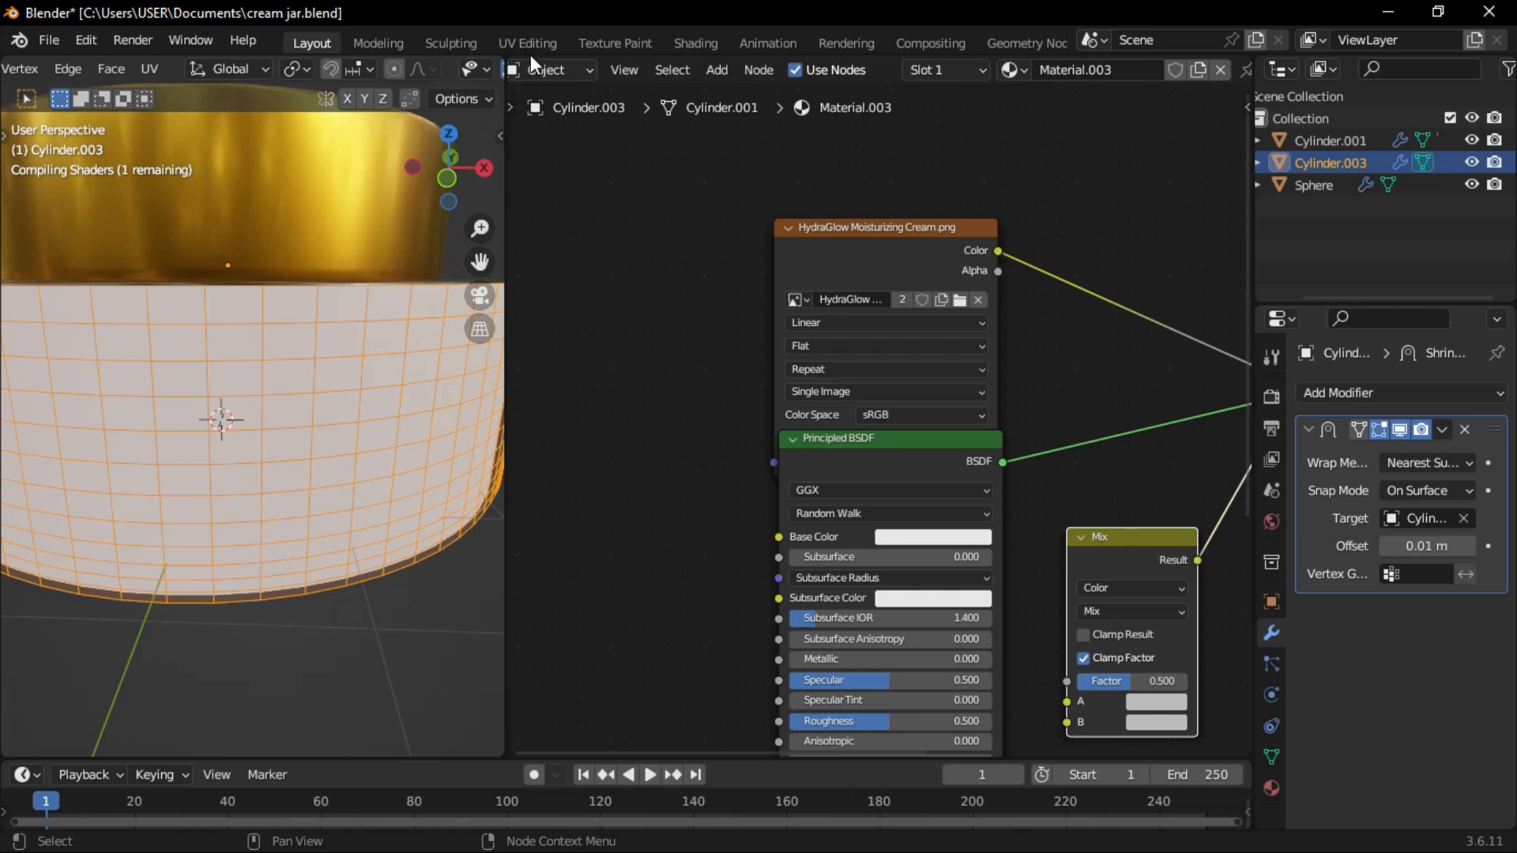
click(526, 43)
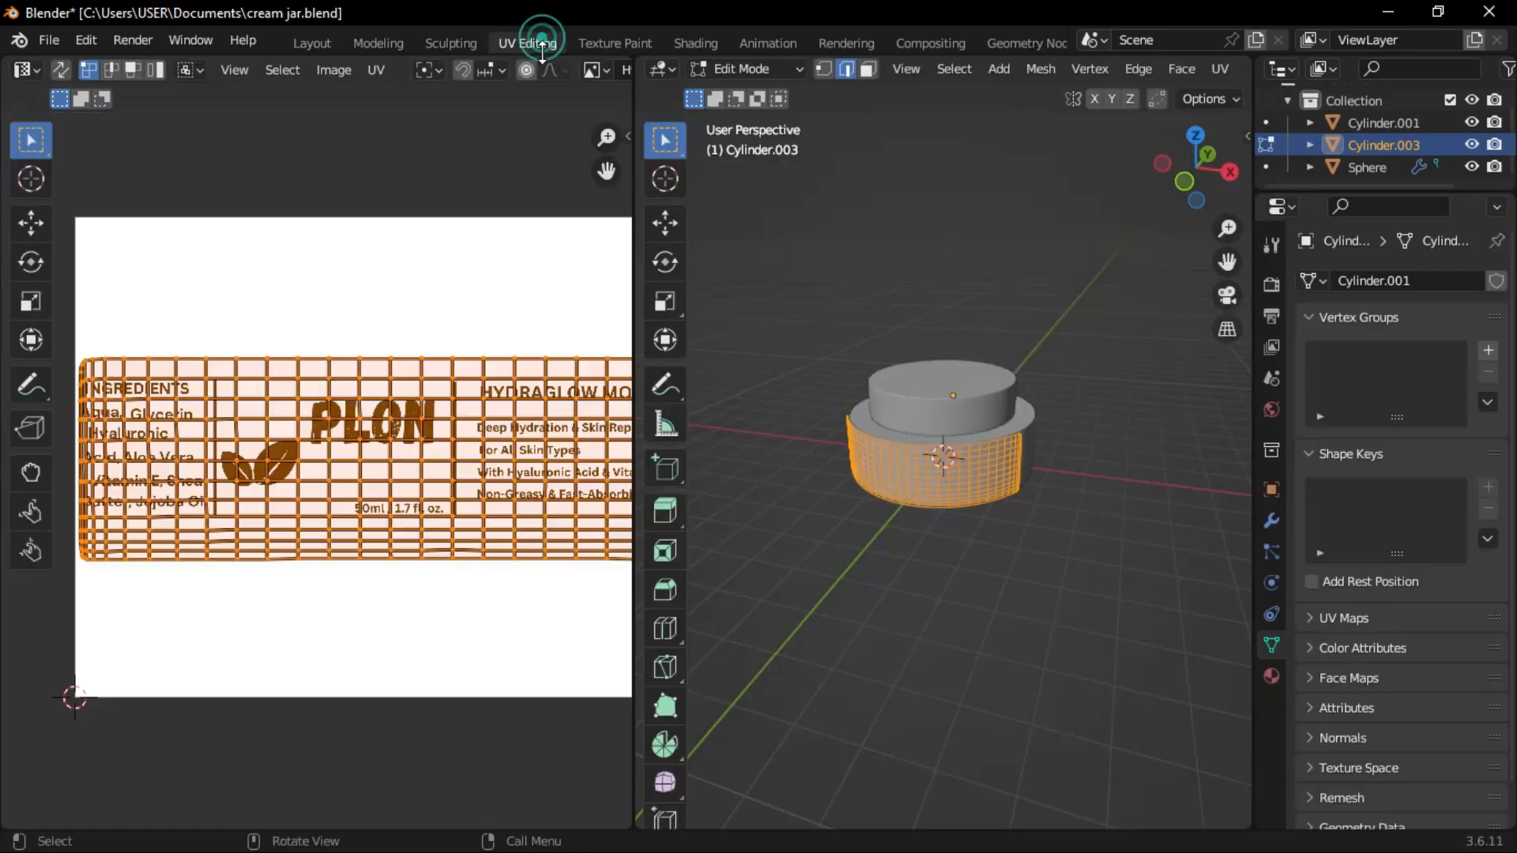